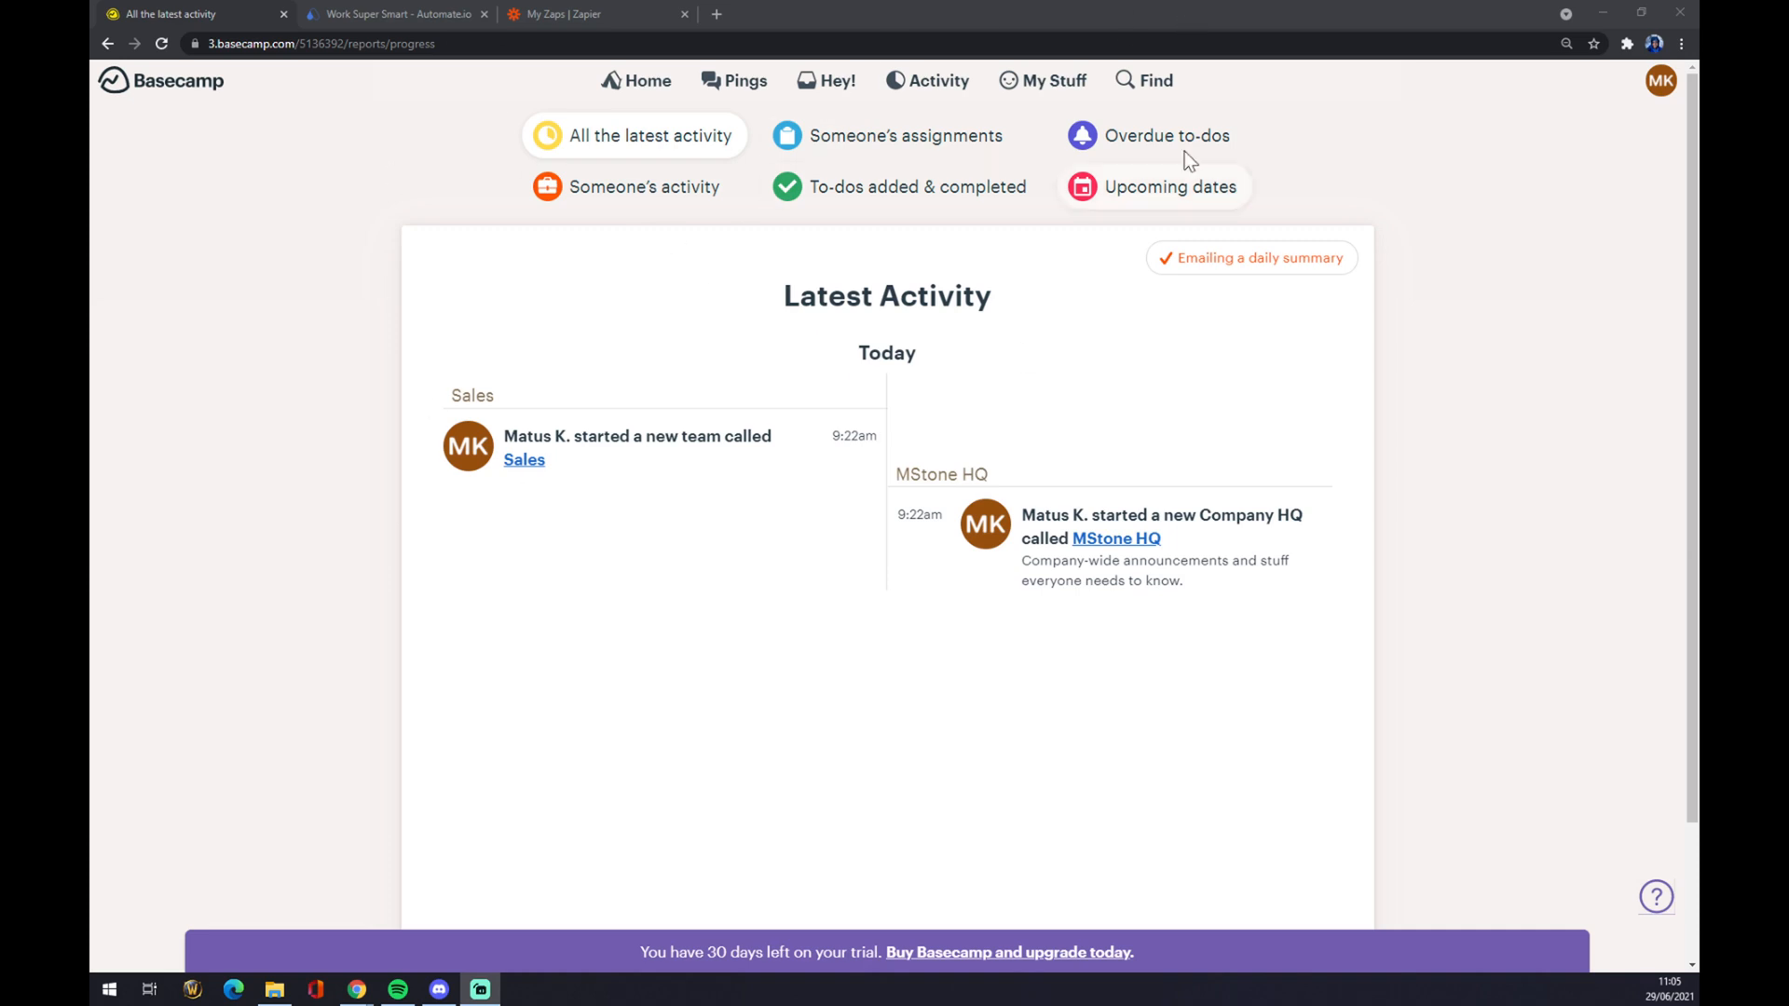
mouse_move(1155, 459)
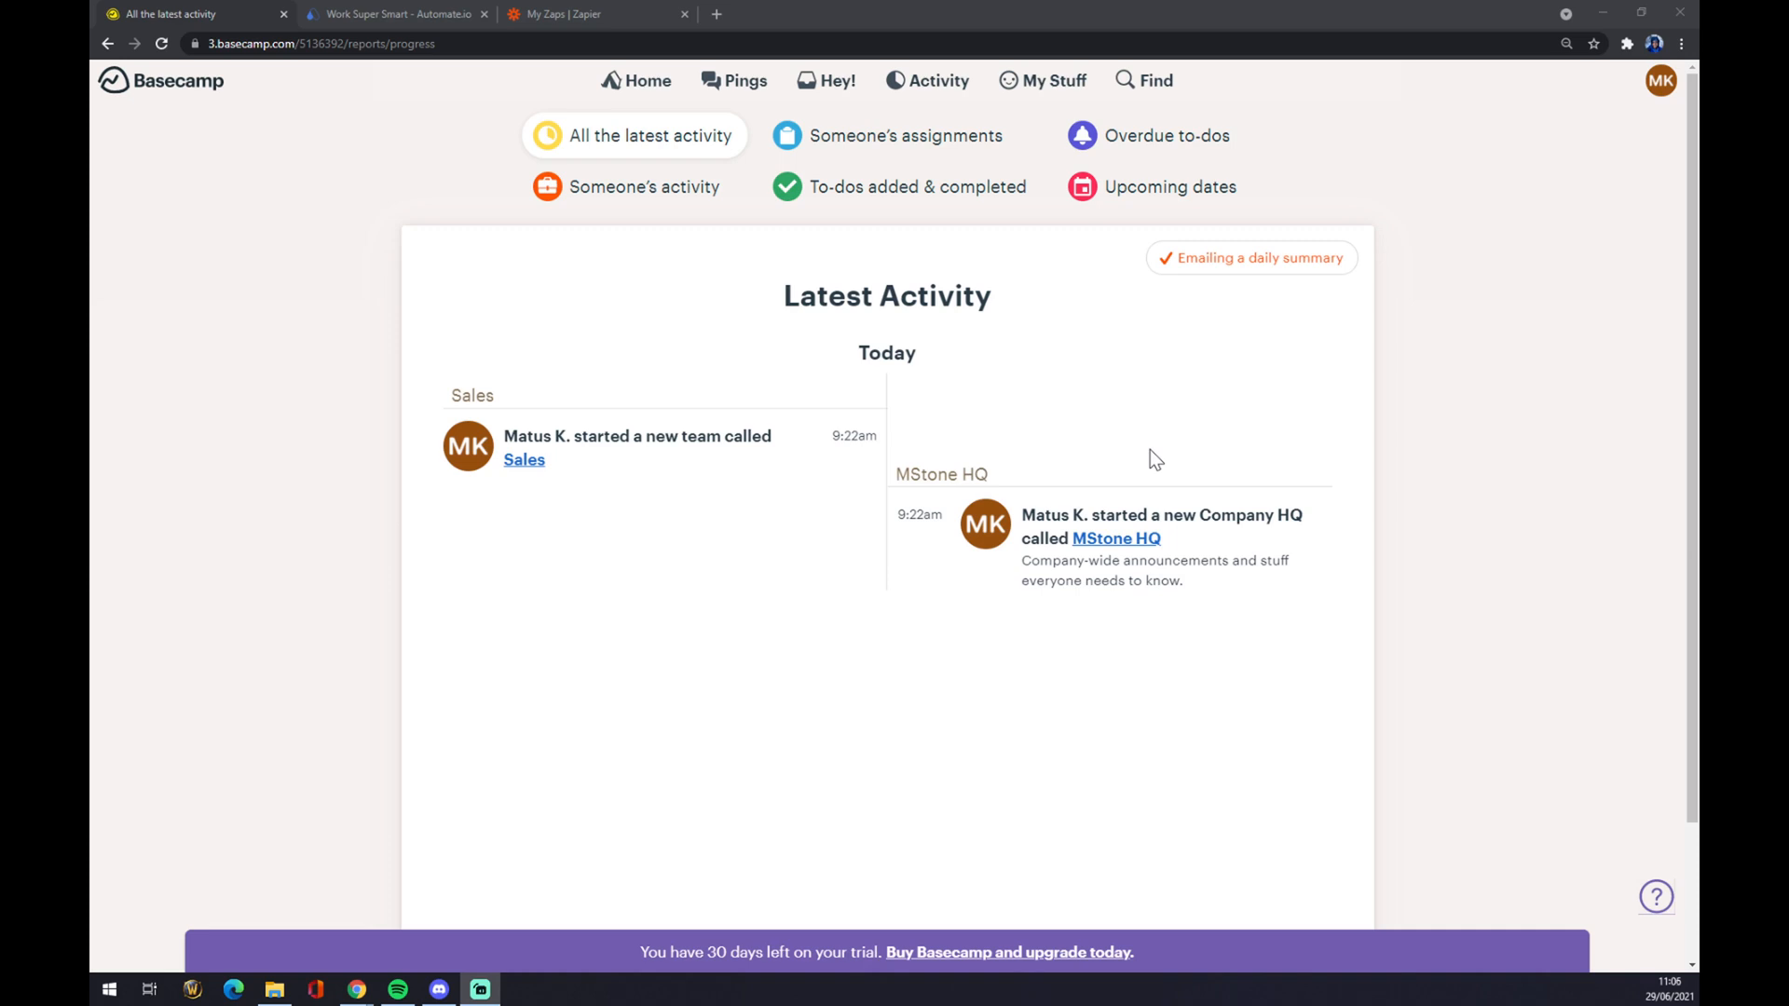
mouse_move(1112, 505)
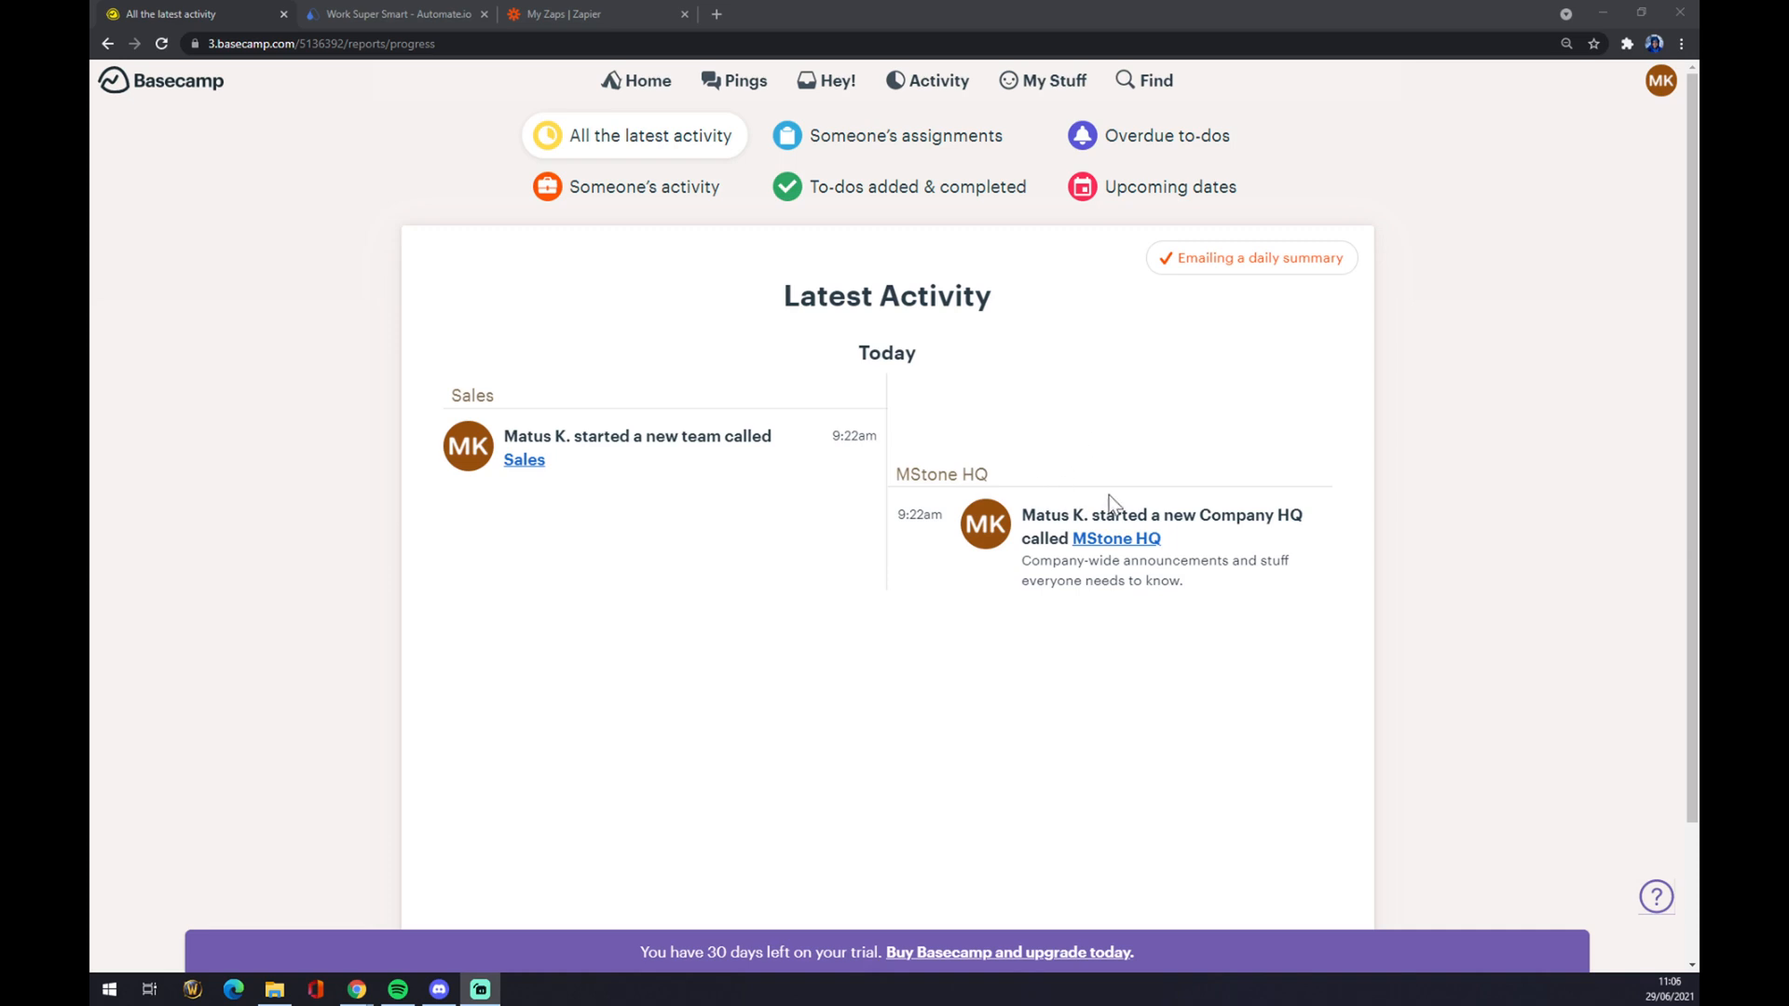
Step: Leave the Basecamp activity feed and switch to the Automate.io website tab
left_click(396, 14)
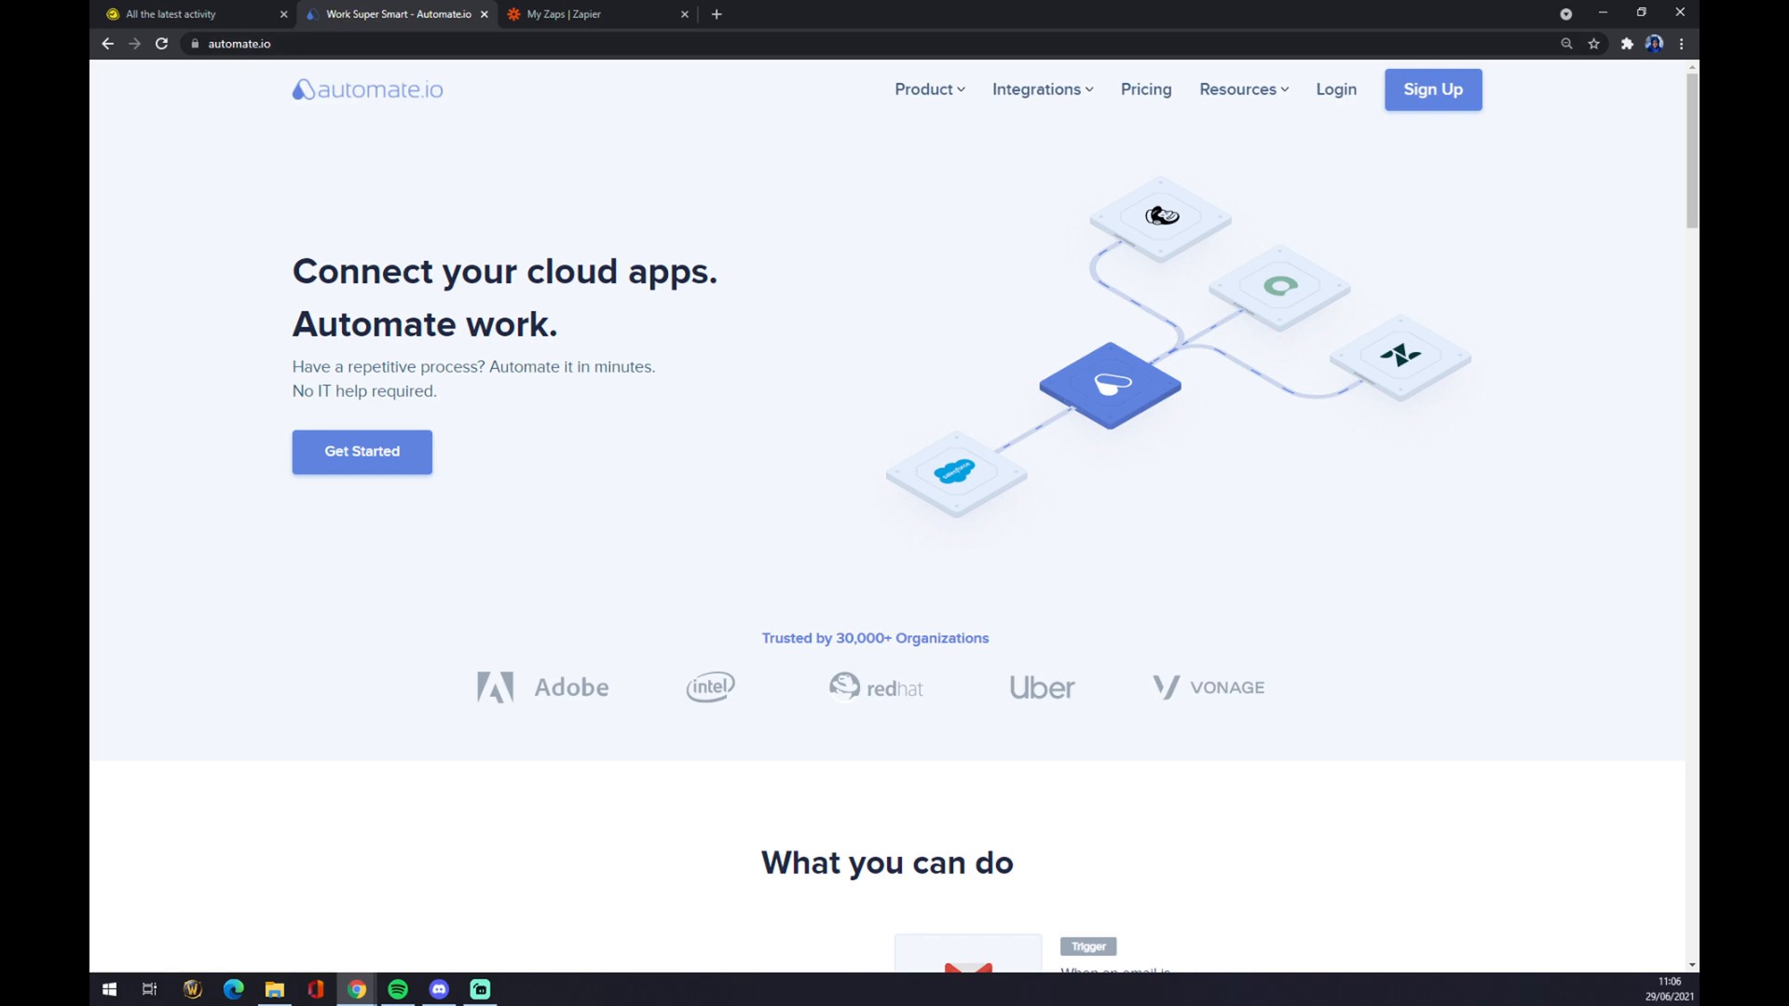
Step: Browse Integrations to the full catalogue of 200+ apps by category
left_click(1038, 89)
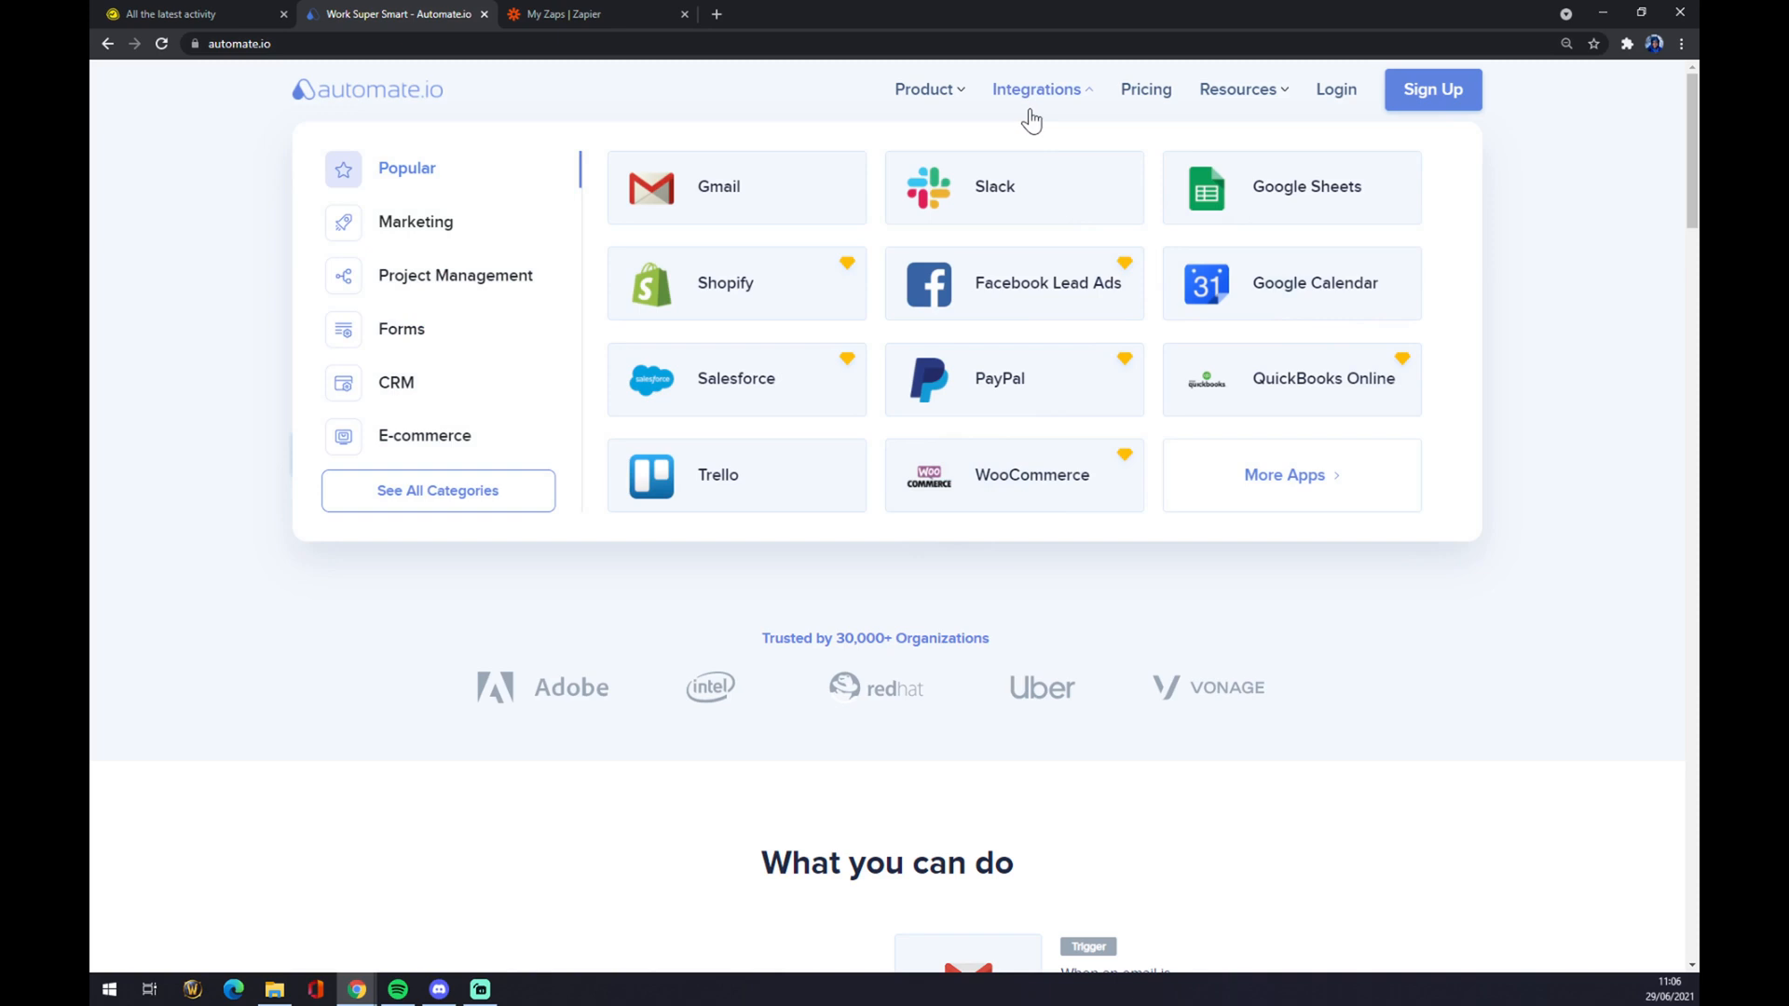
mouse_move(1033, 102)
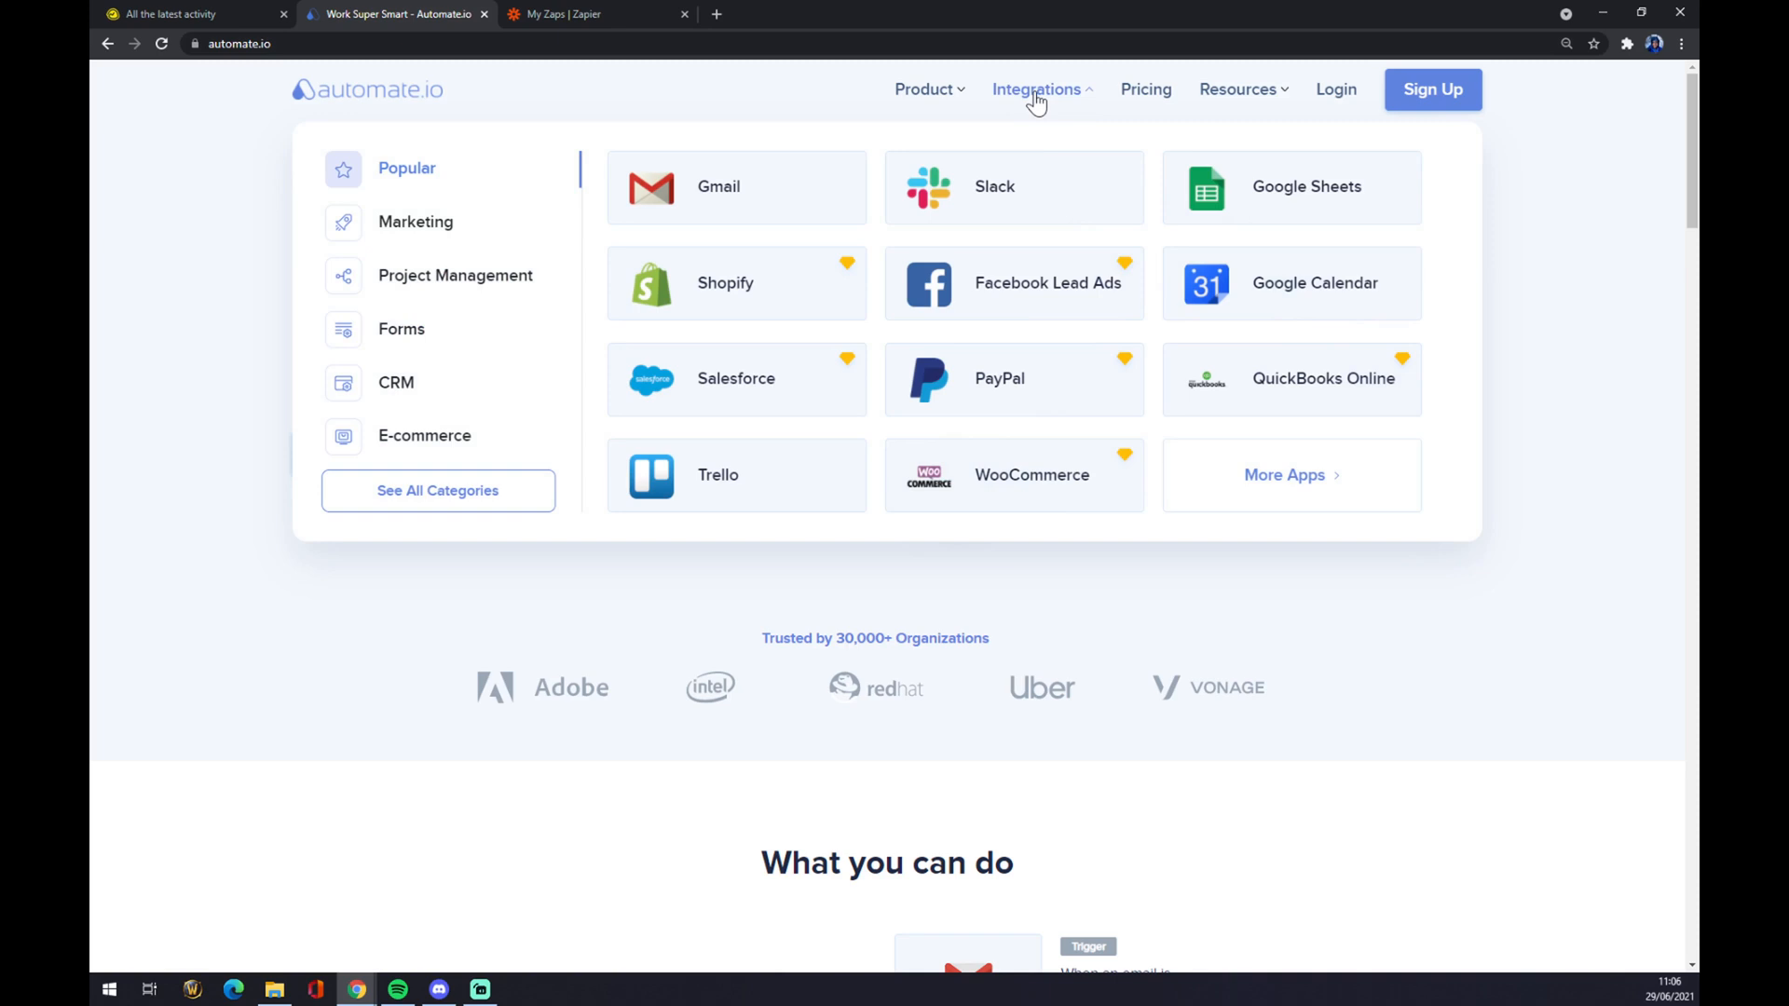
mouse_move(535, 515)
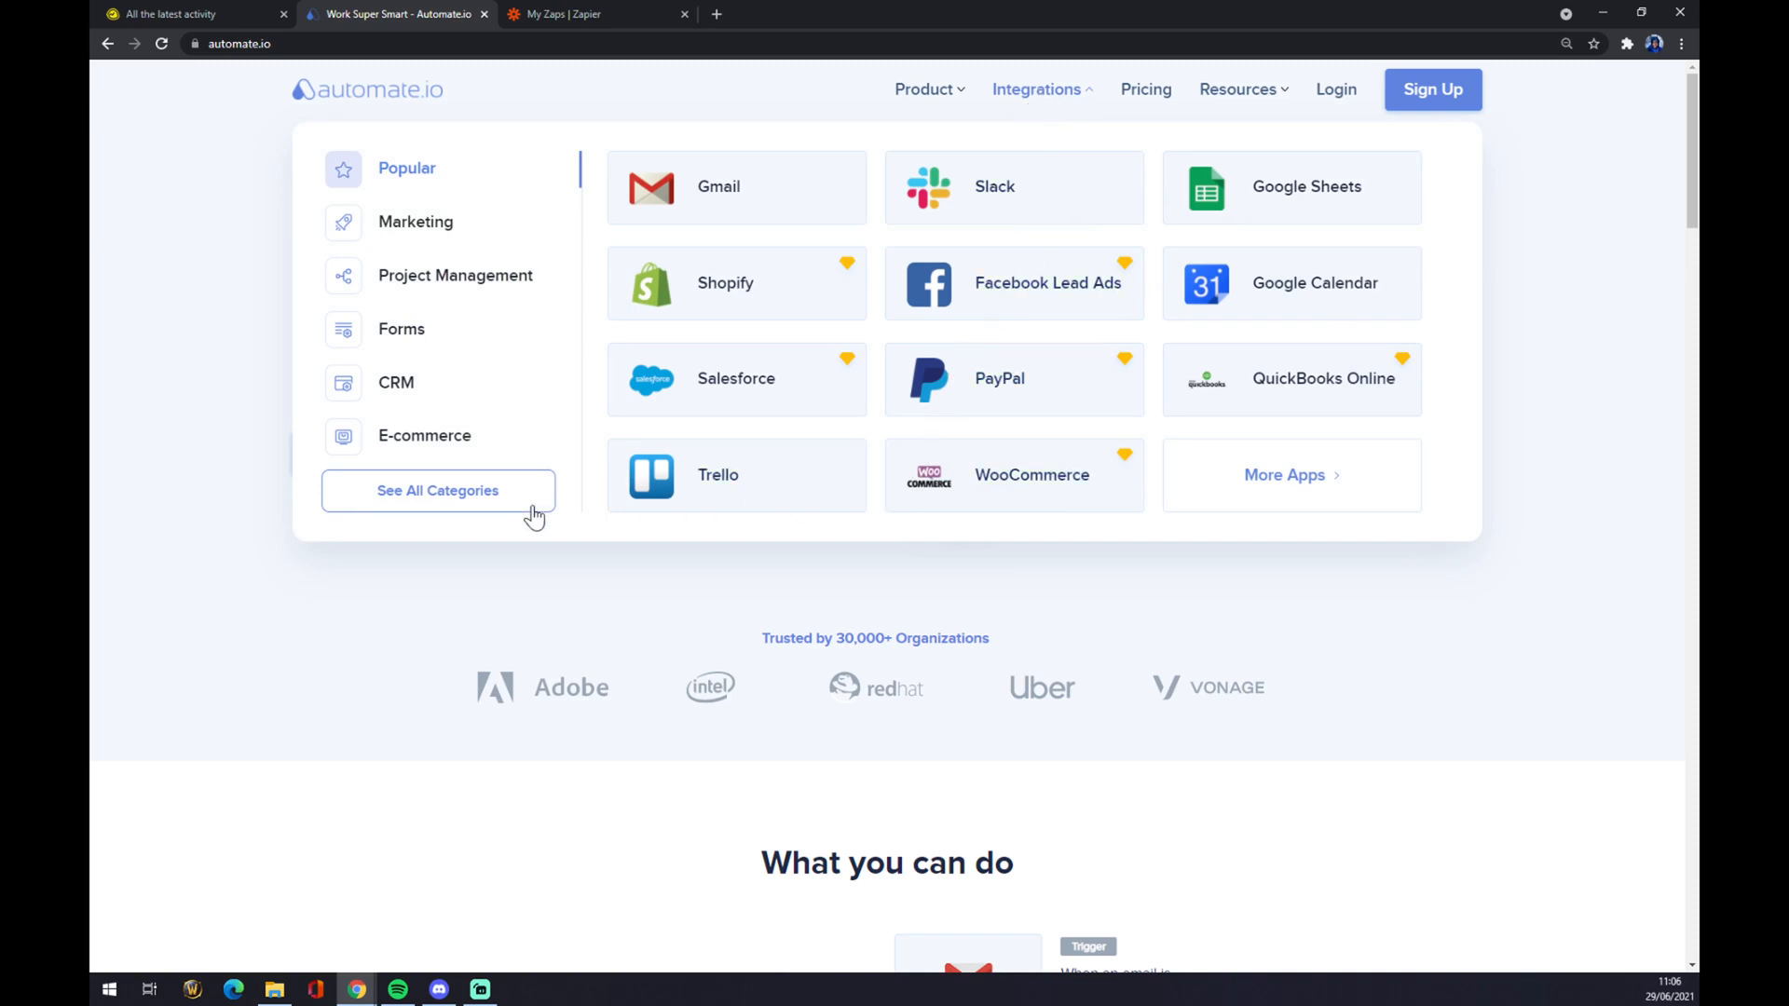
left_click(437, 490)
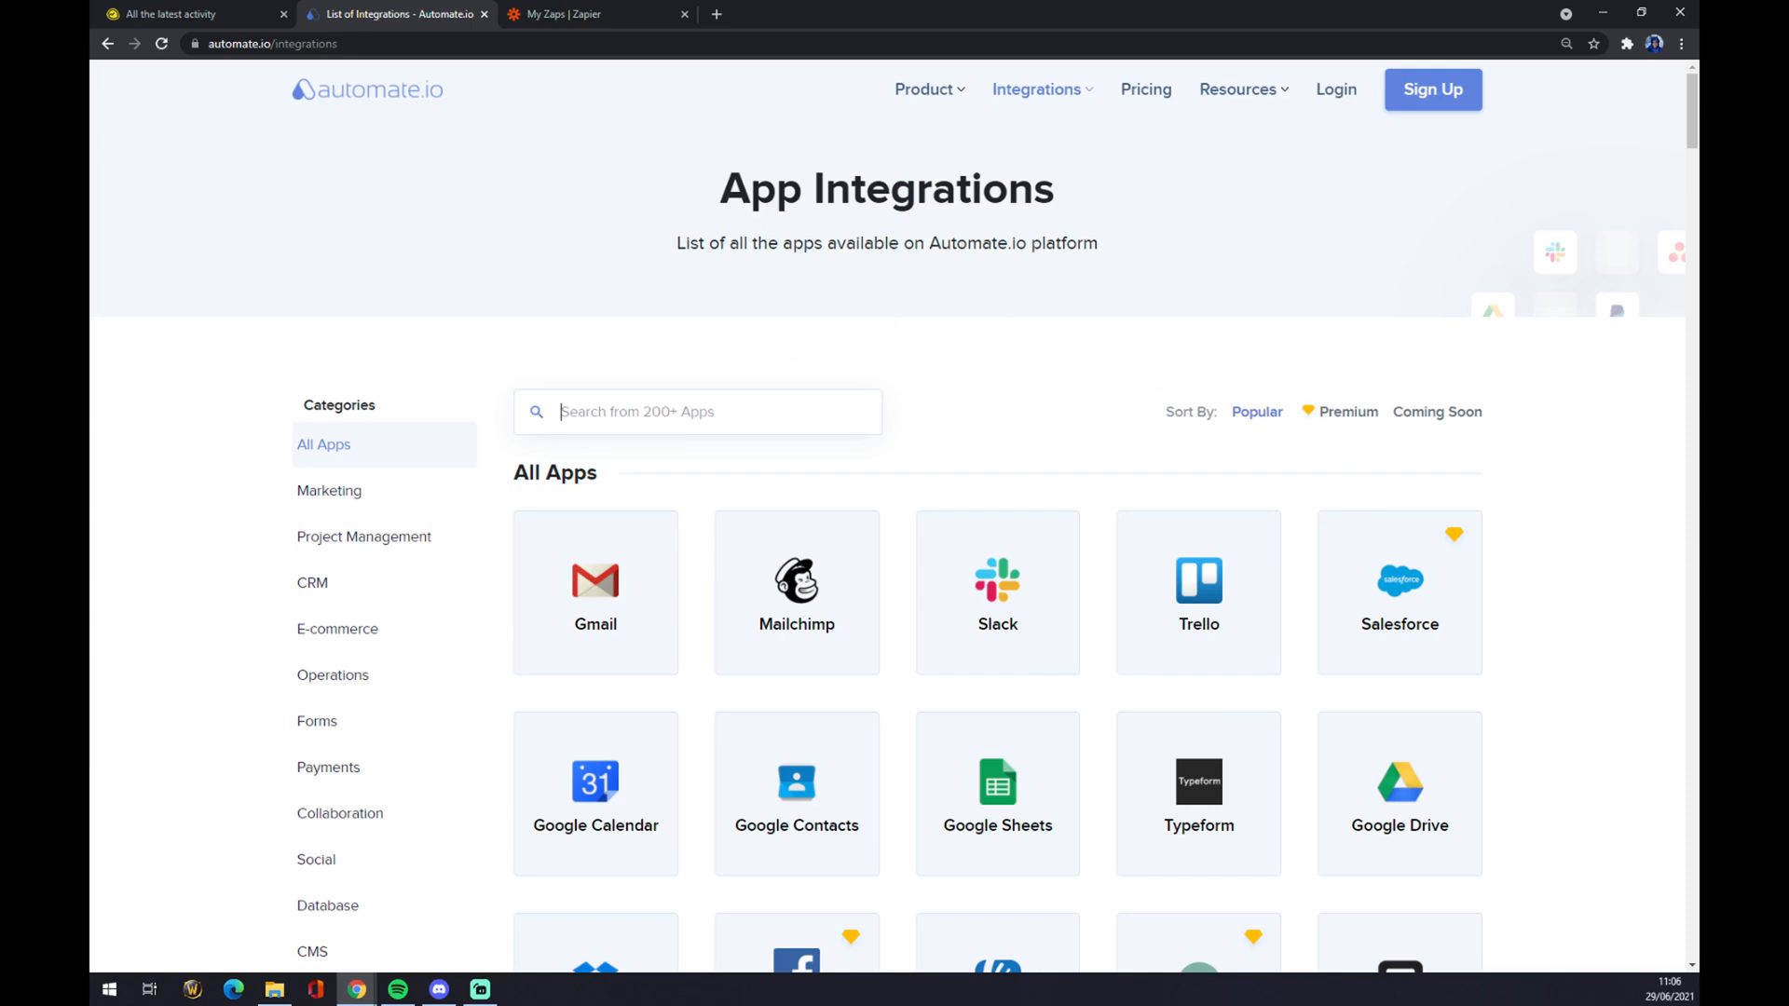
Step: Find Basecamp 3, then pair it with Slack to reach their integration page
type("baseca")
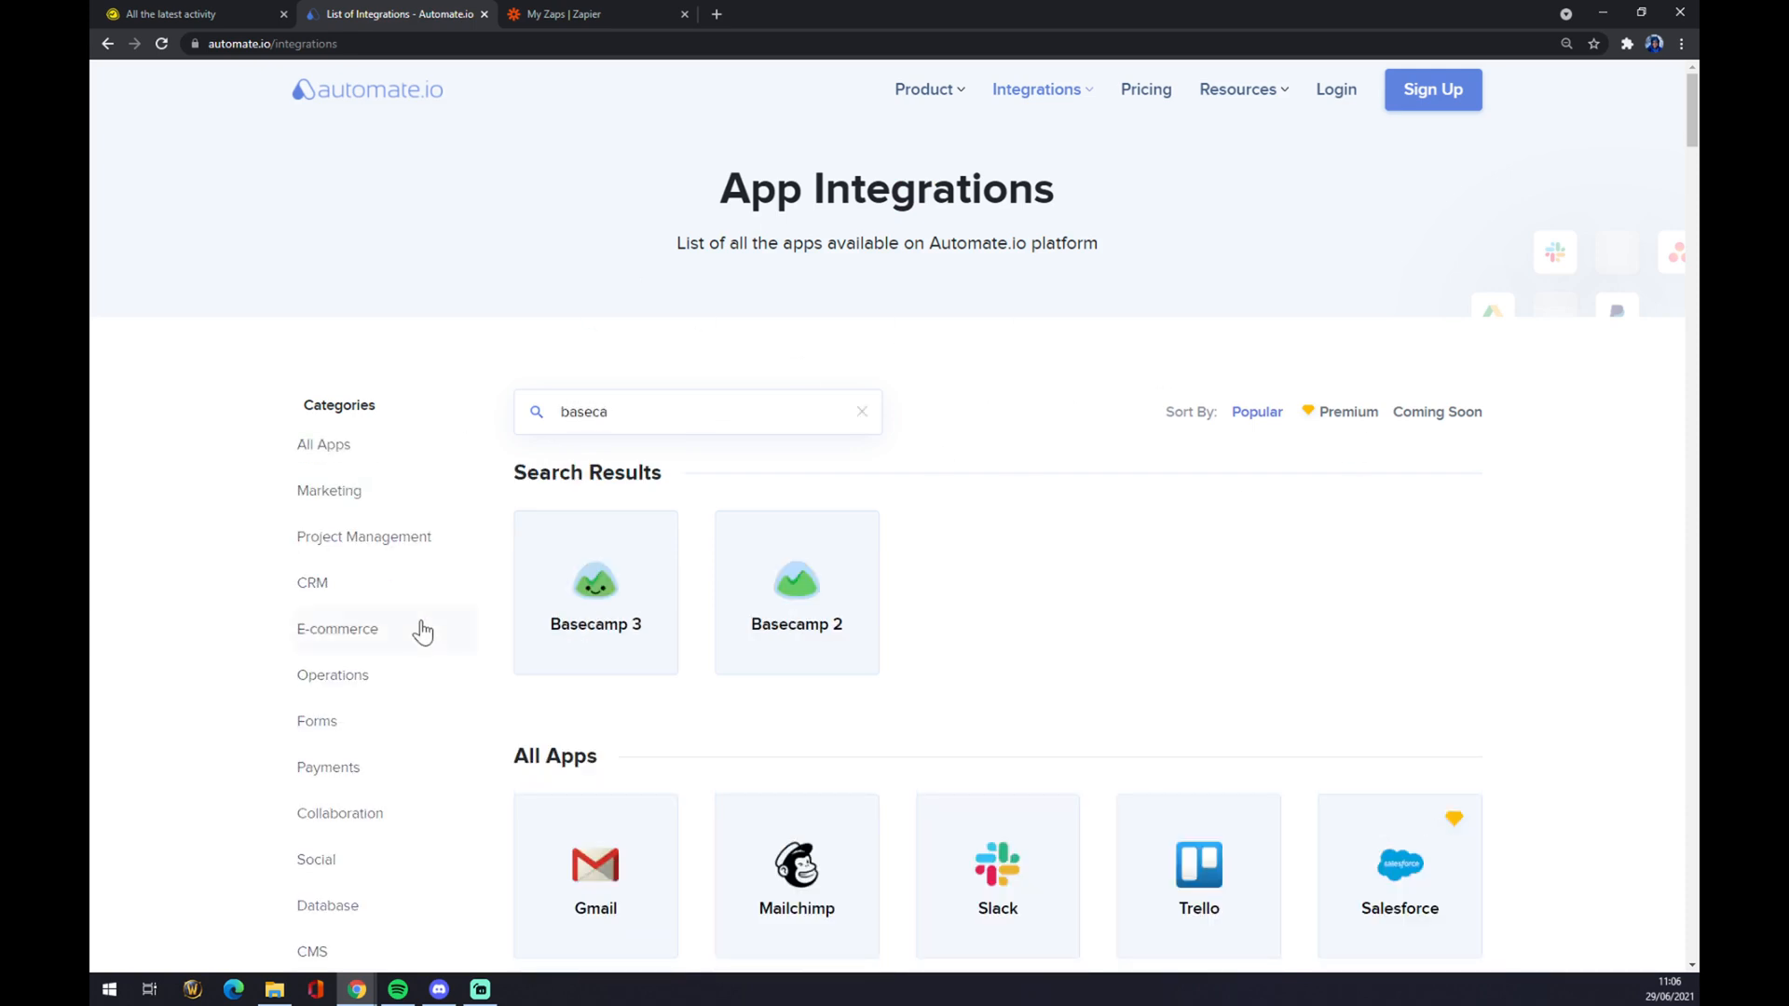
left_click(594, 591)
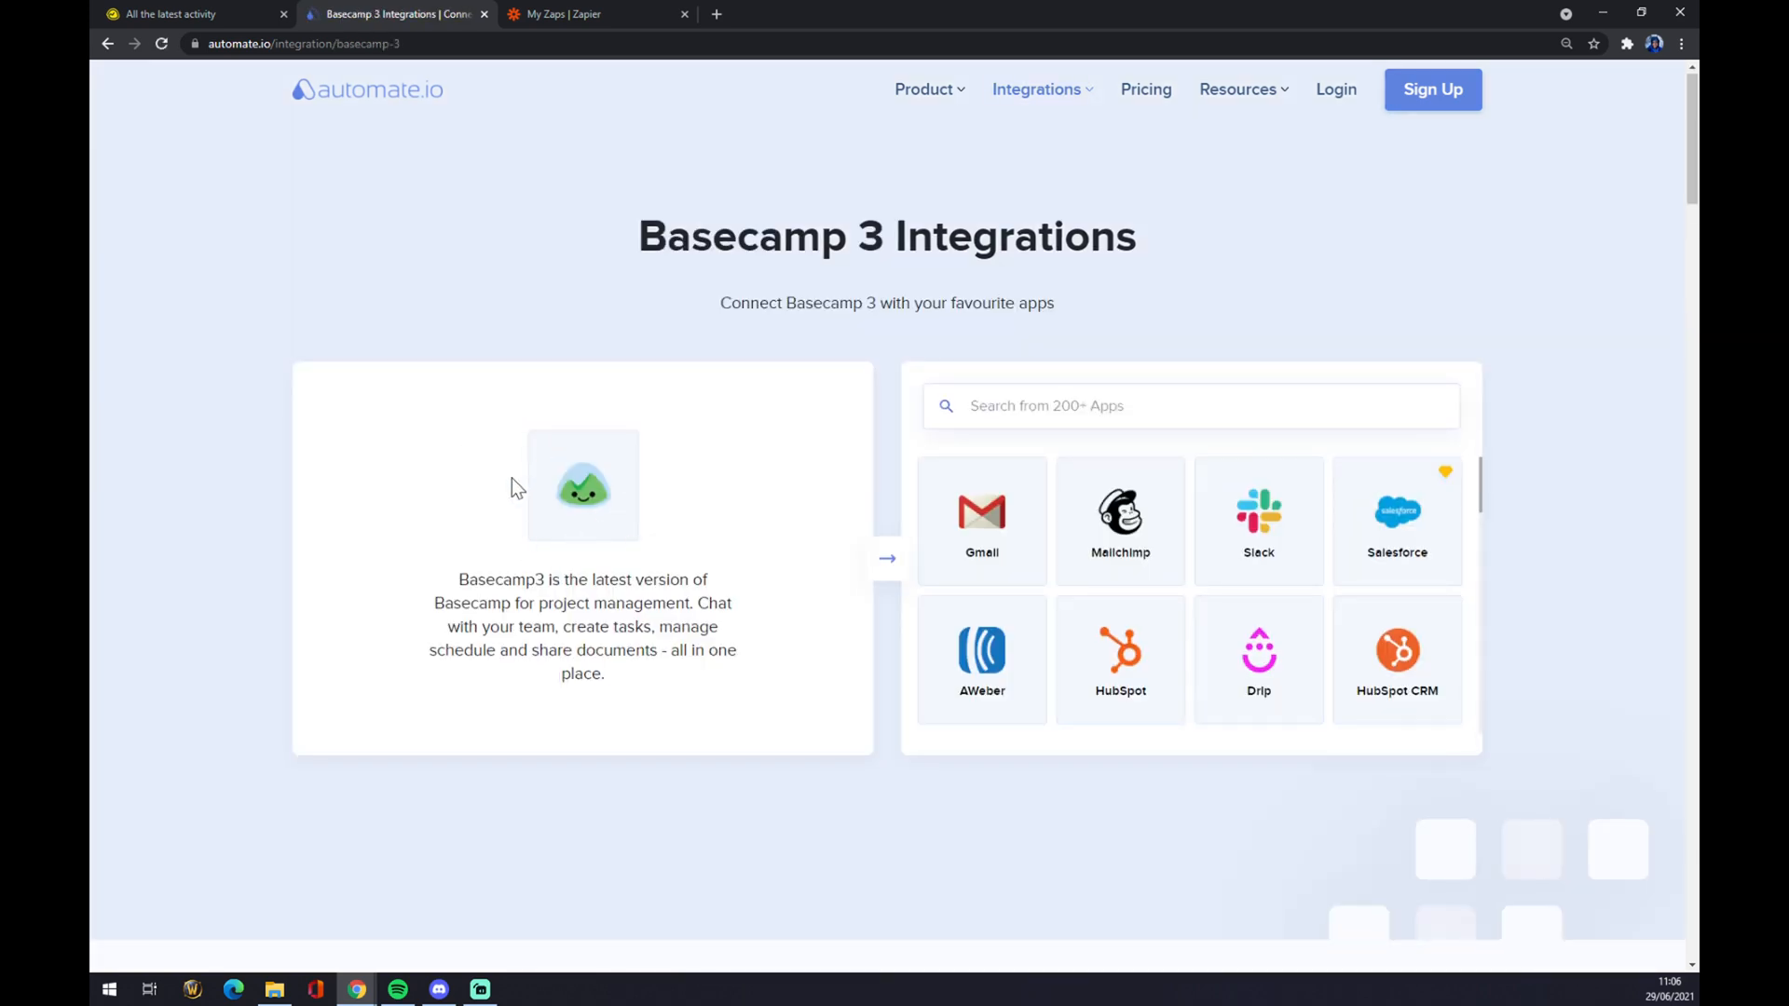
mouse_move(680, 560)
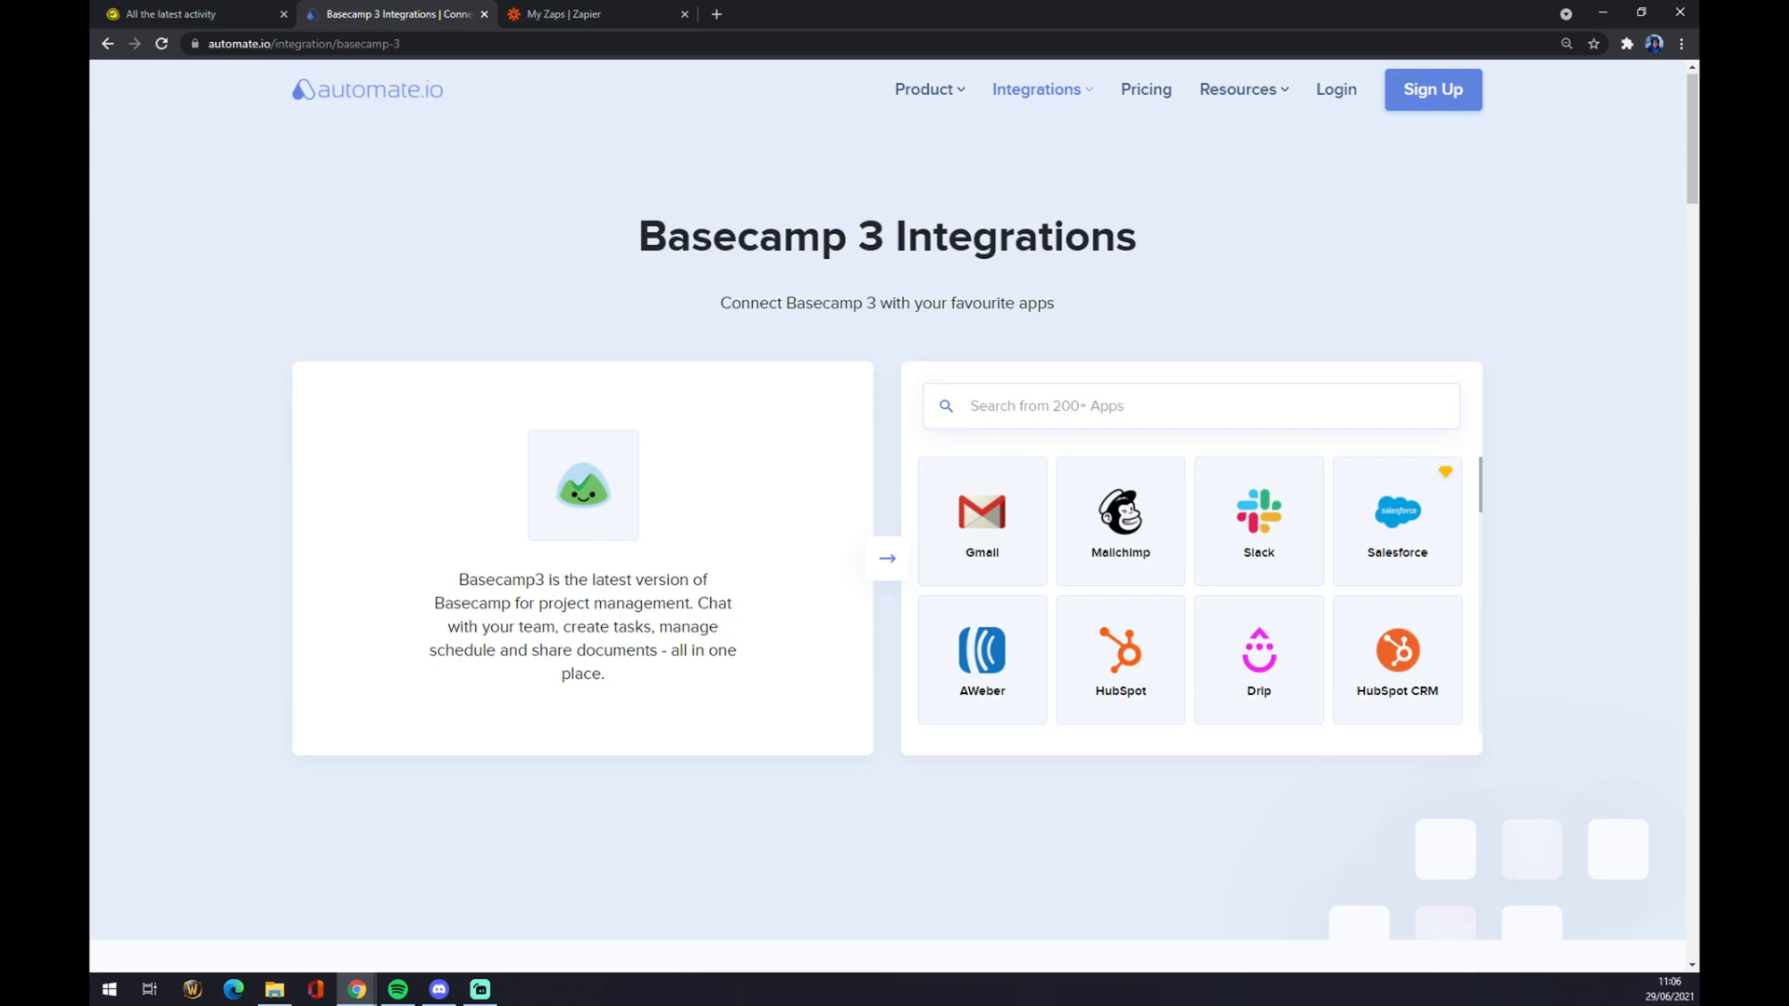
type("slack")
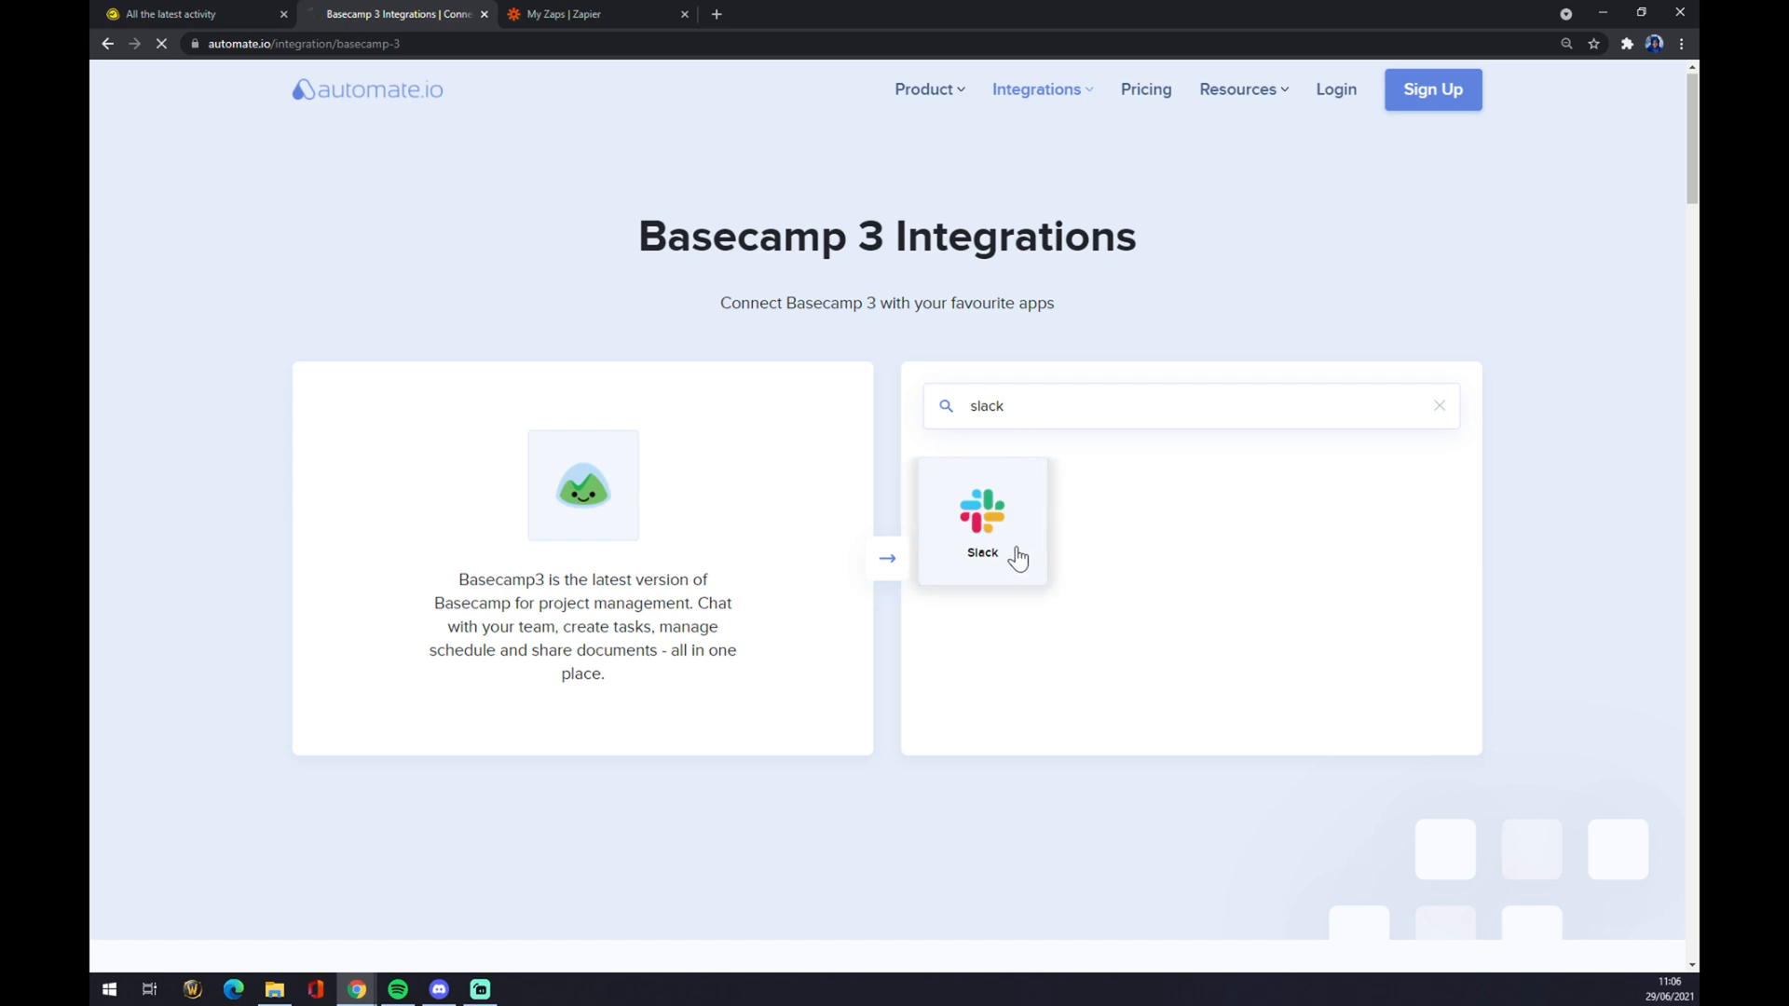
left_click(982, 523)
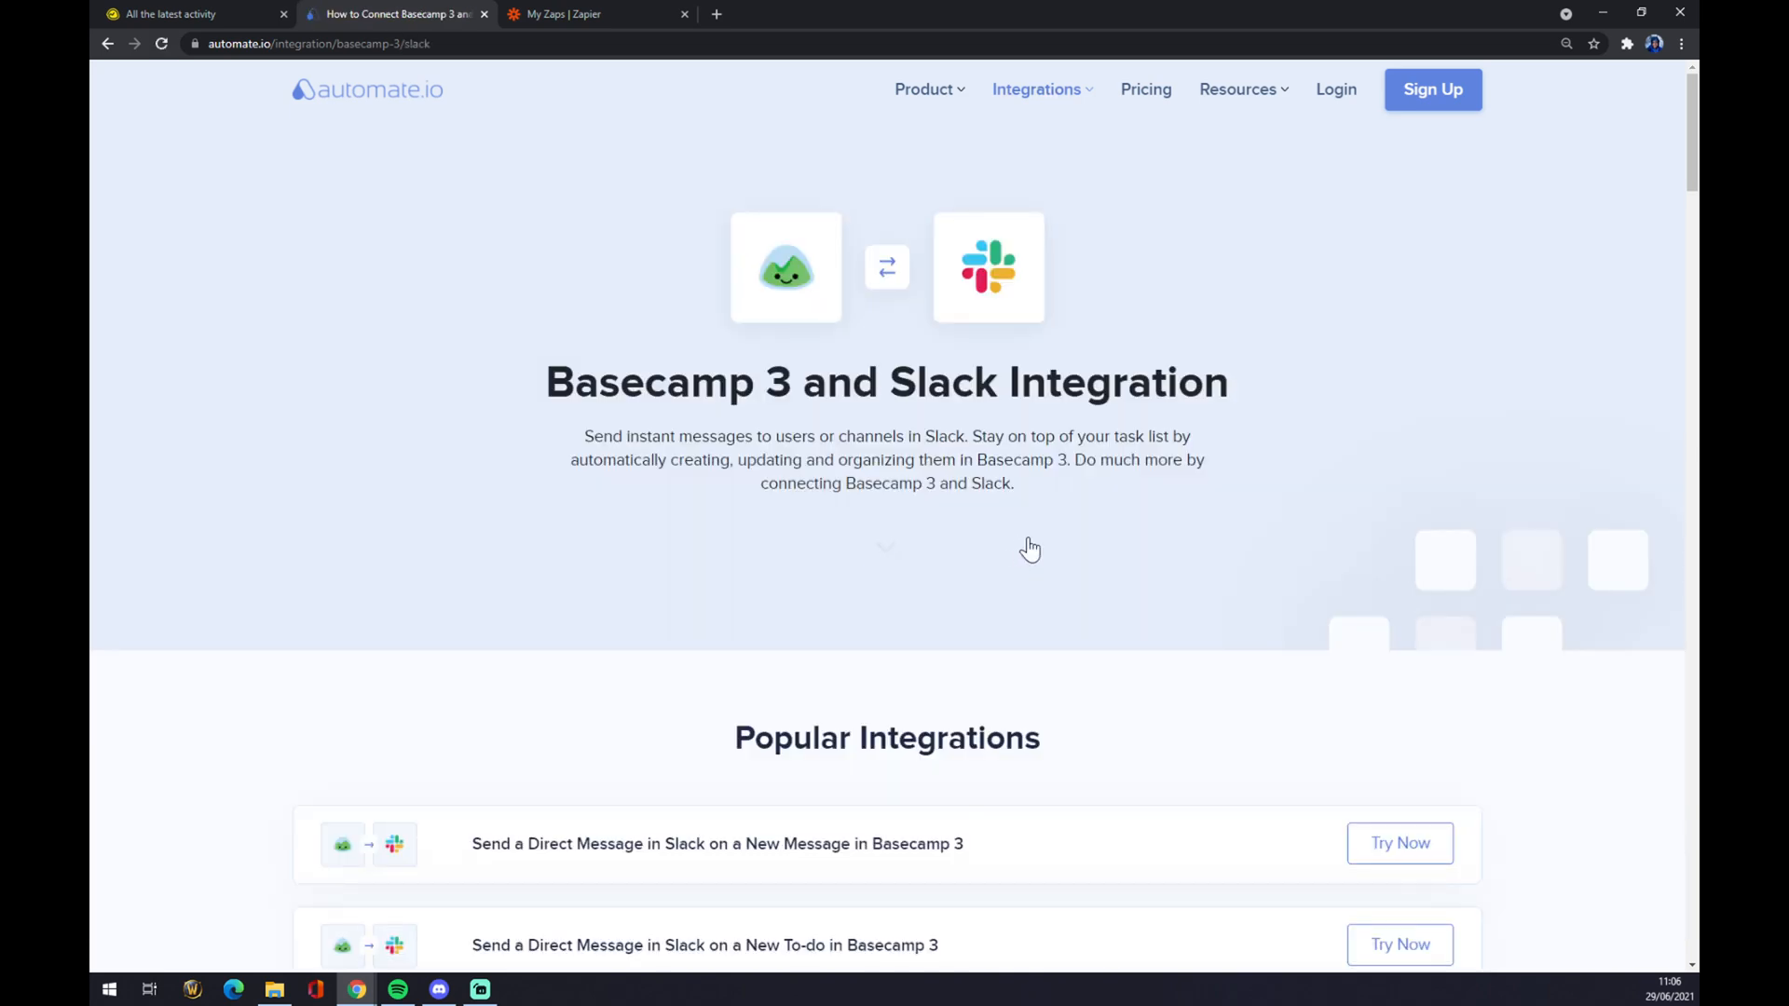
Step: Scroll past Popular Integrations to the Create your own Integration section
scroll("down", 3)
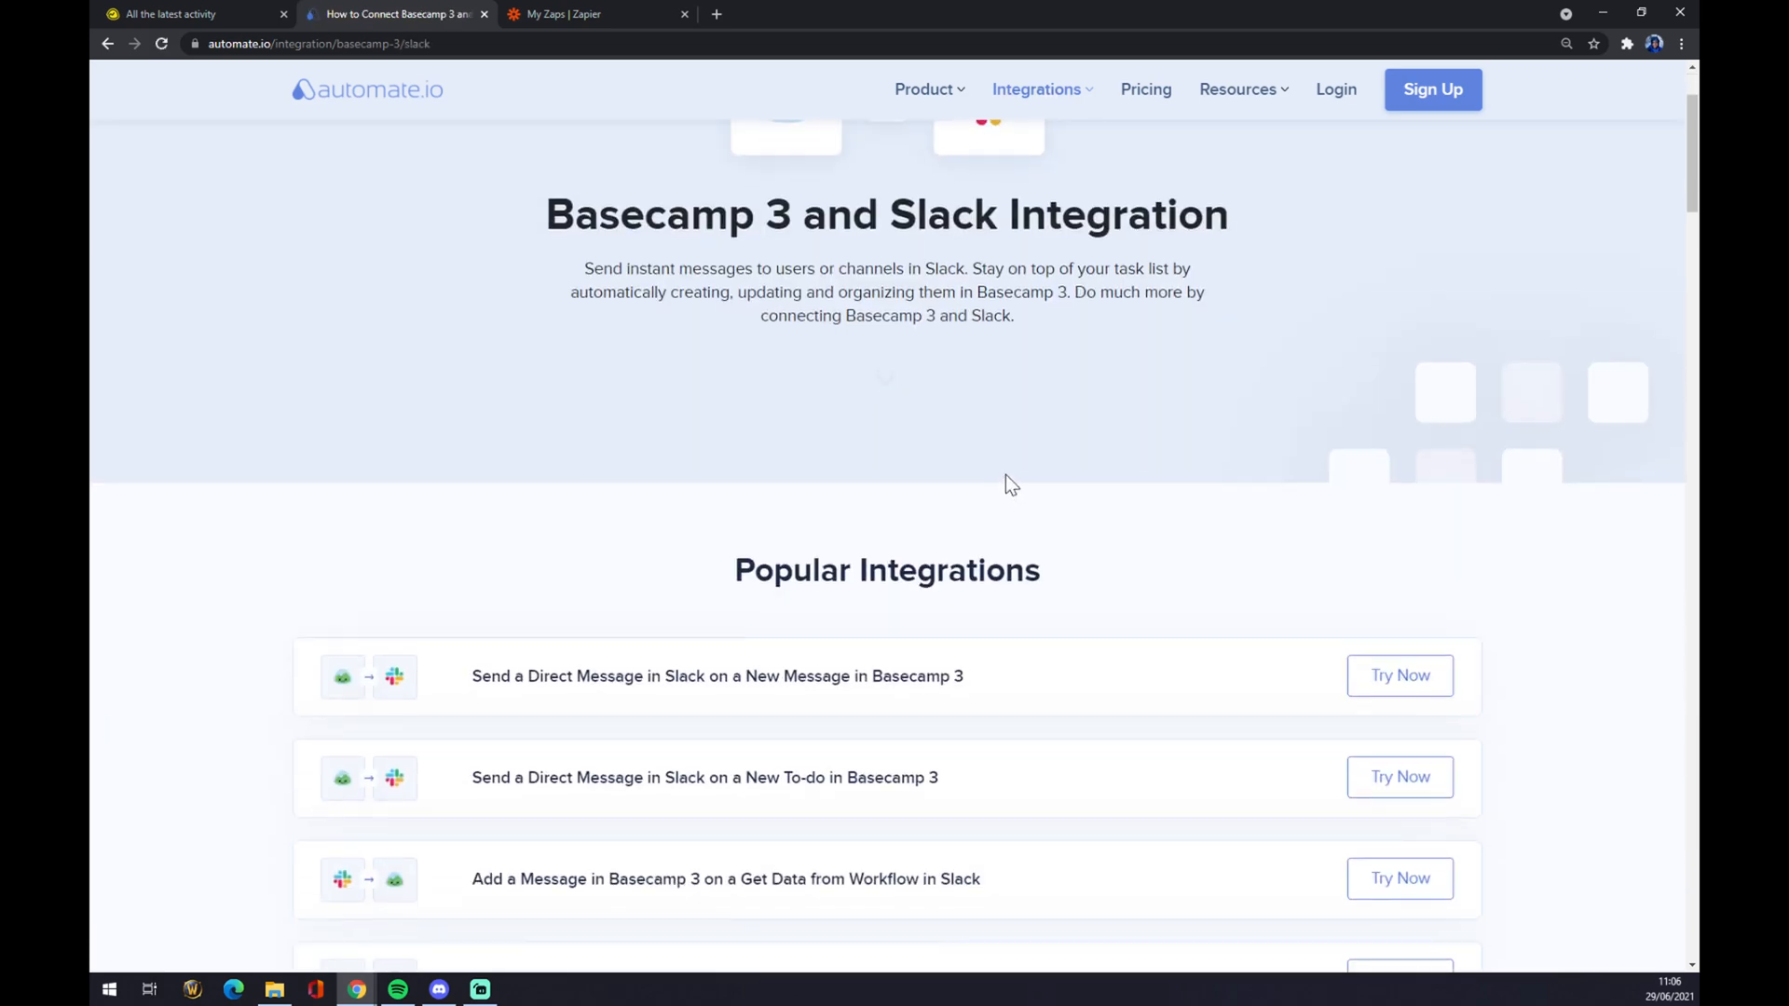
scroll("down", 3)
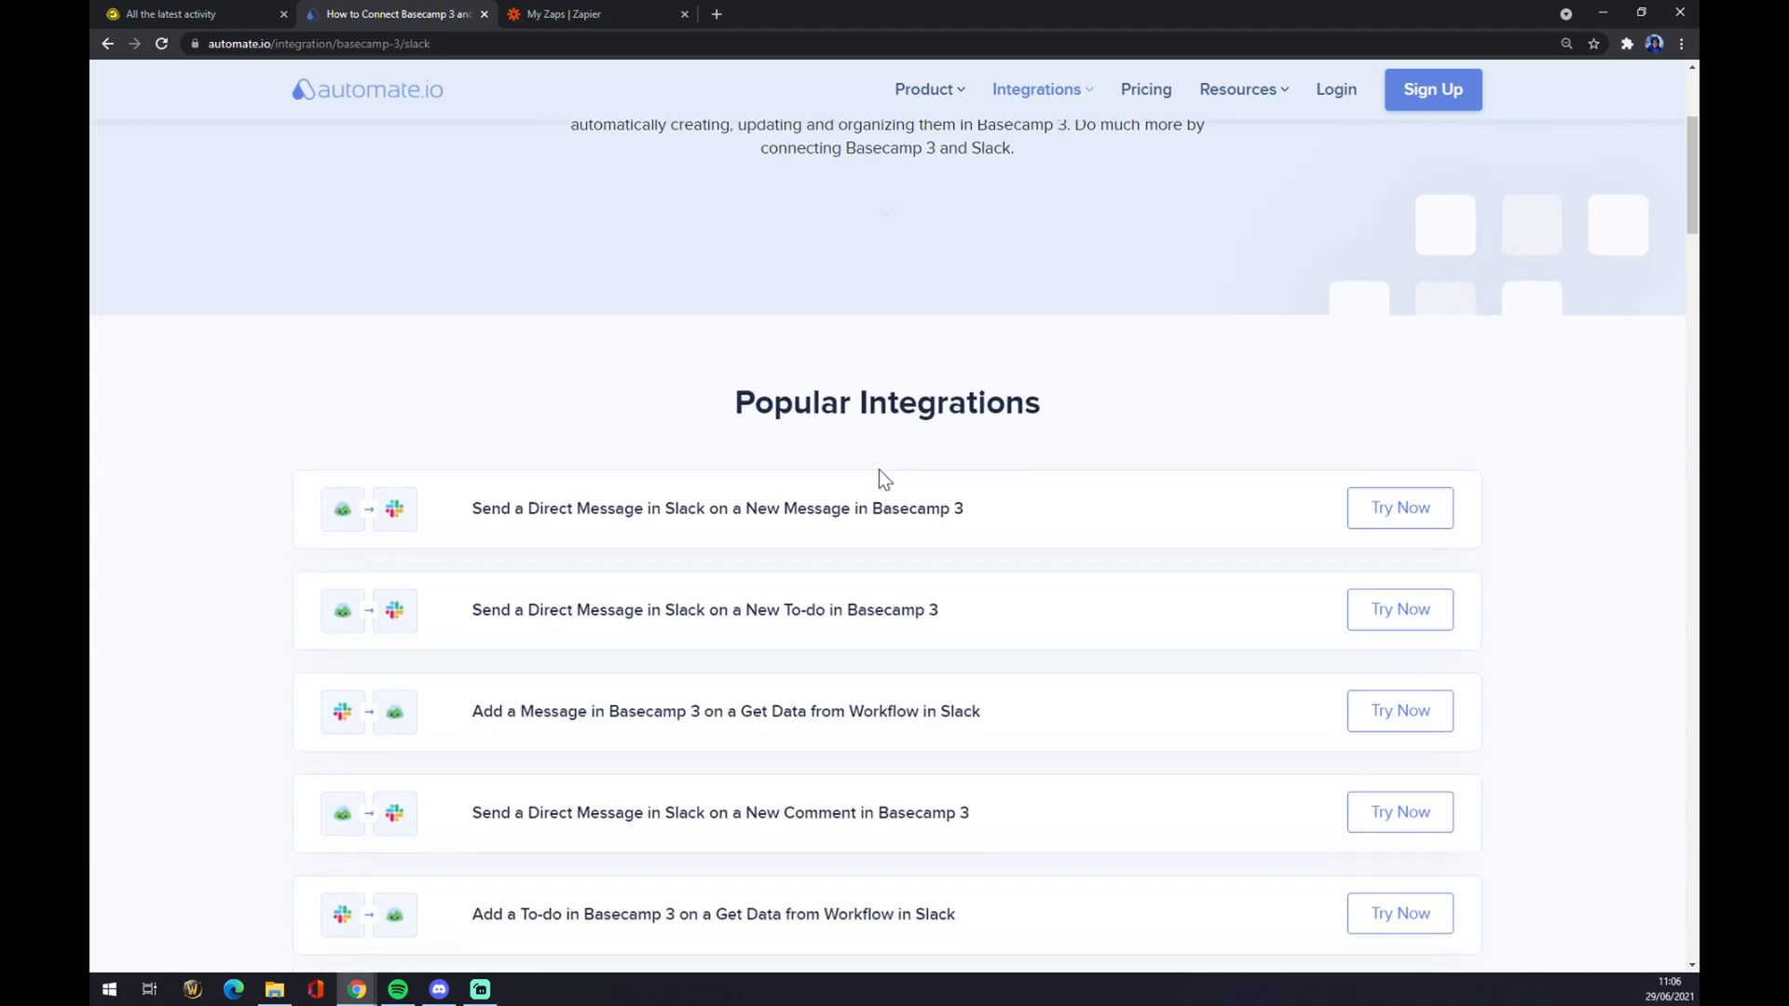
scroll("down", 3)
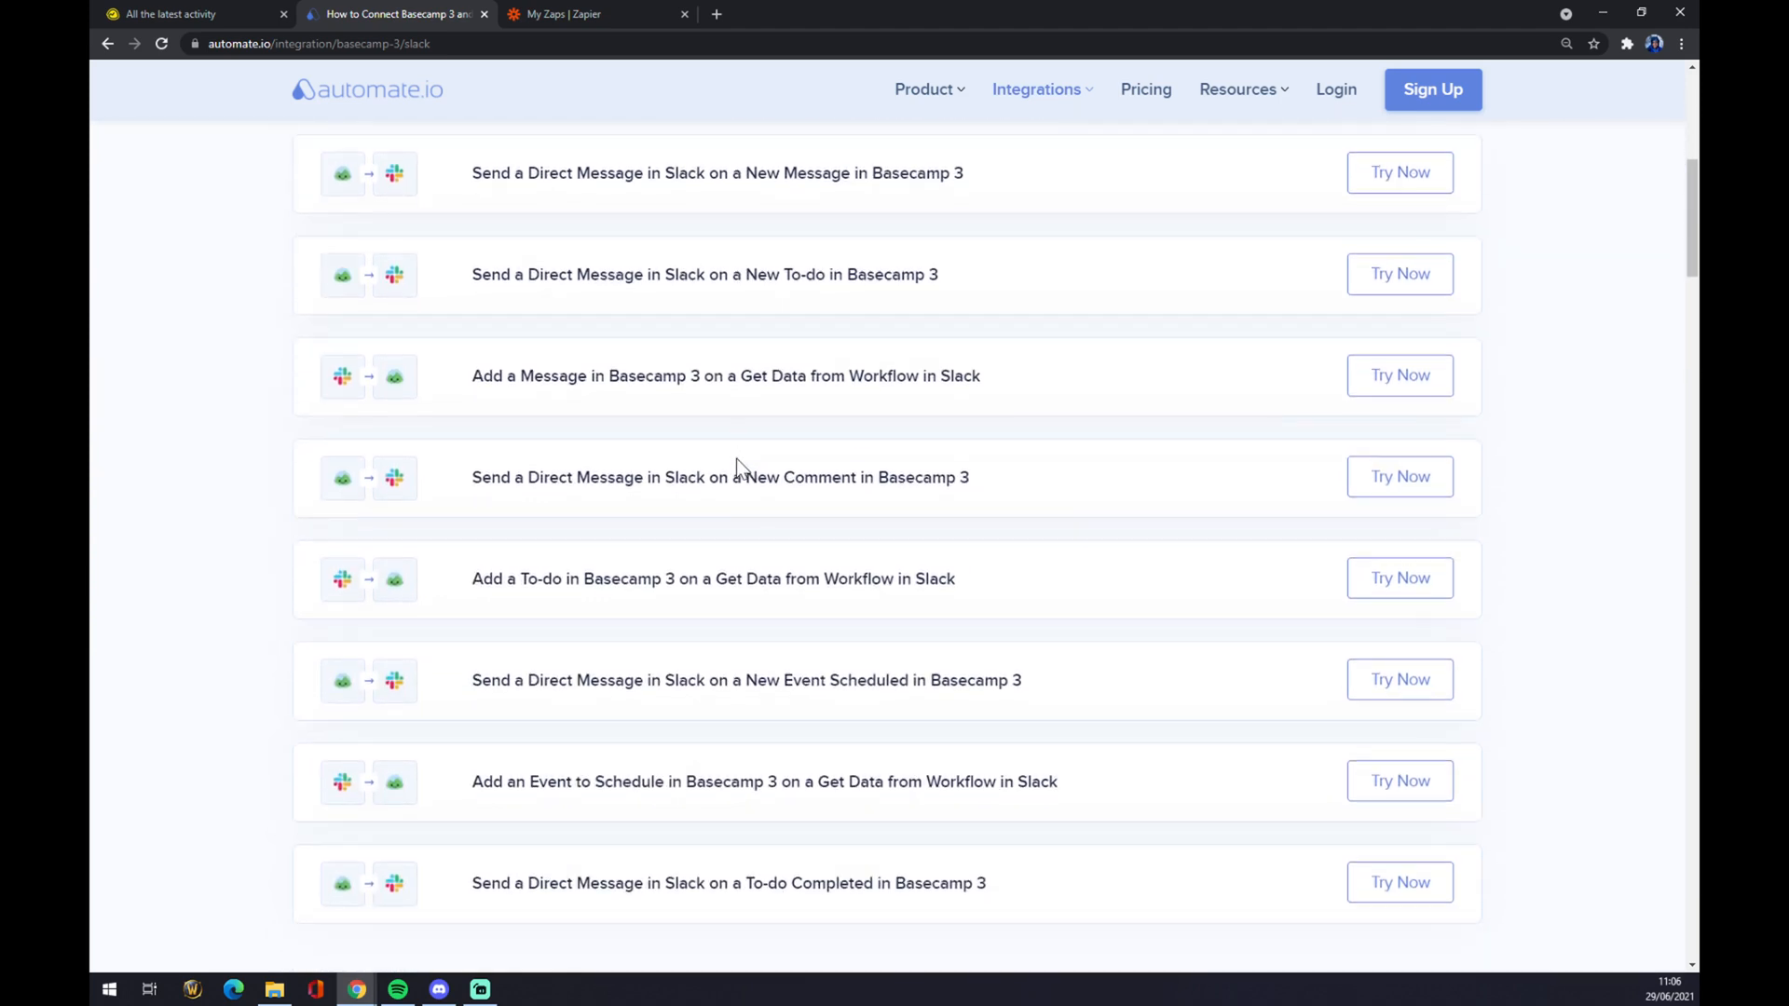
scroll("down", 3)
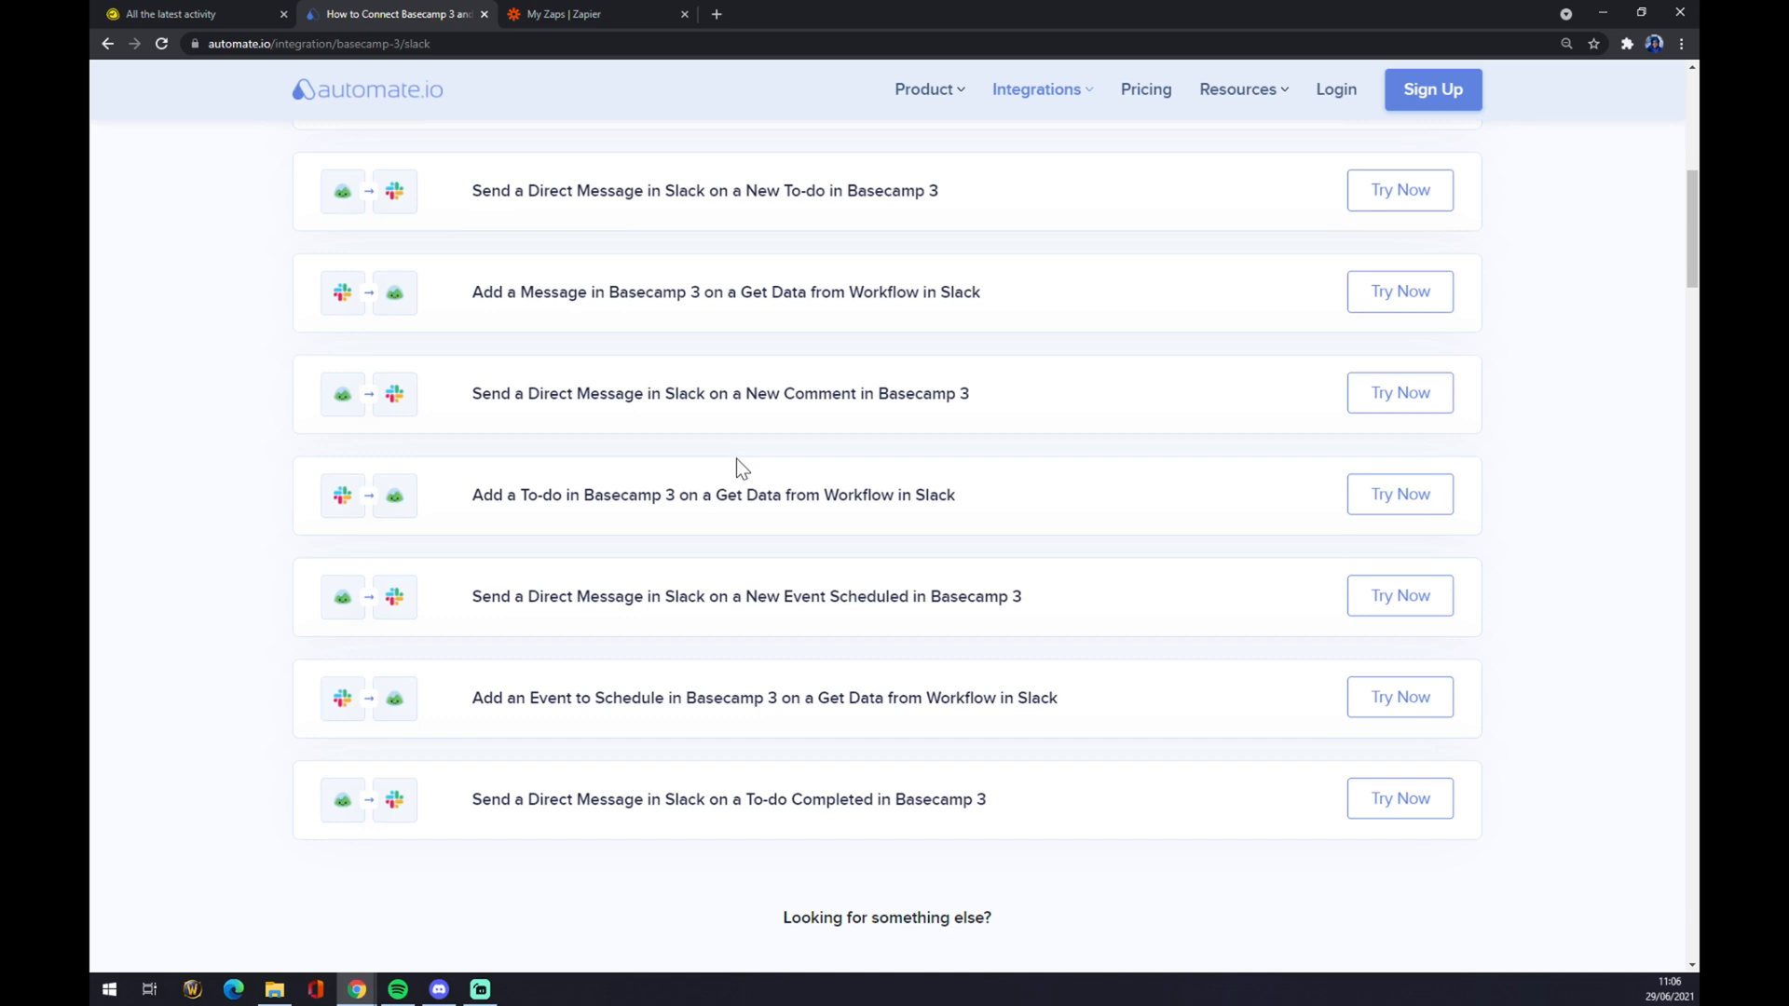
scroll("down", 3)
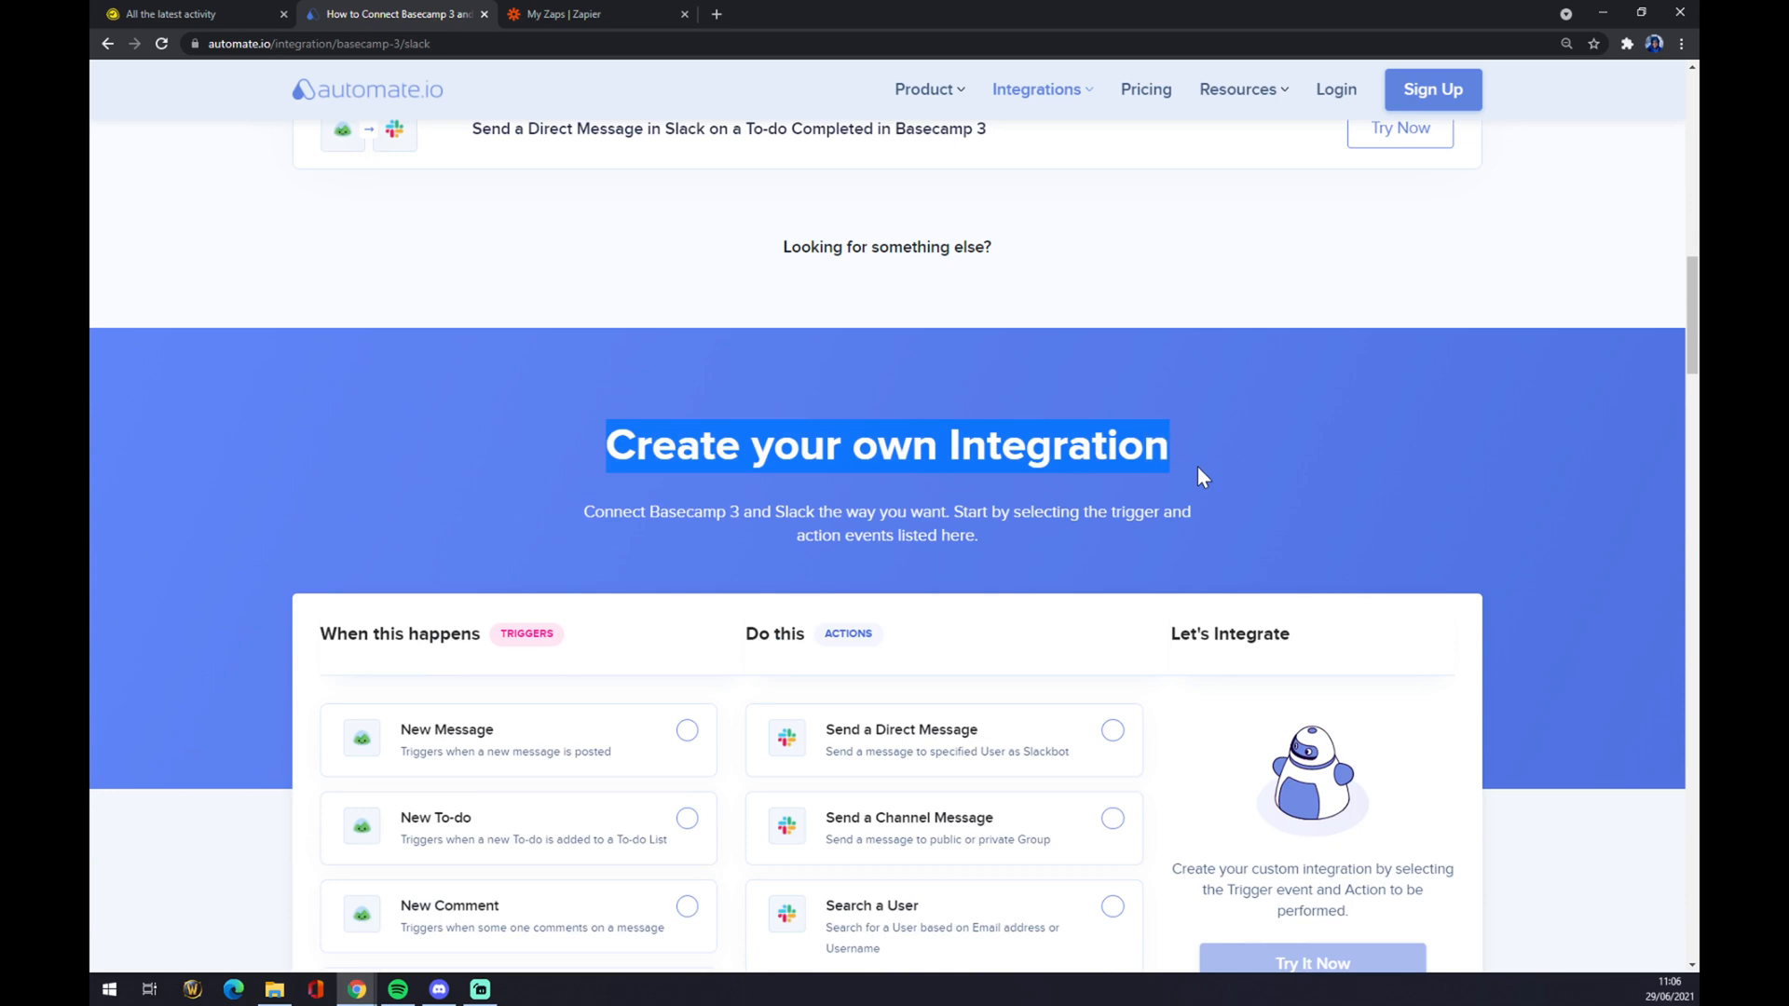
scroll("down", 3)
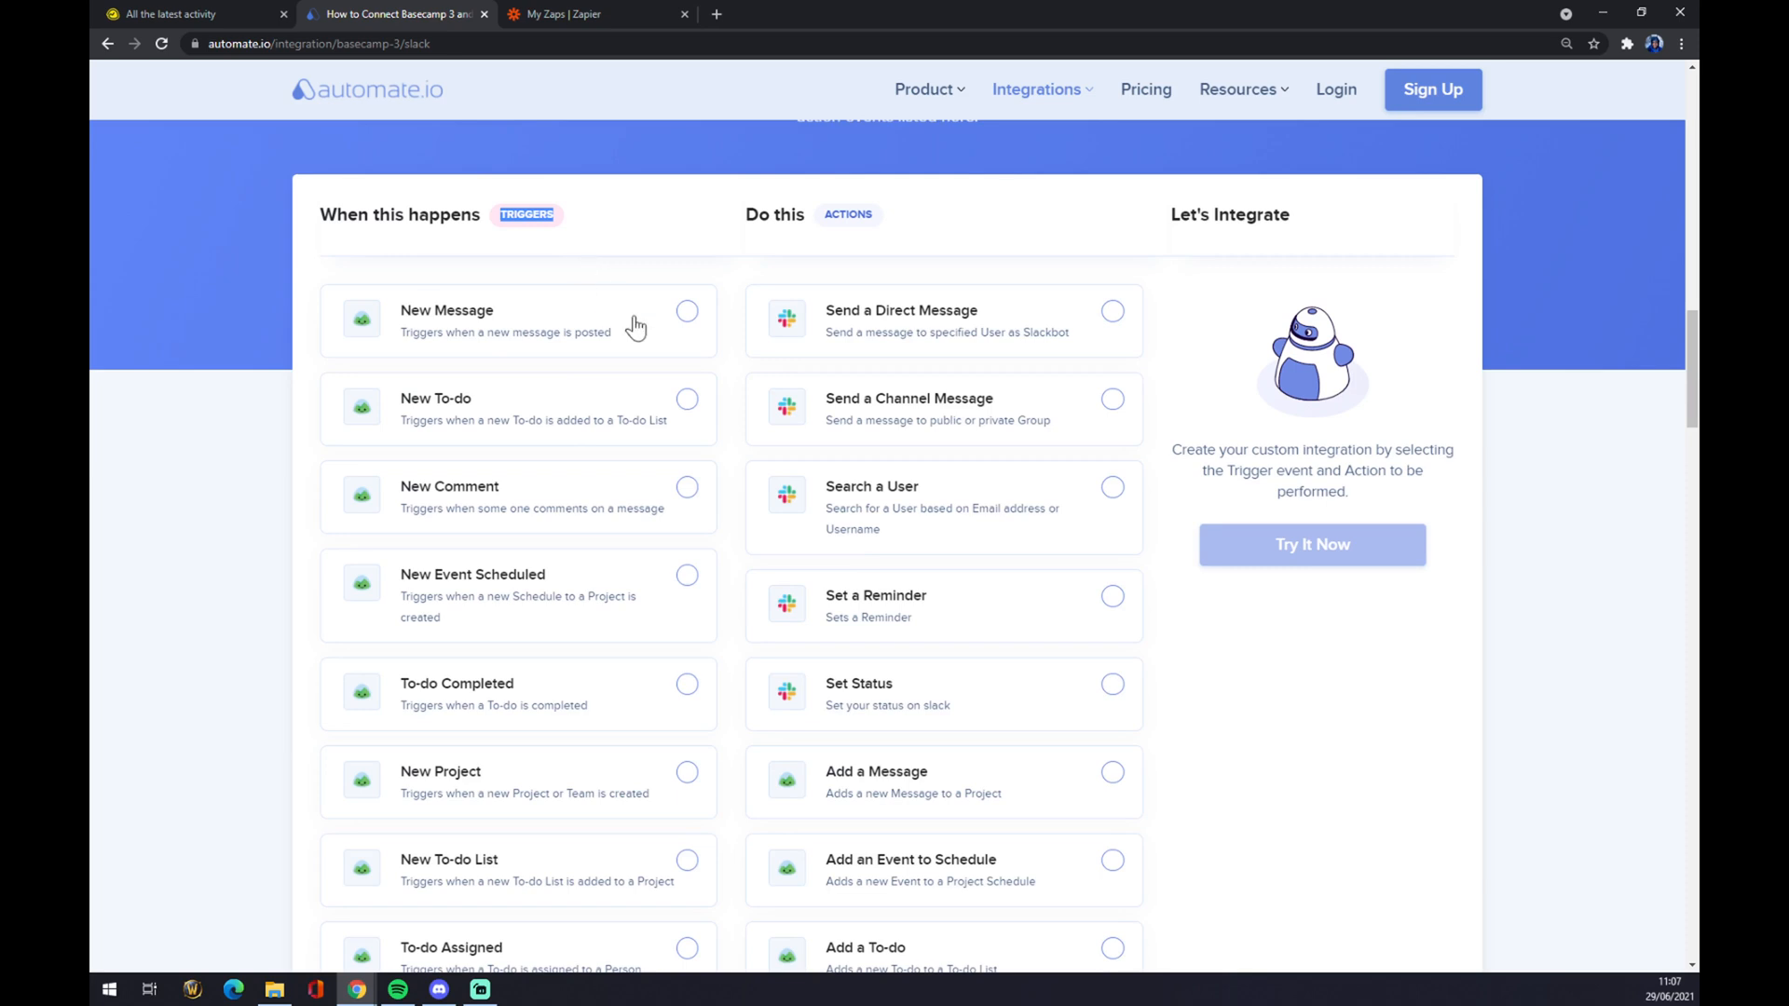
Step: Pick New Message as the trigger, then switch to the Zapier zaps dashboard
left_click(686, 311)
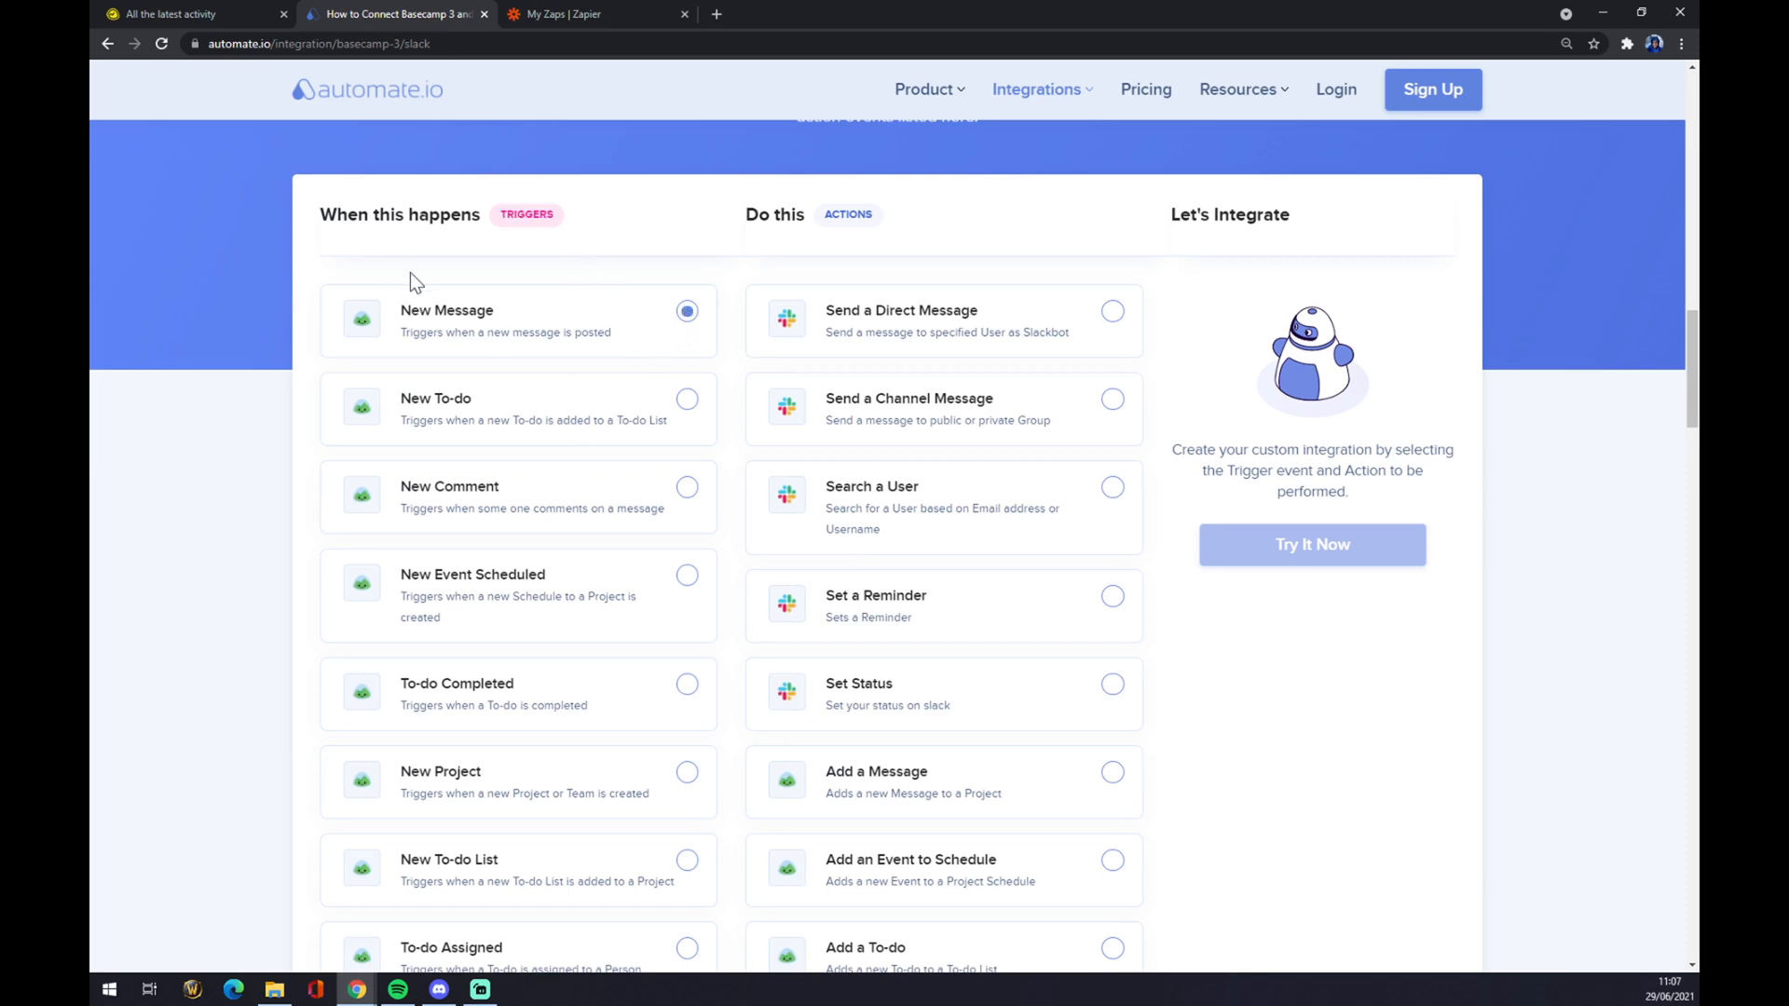
scroll("down", 3)
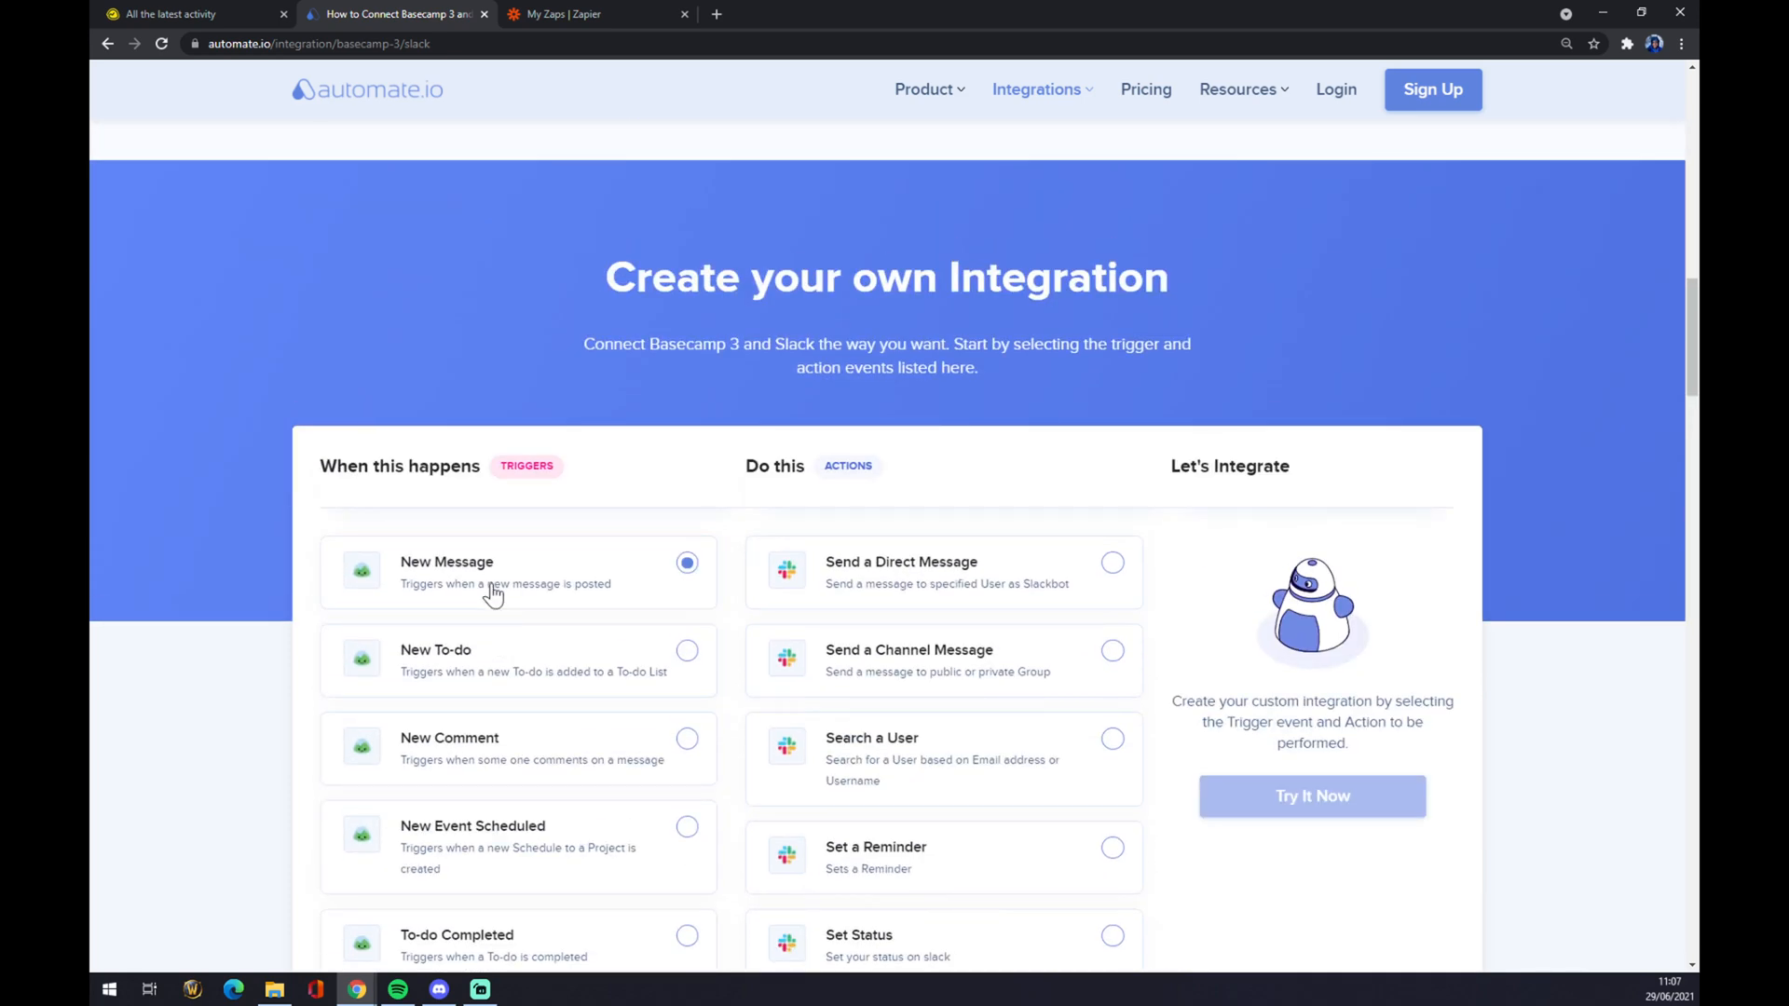
mouse_move(1002, 583)
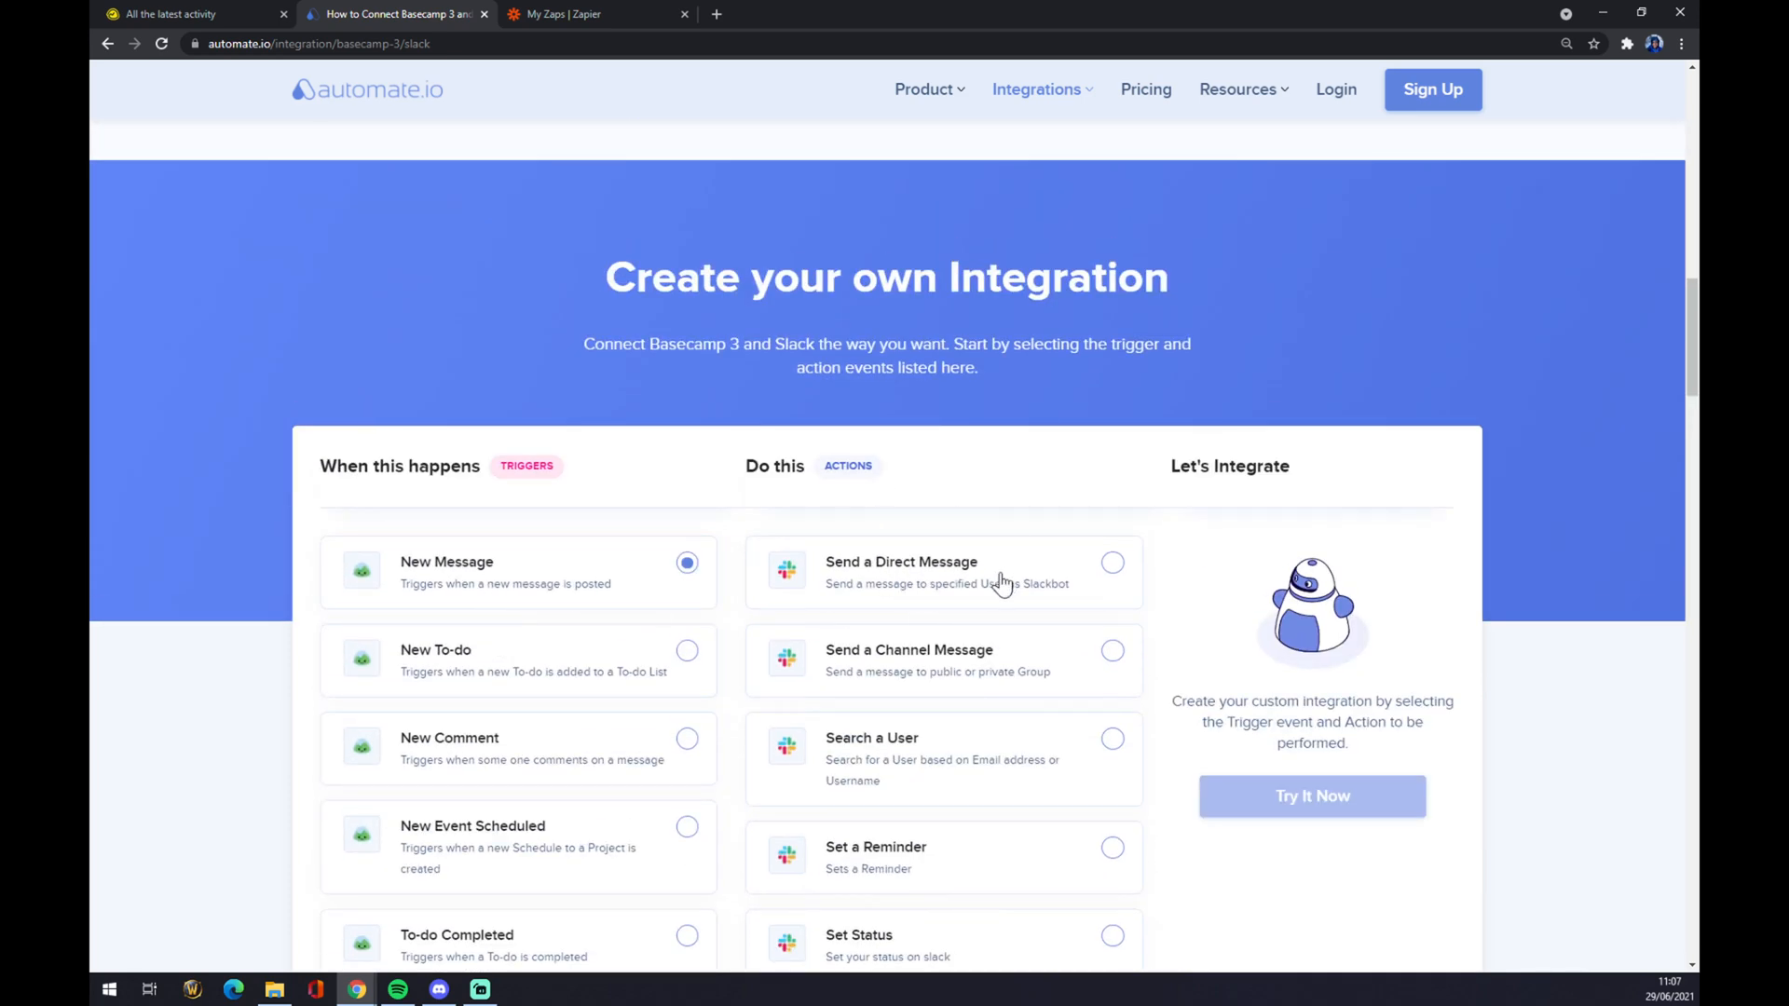
scroll("down", 3)
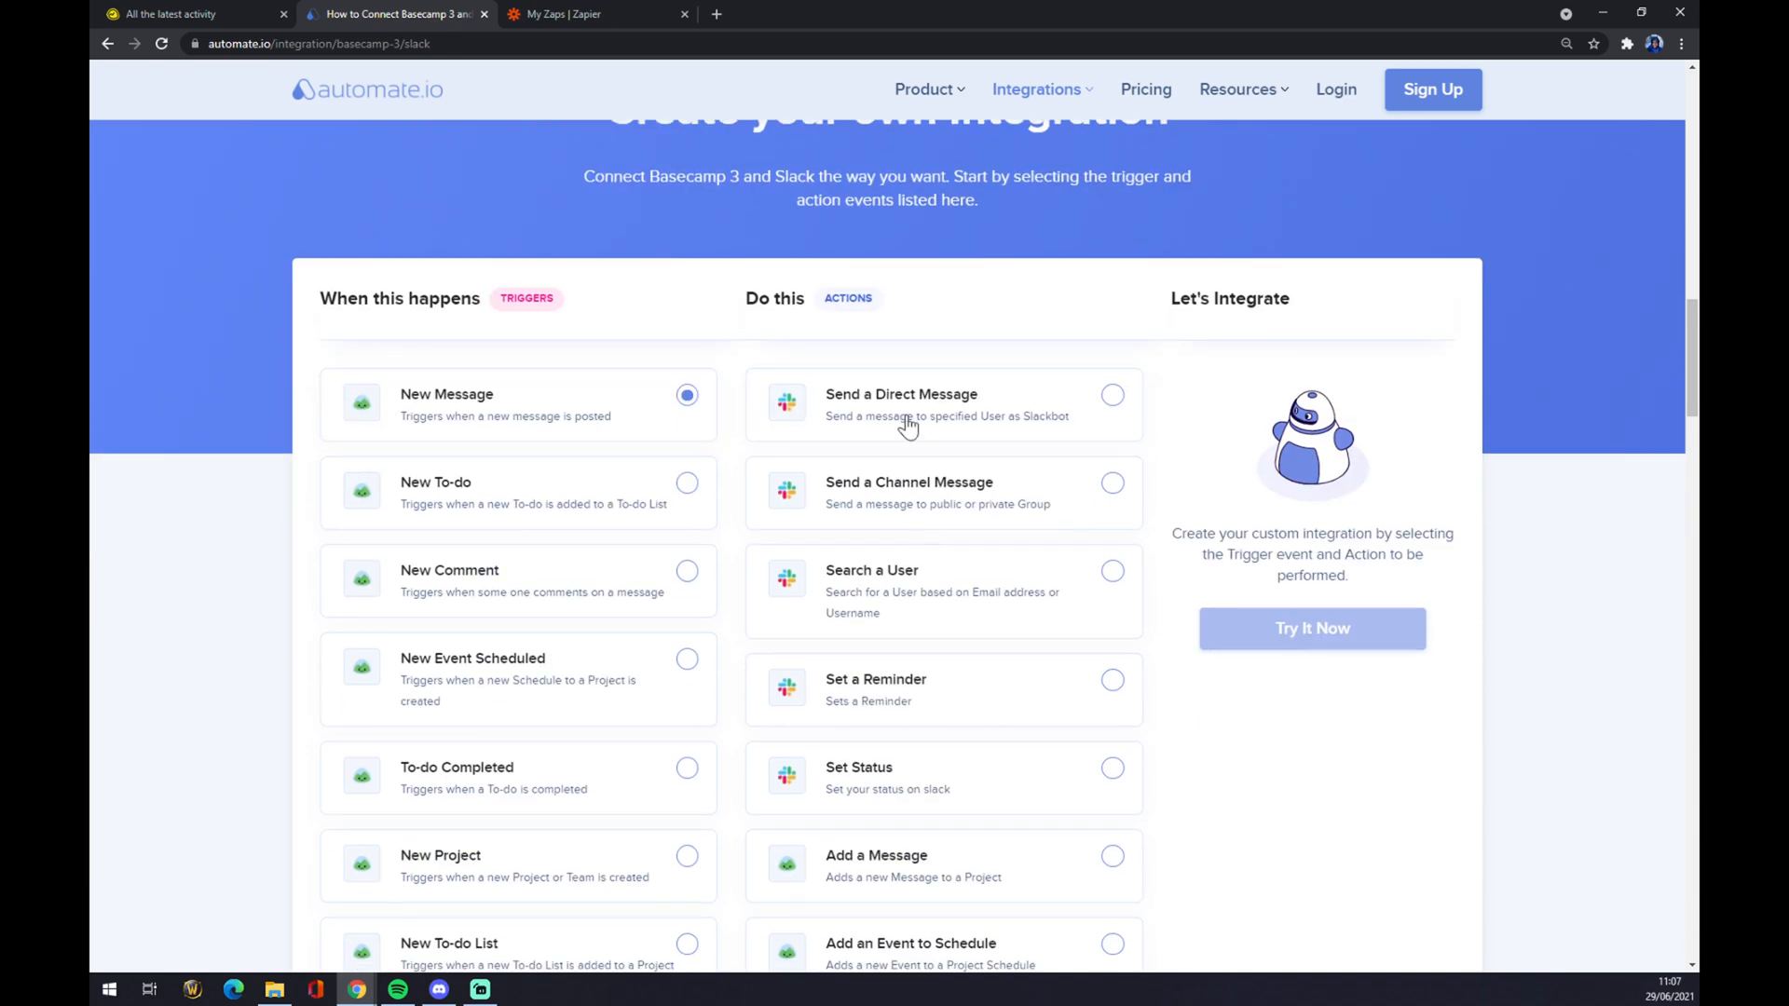
scroll("down", 3)
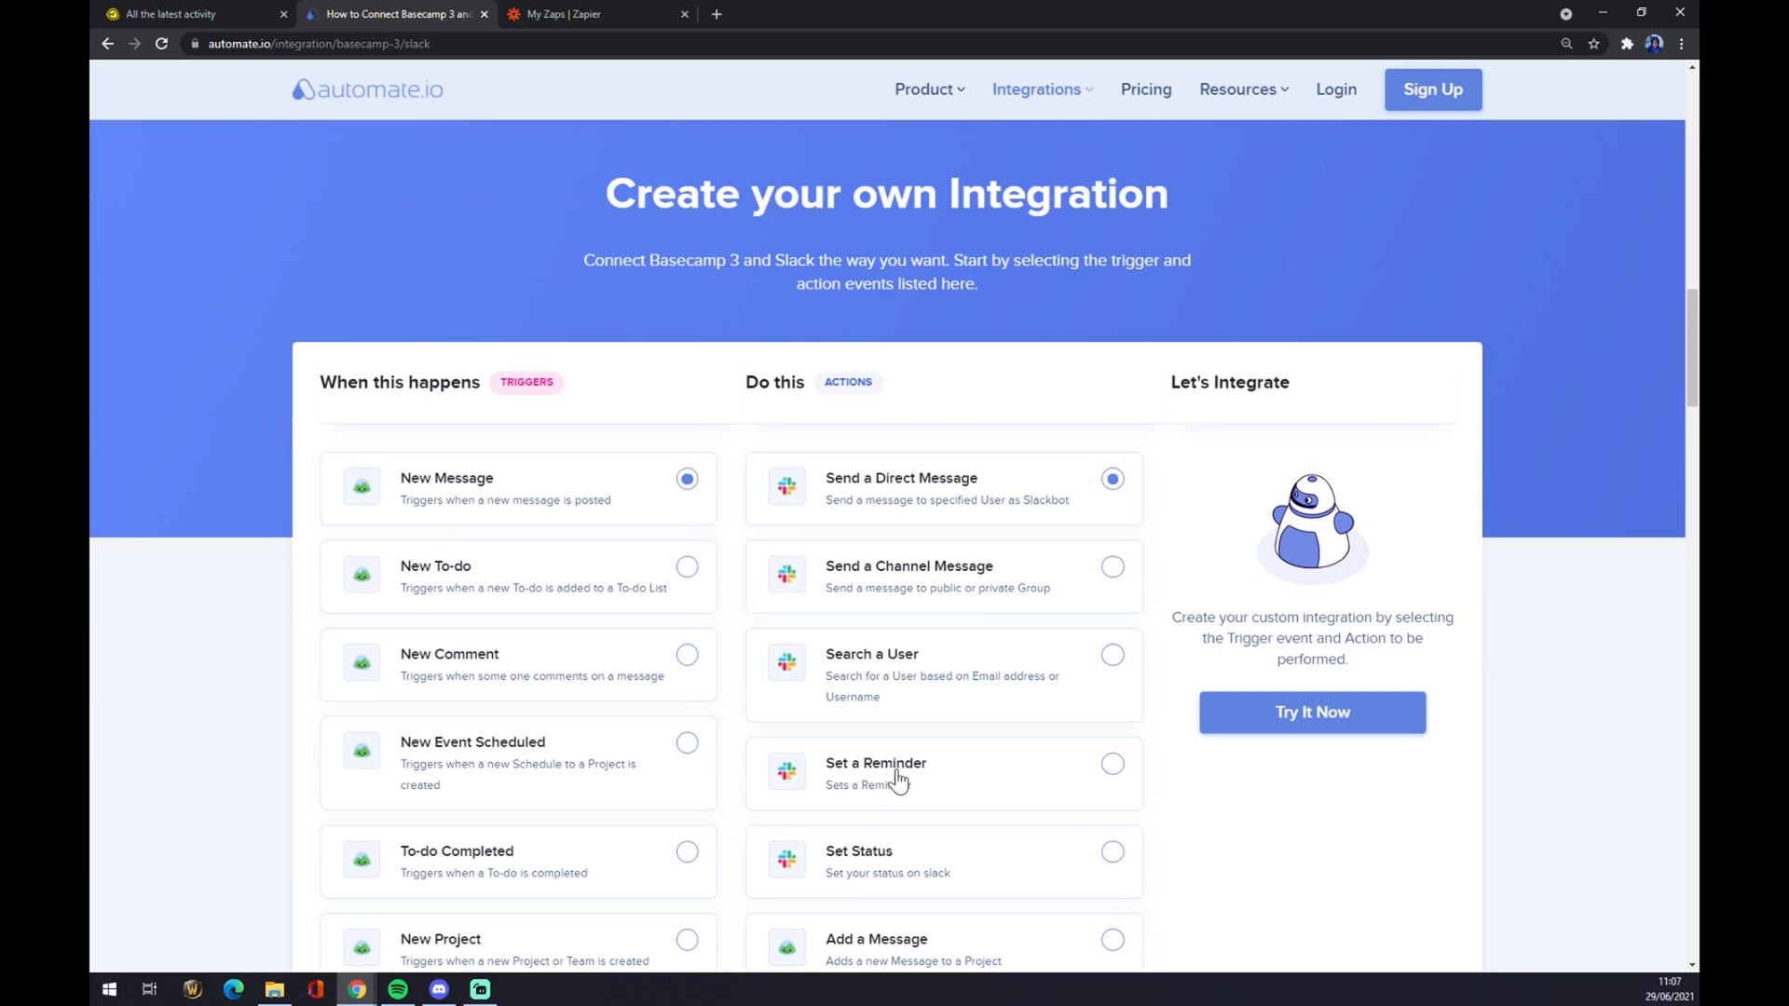
mouse_move(1269, 727)
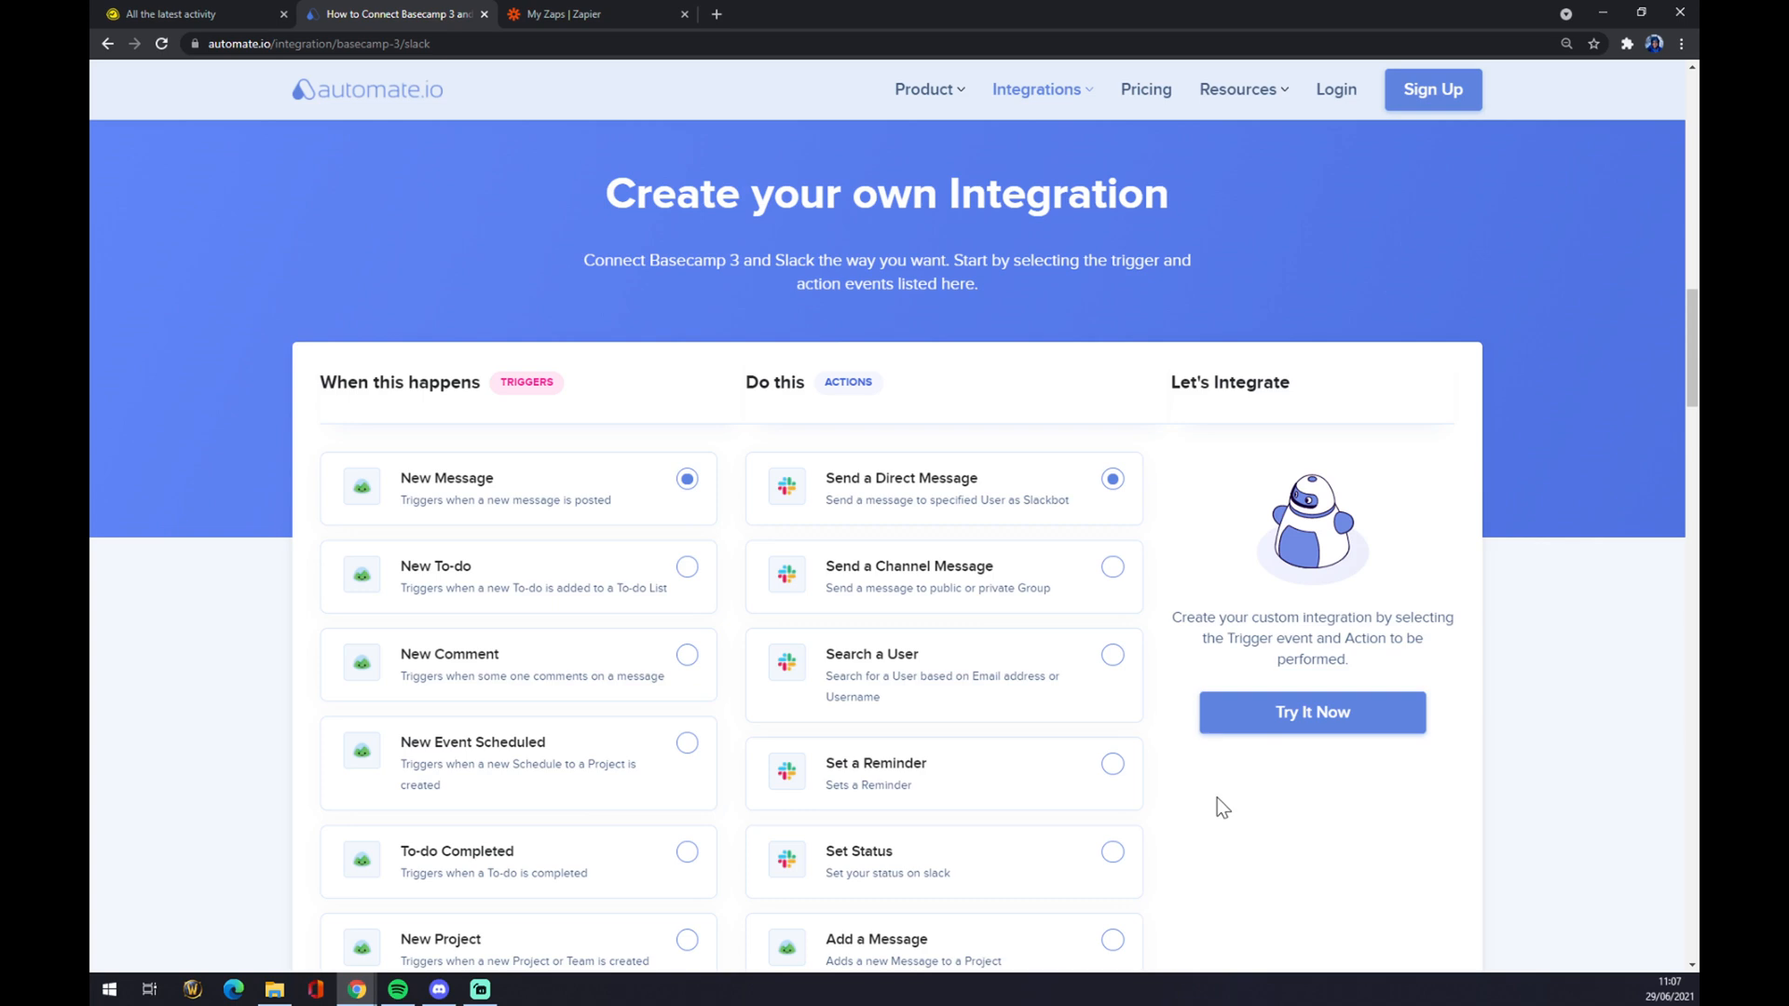
mouse_move(1232, 812)
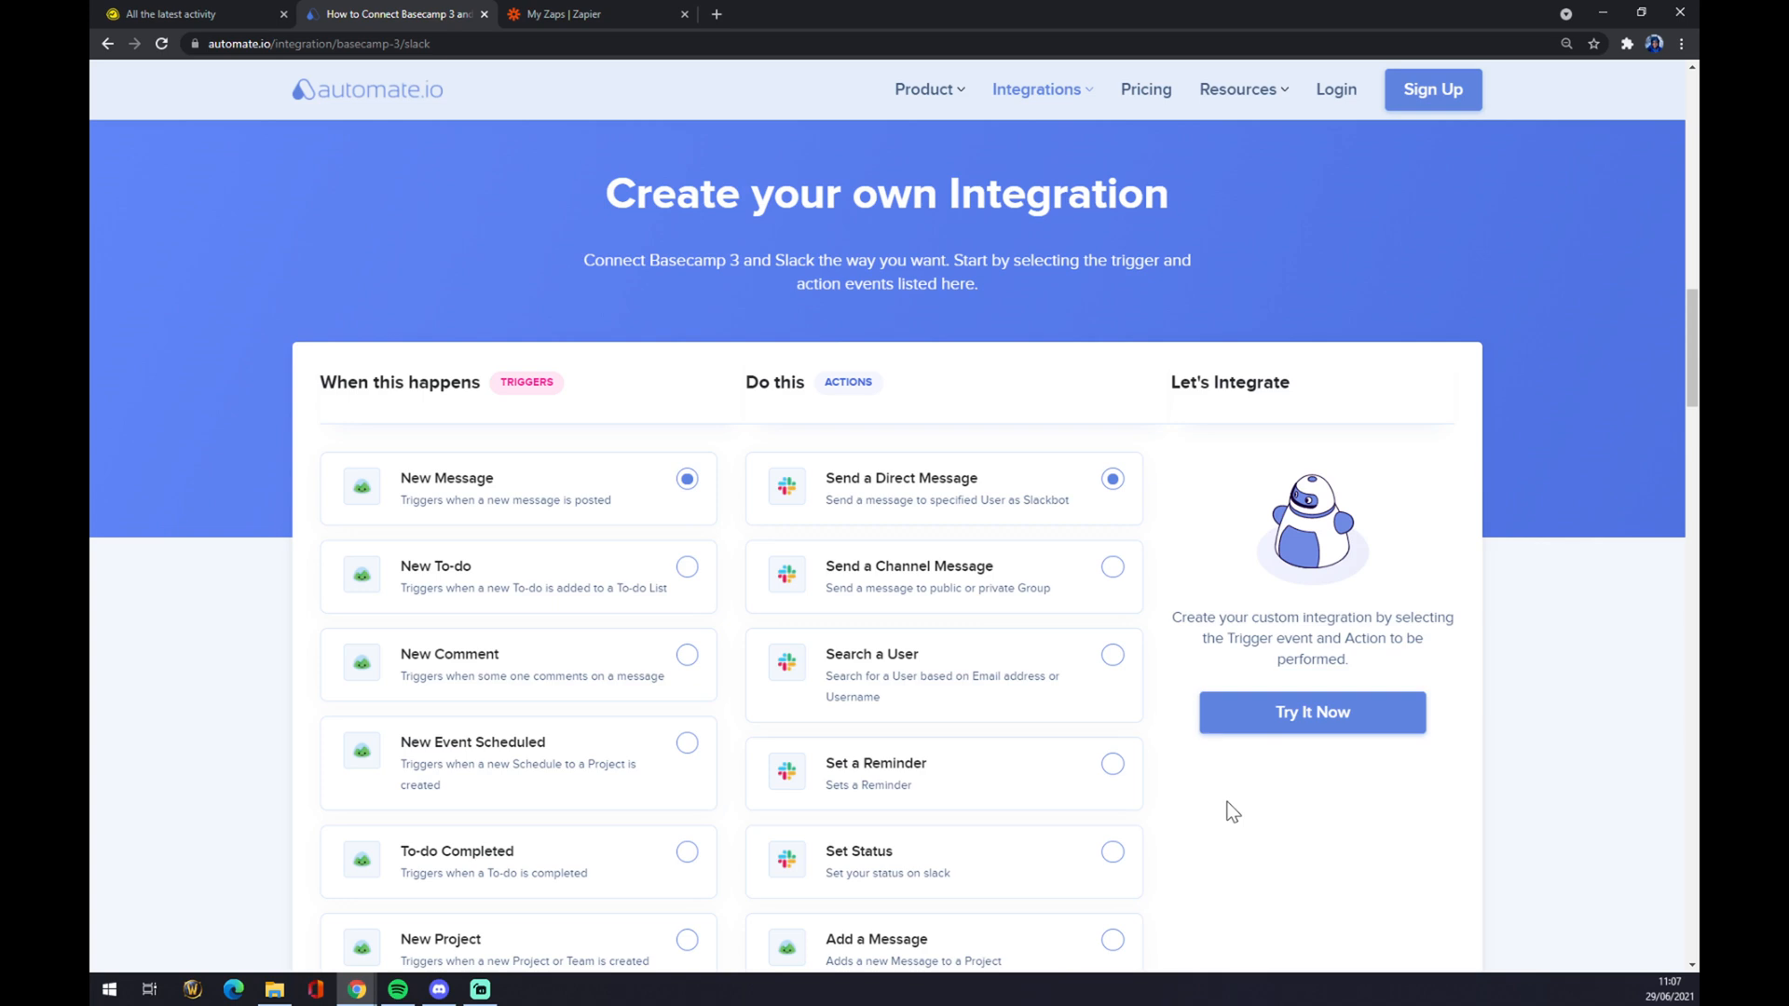
mouse_move(1193, 831)
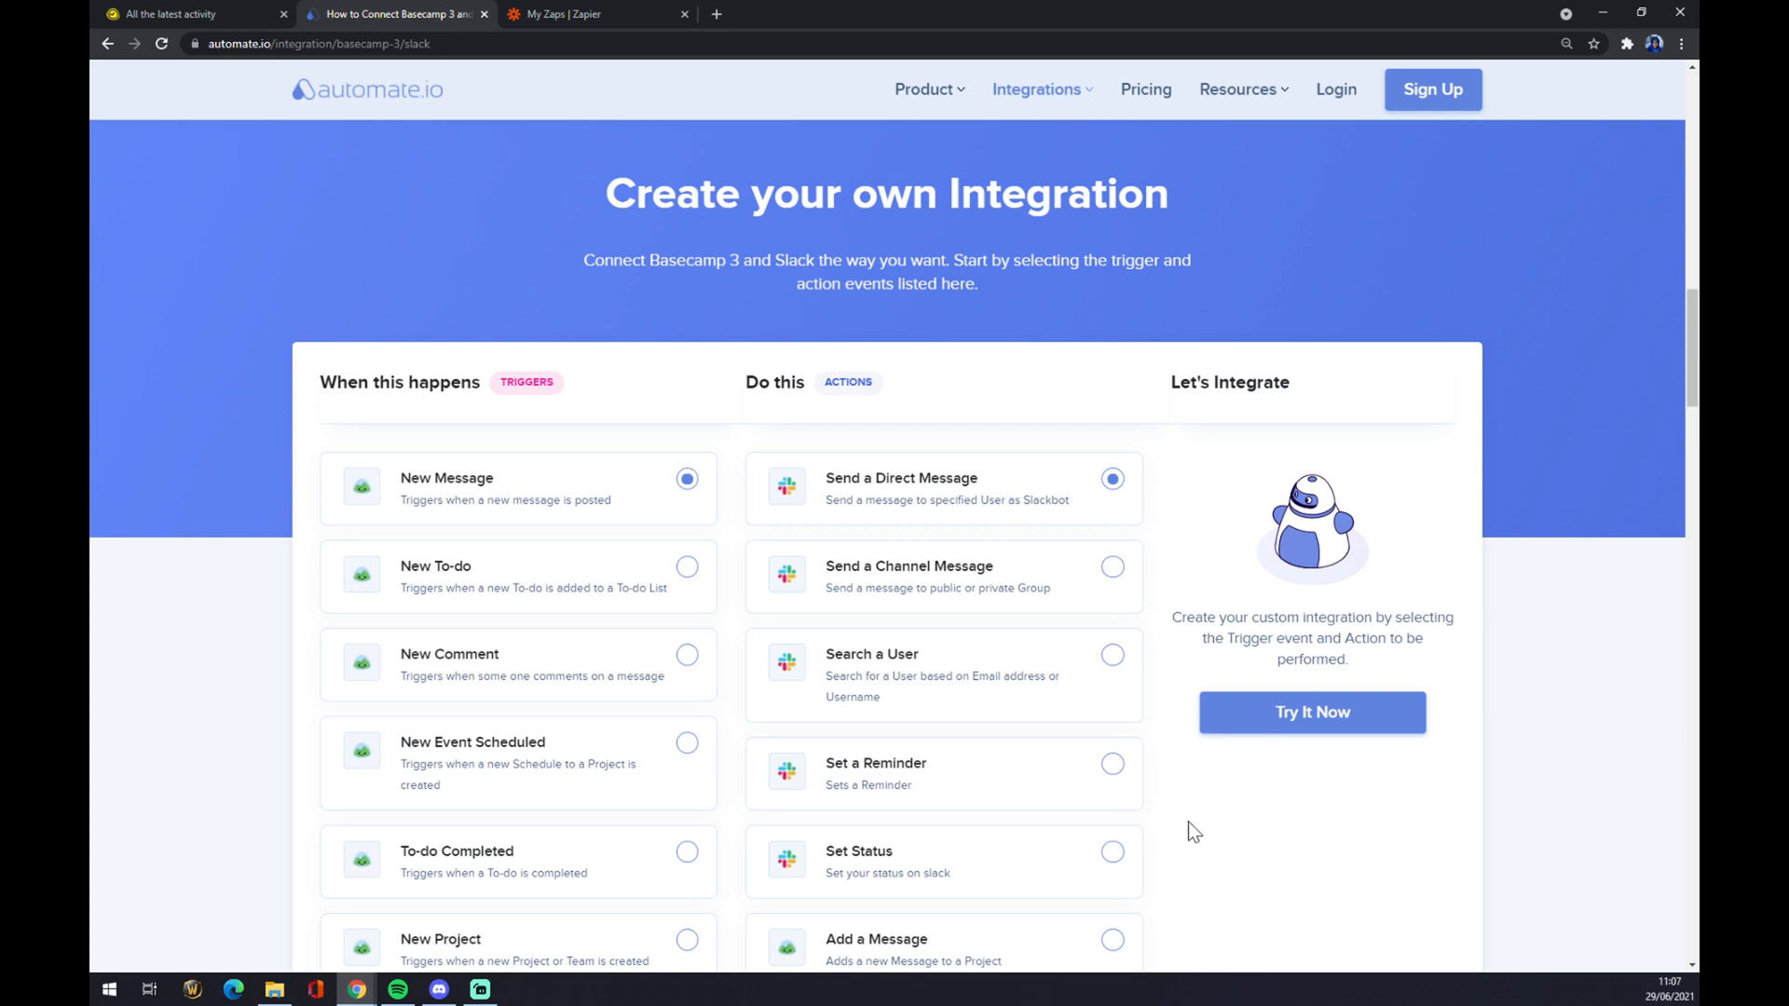
left_click(593, 14)
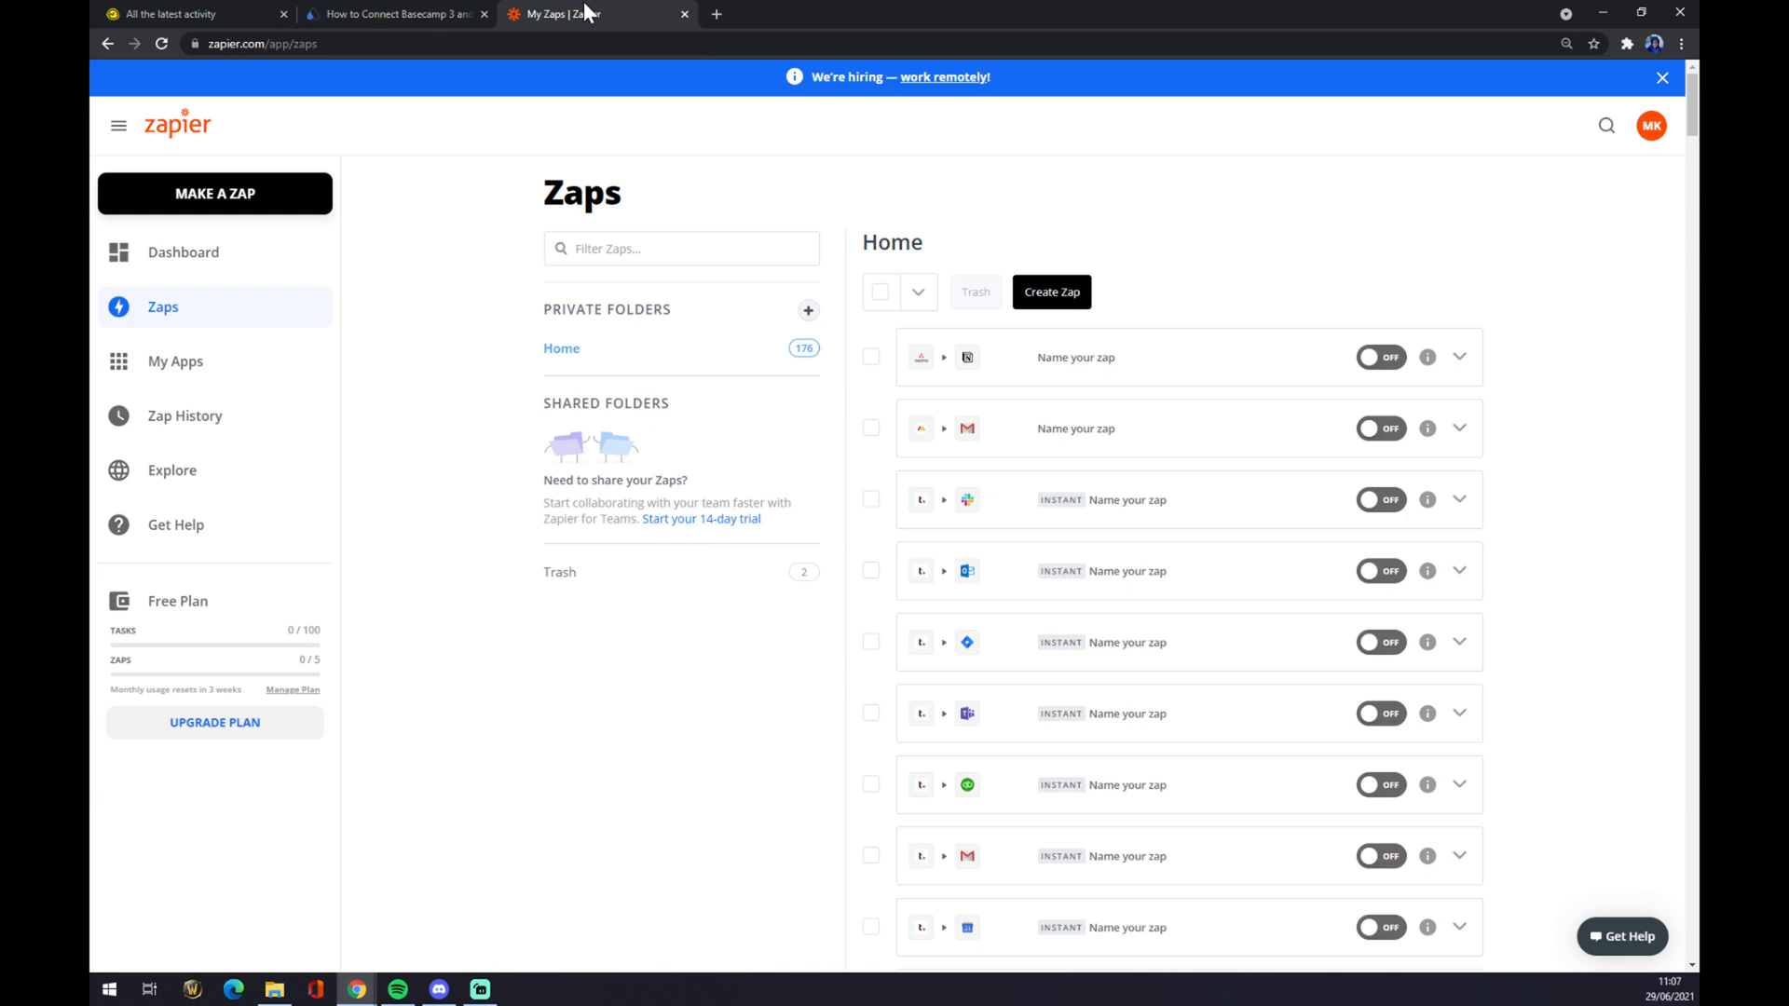
mouse_move(585, 16)
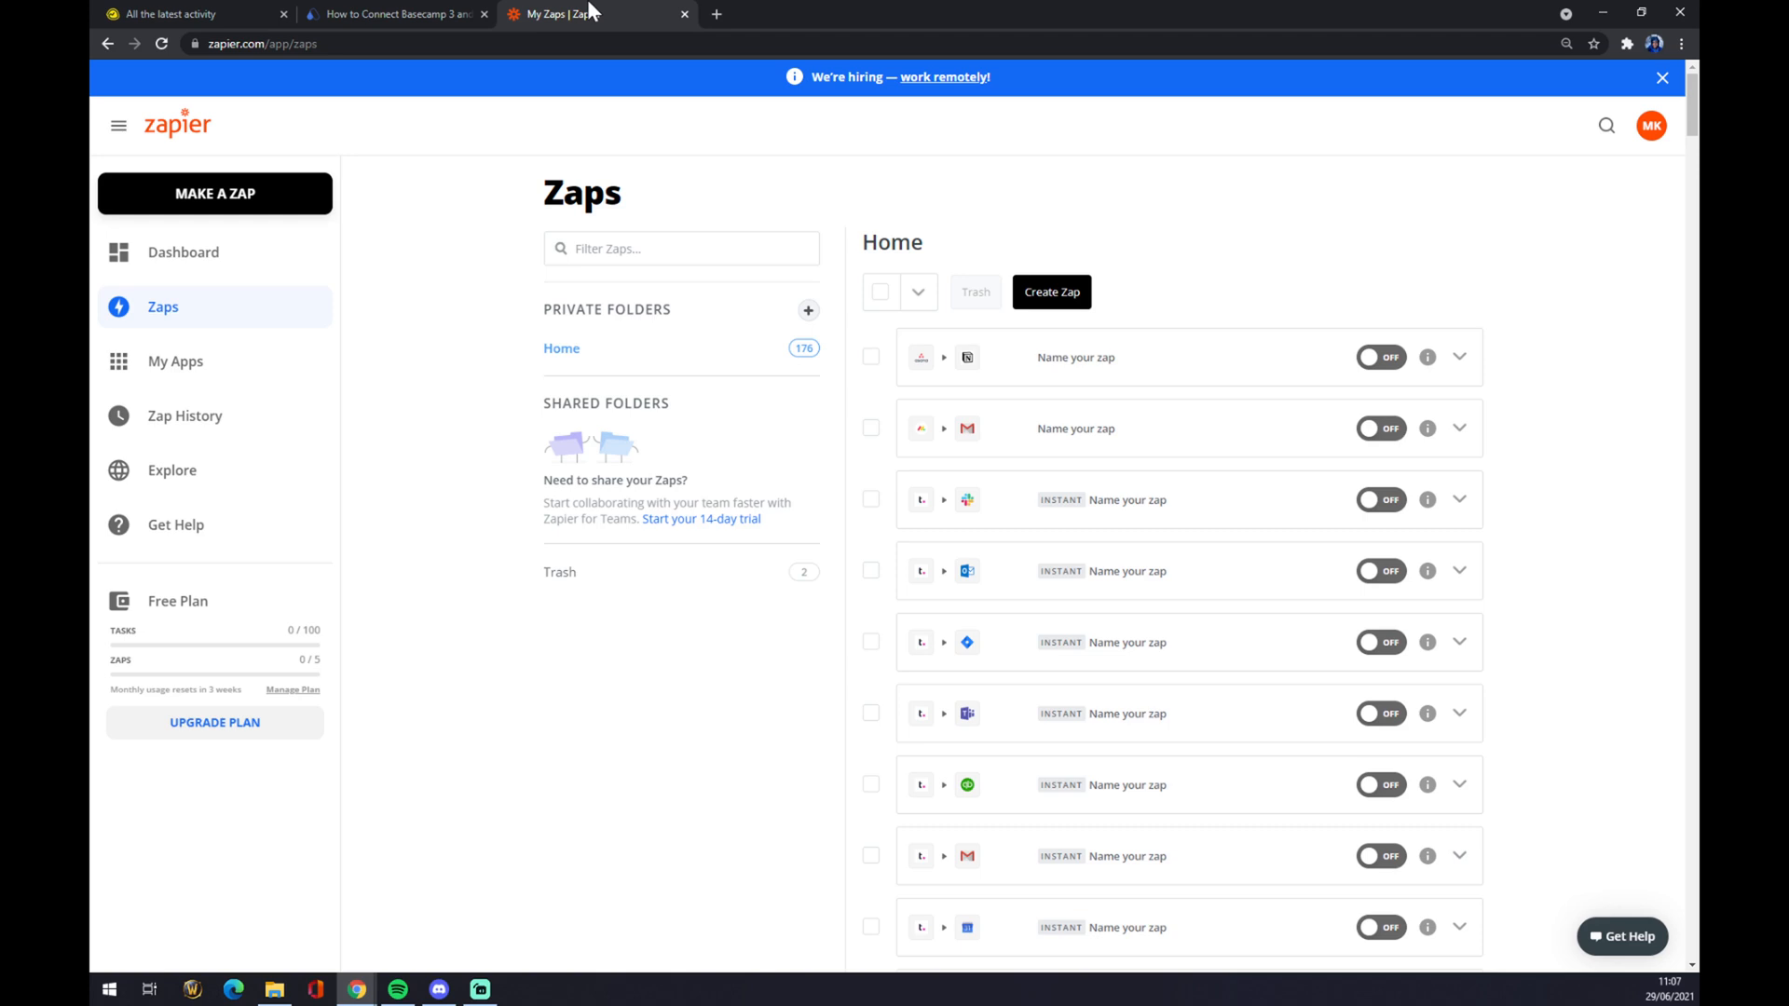
mouse_move(215, 193)
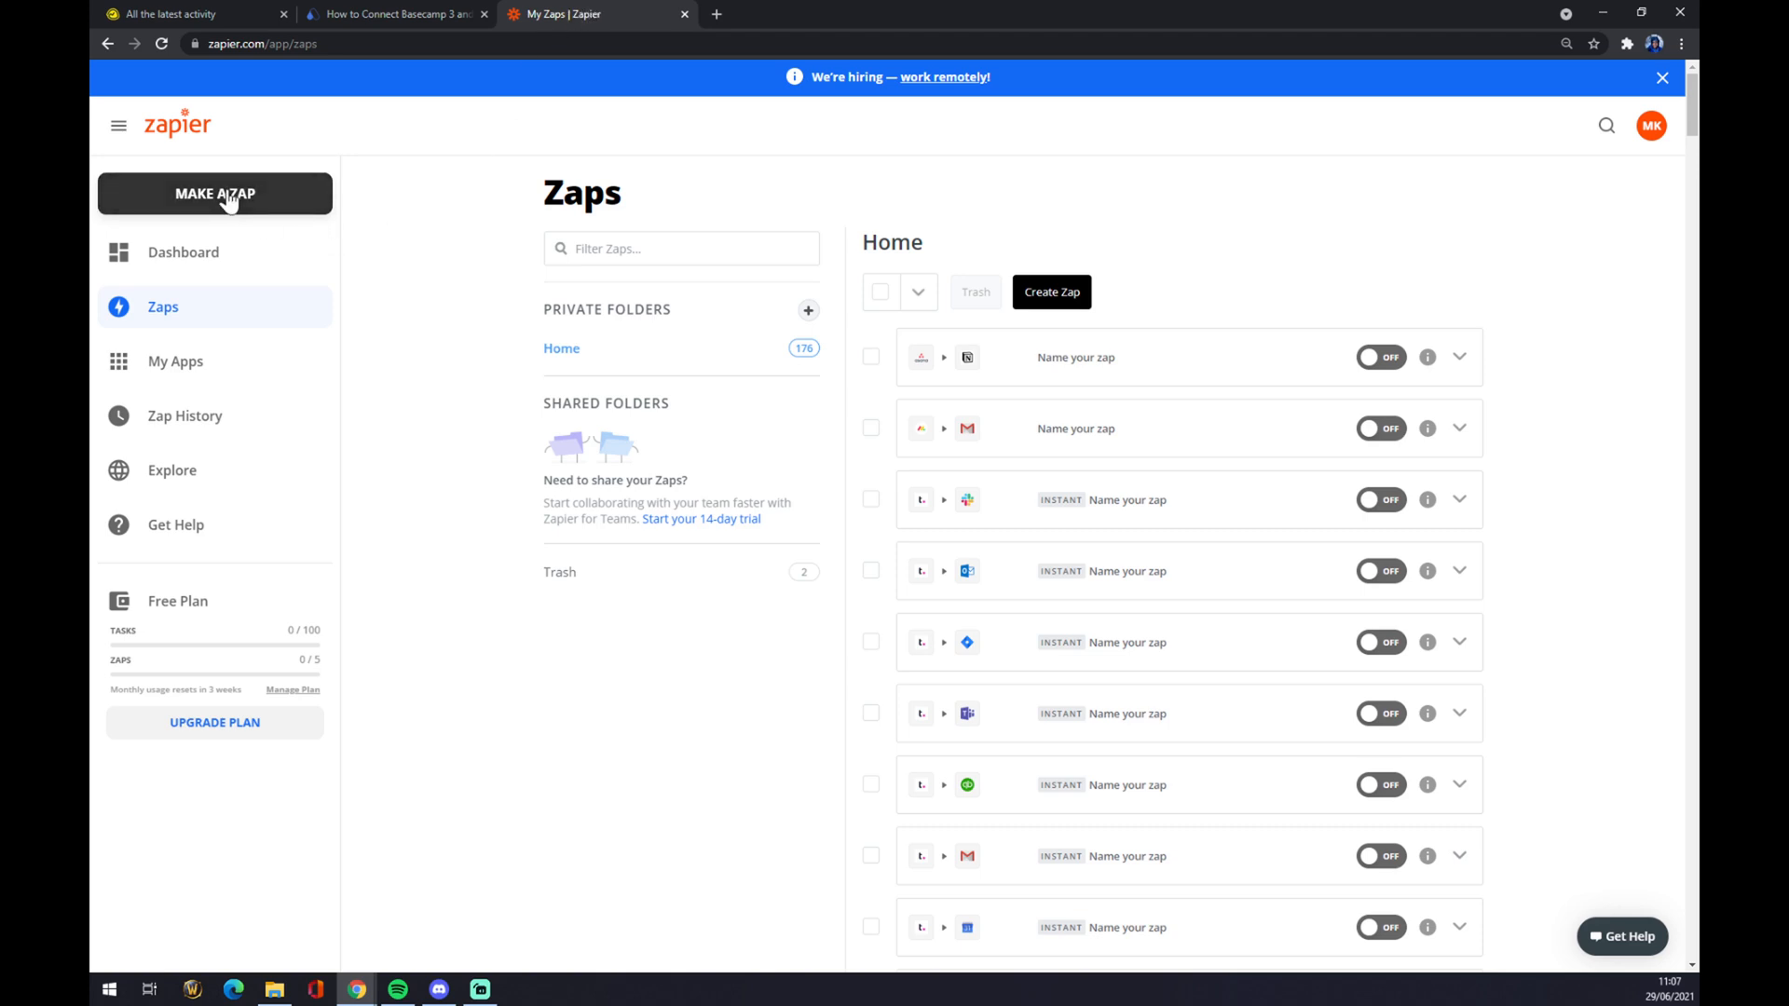
Step: Start a new zap from the MAKE A ZAP button
left_click(214, 193)
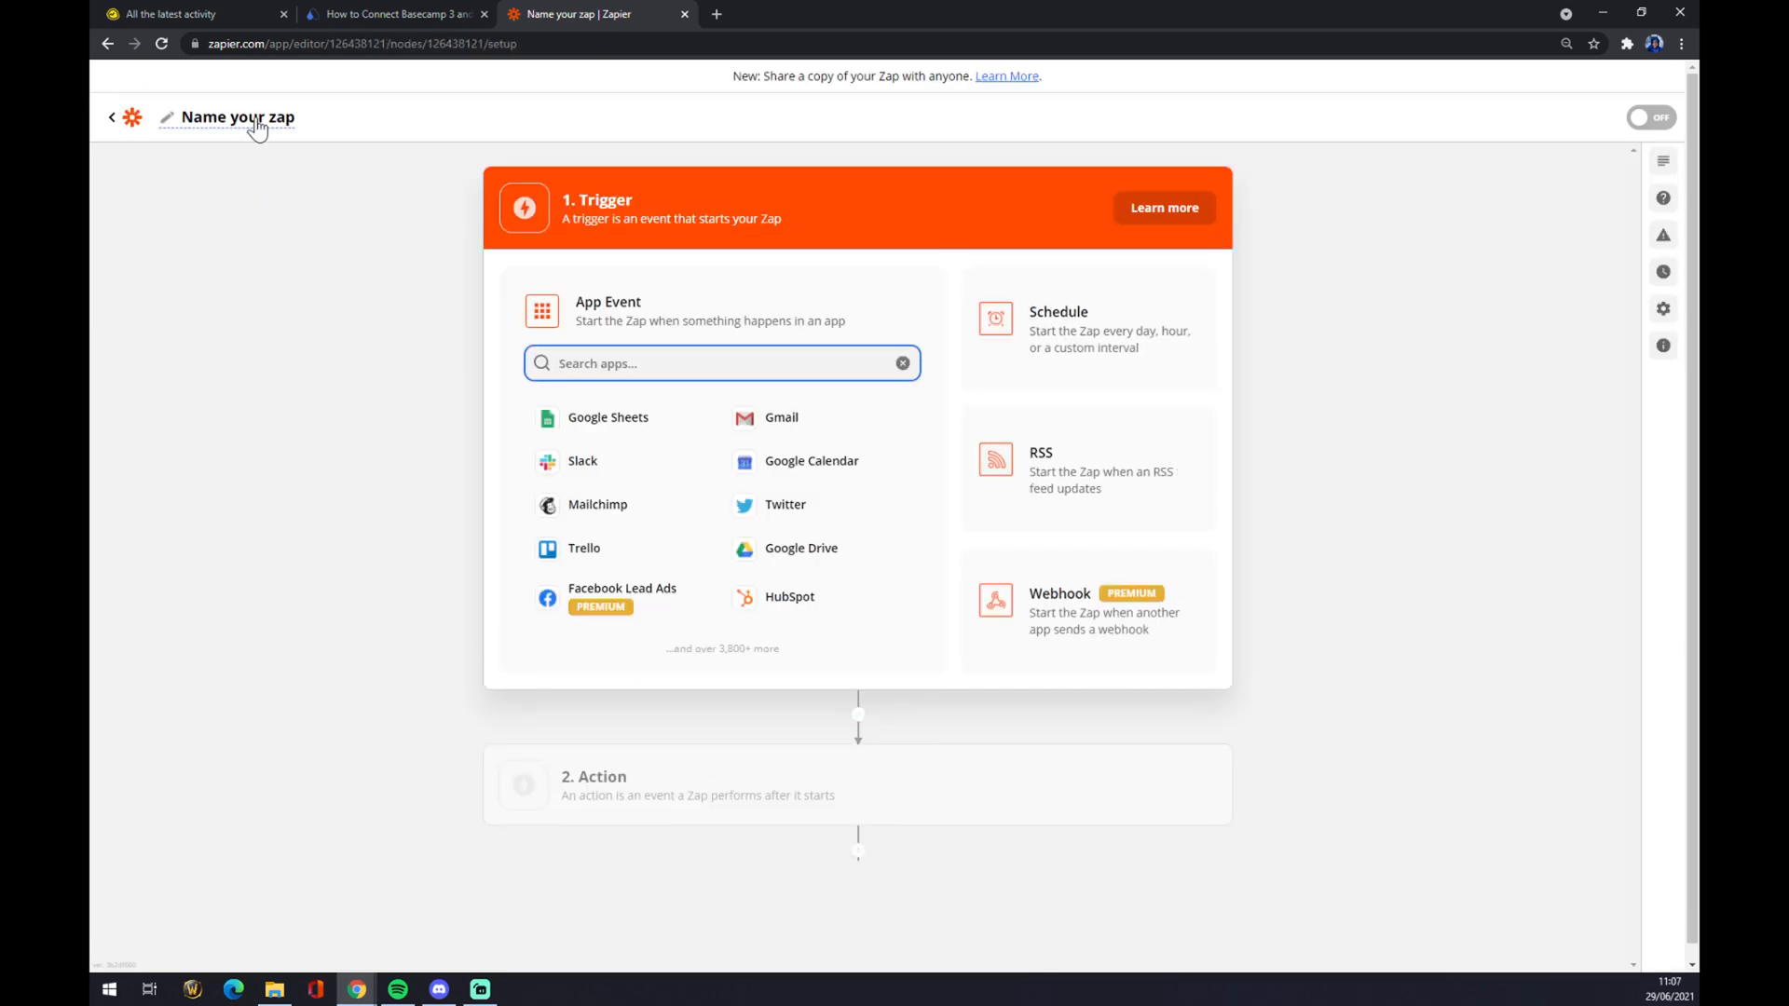
Step: Rename the untitled zap to 'basecamp to slack'
left_click(229, 117)
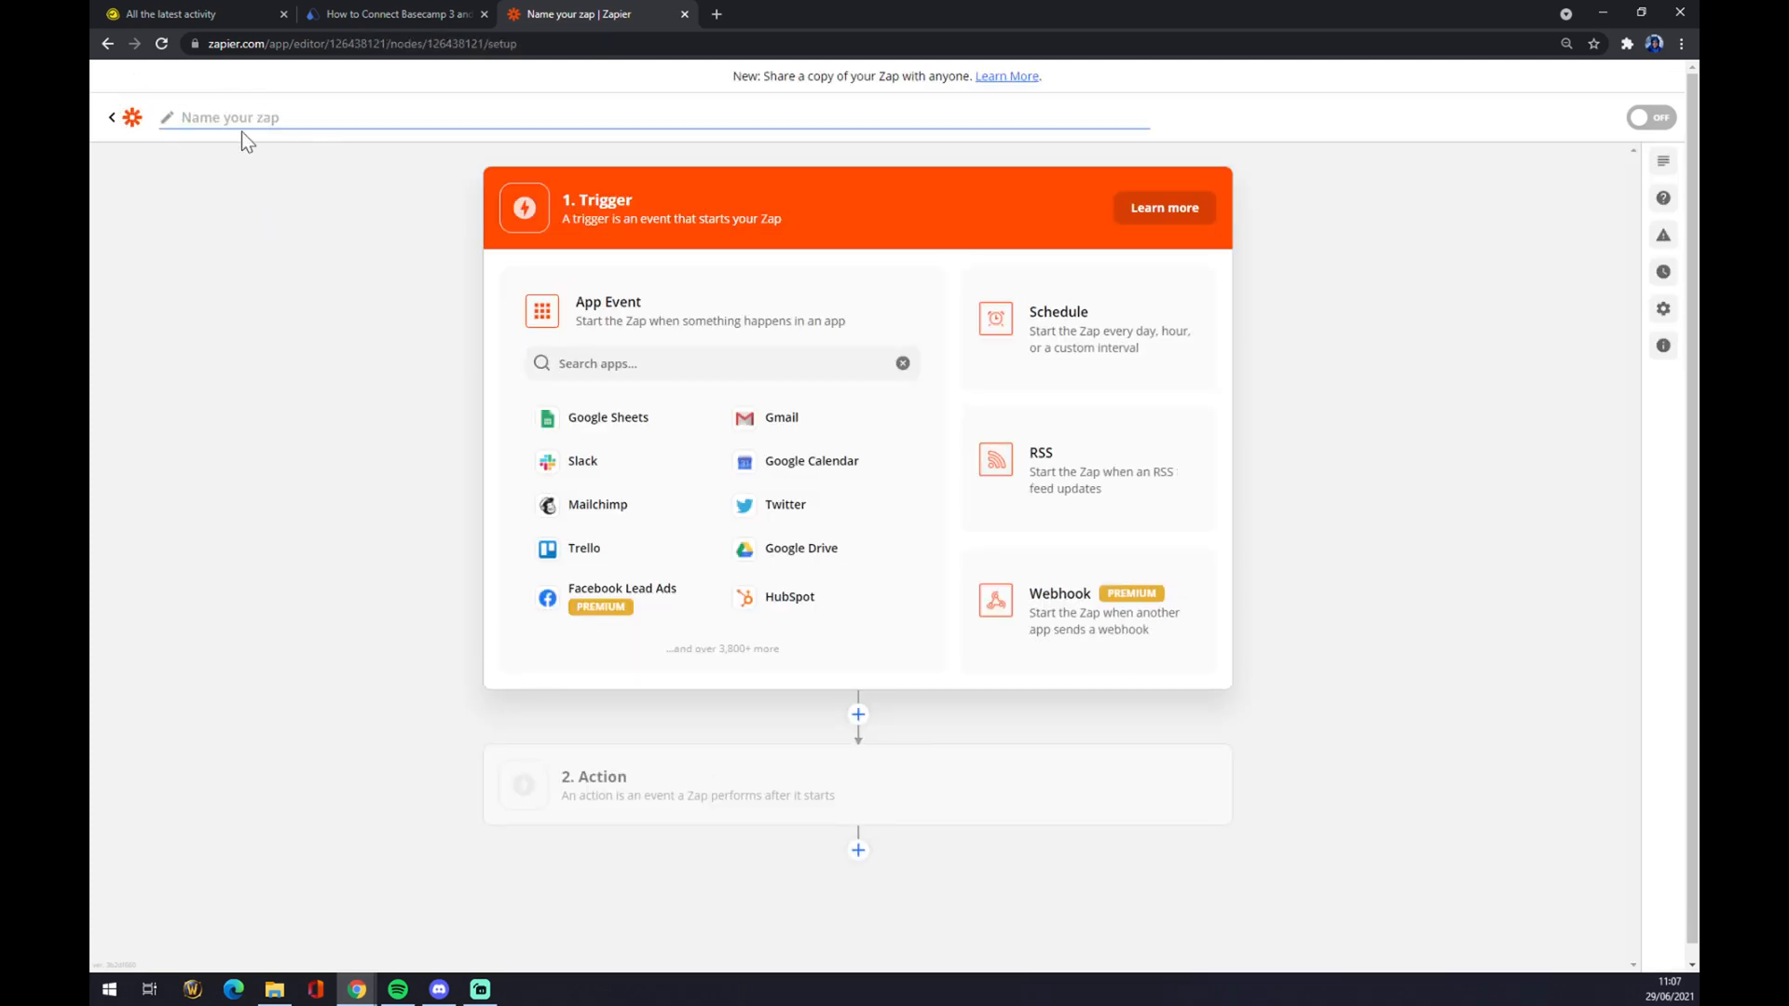
type("basecamp to slack")
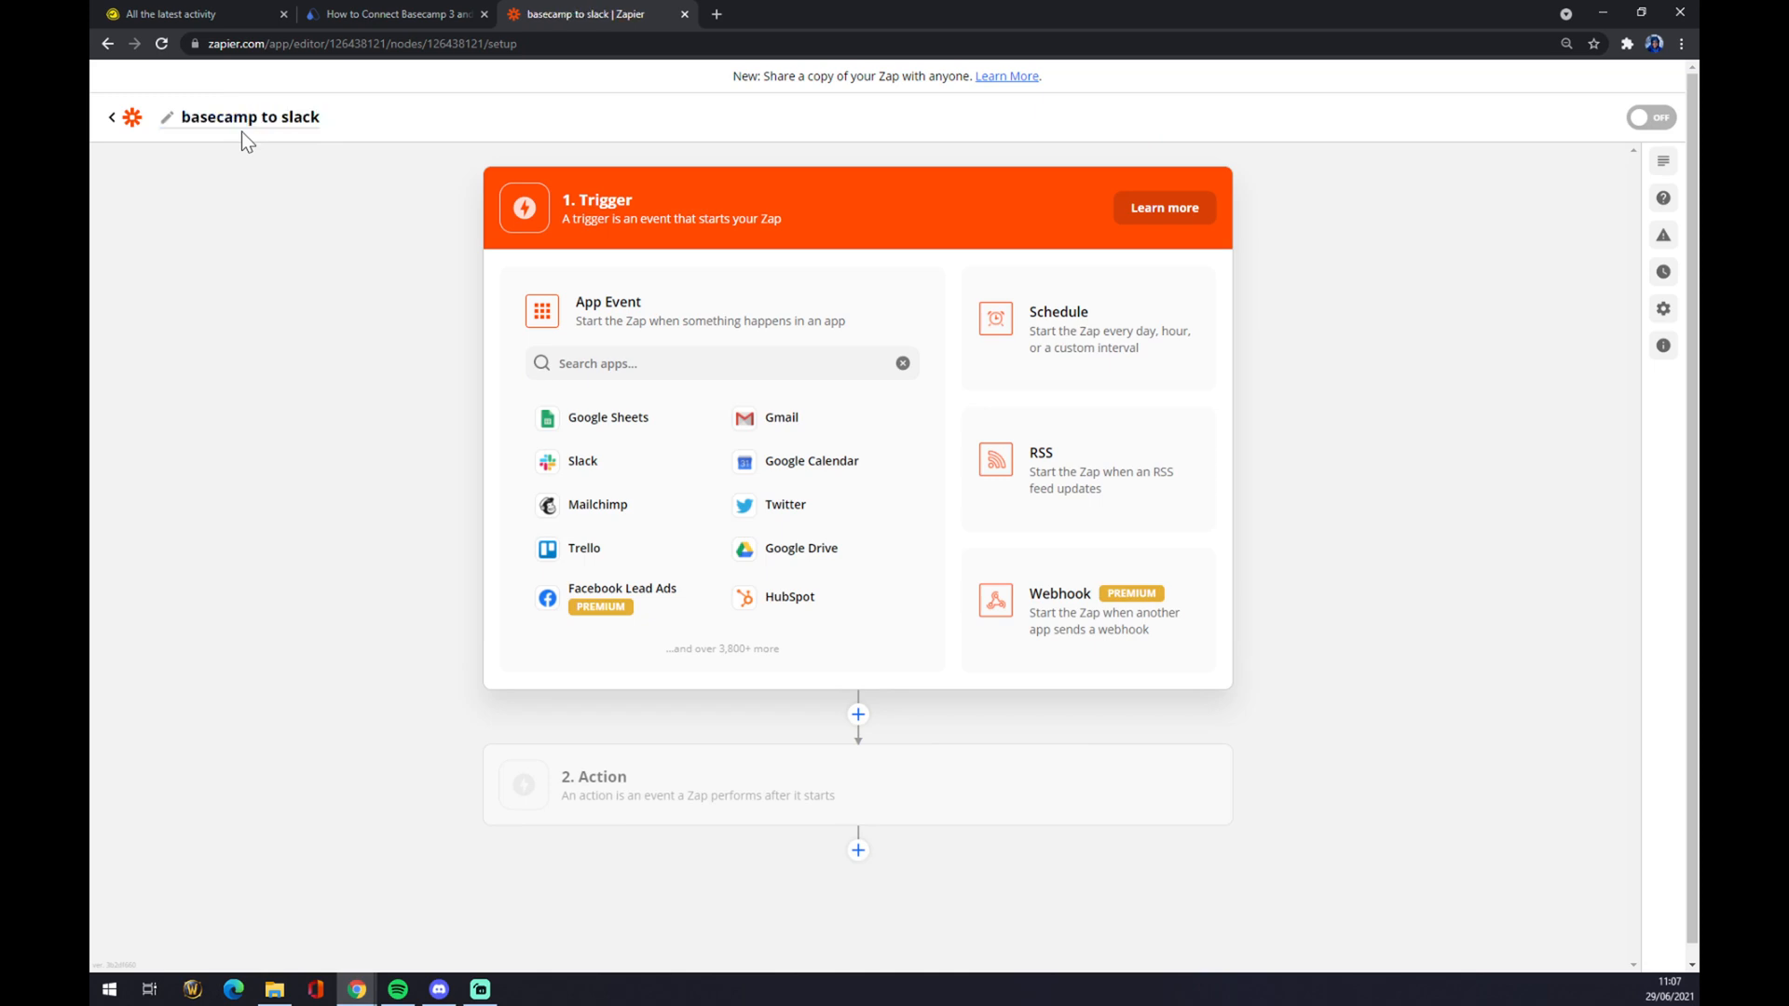
left_click(721, 362)
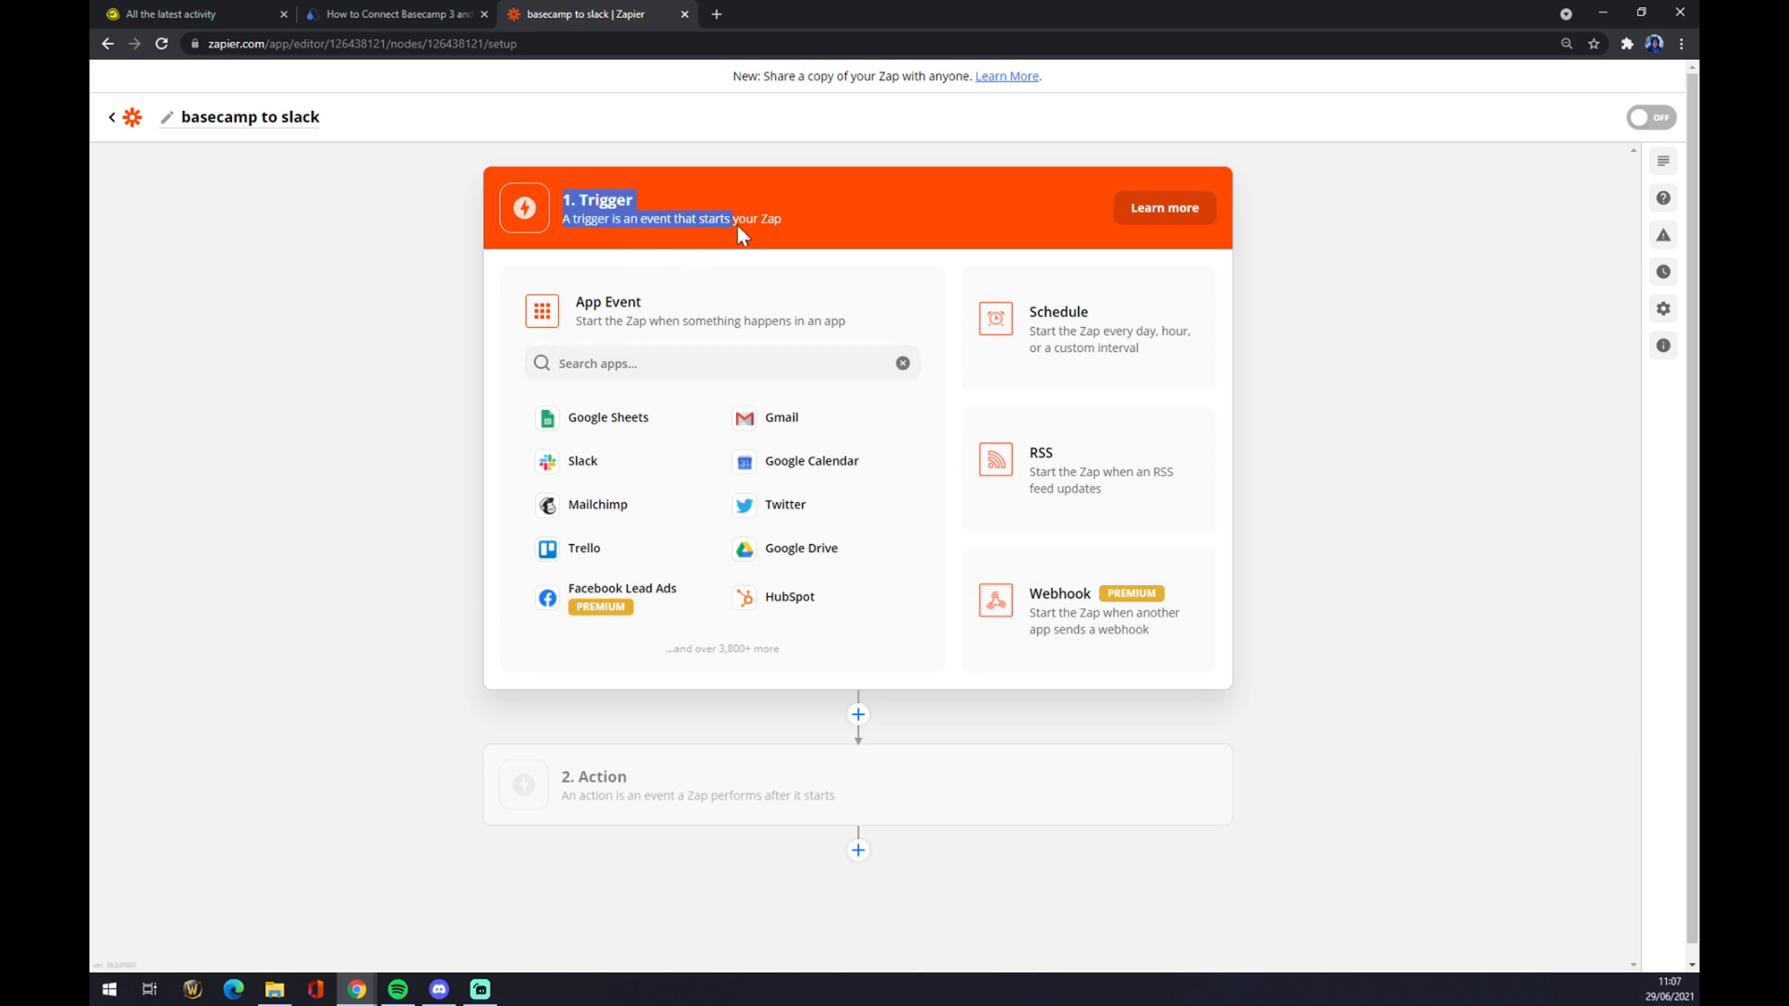
left_click(722, 363)
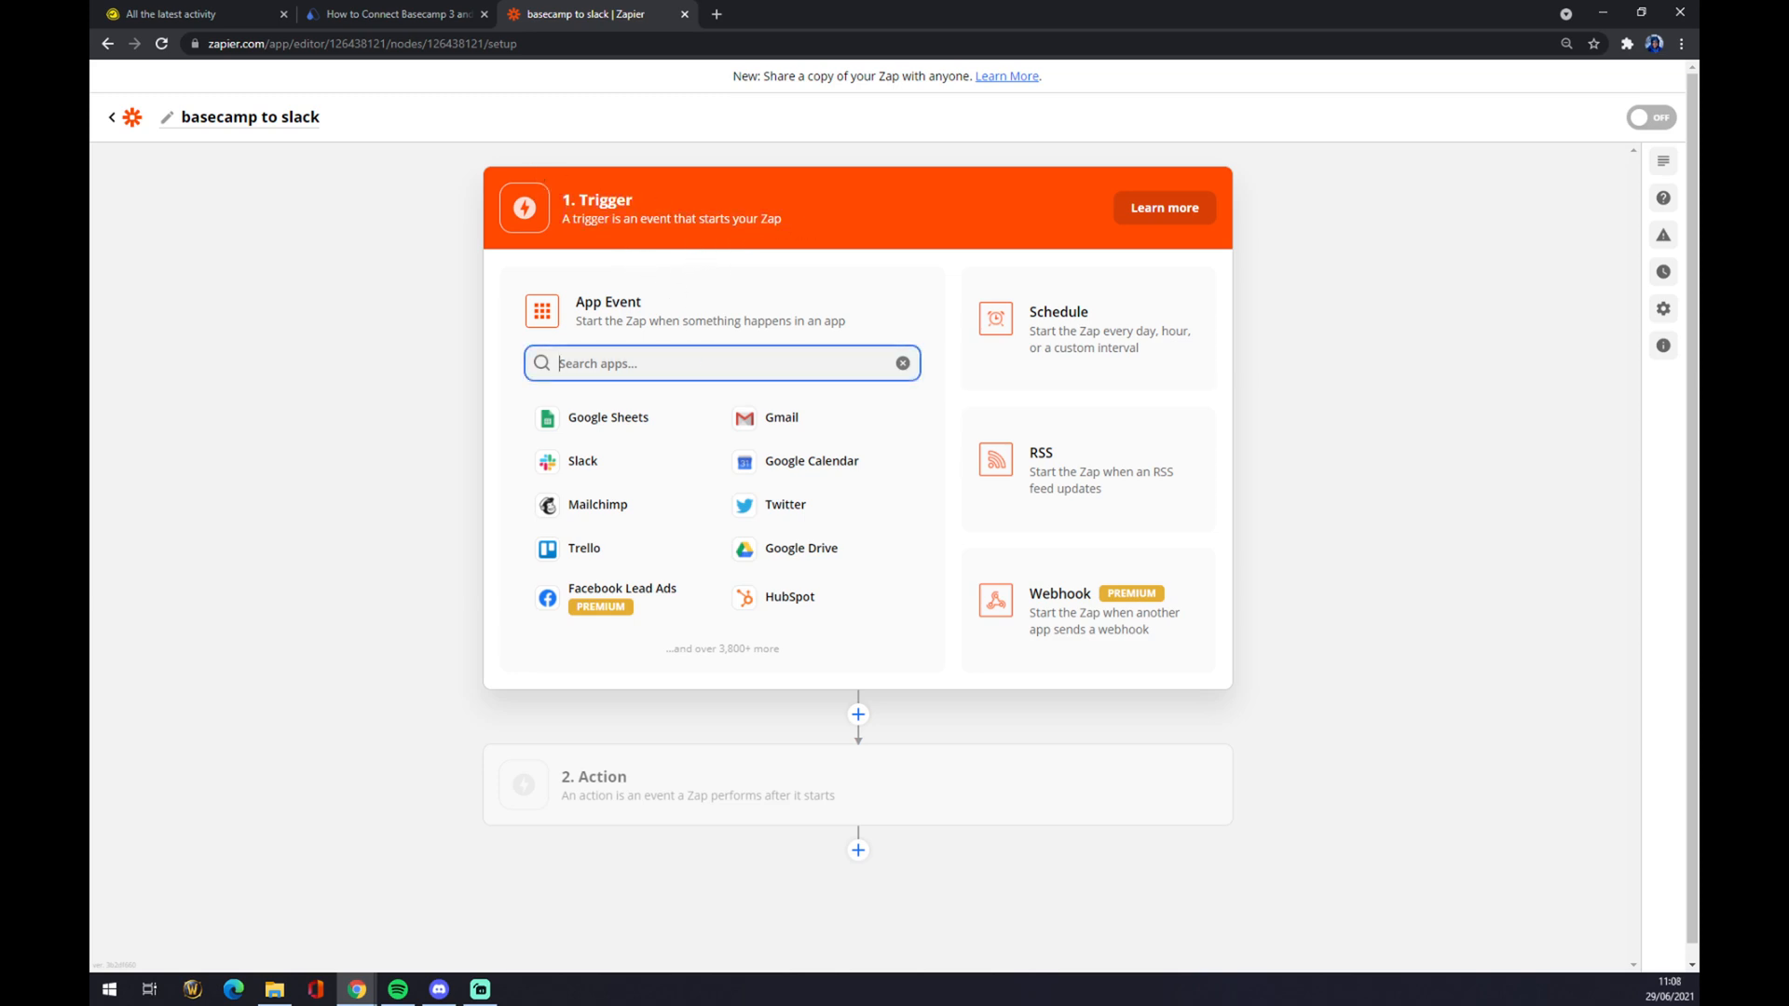
Step: Set the trigger to Basecamp 3 New Account using the connected Basecamp account
type("basc")
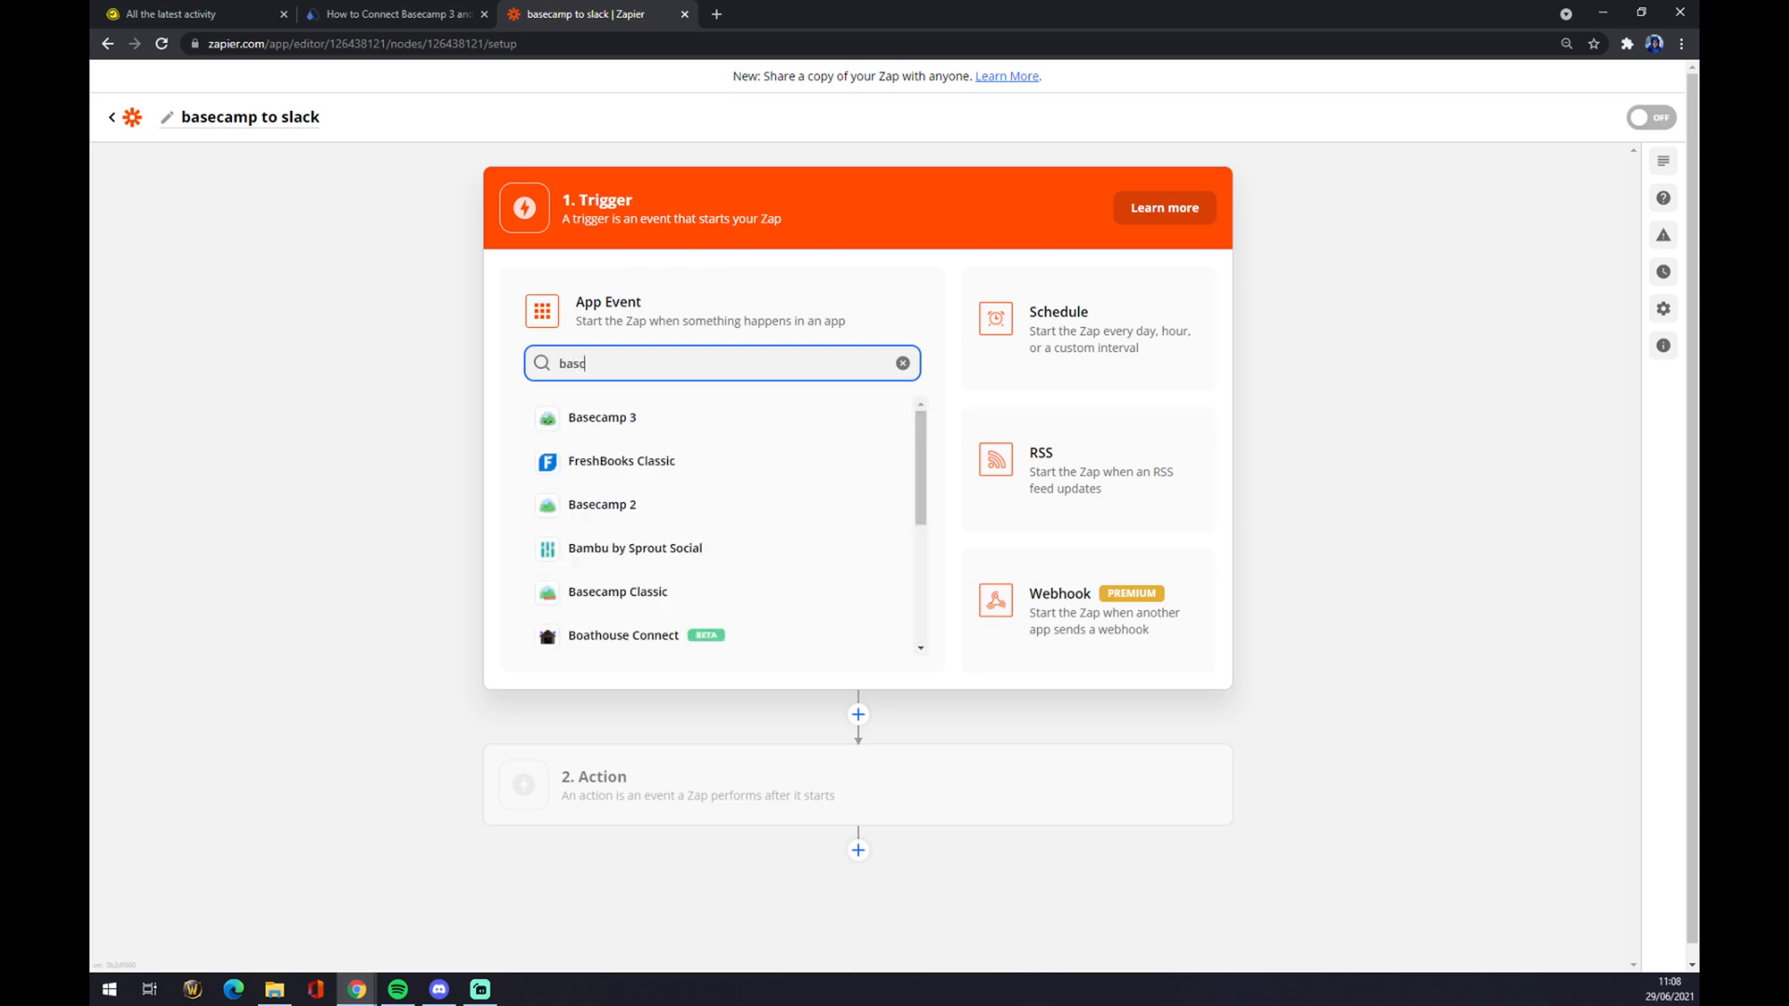
key("Backspace")
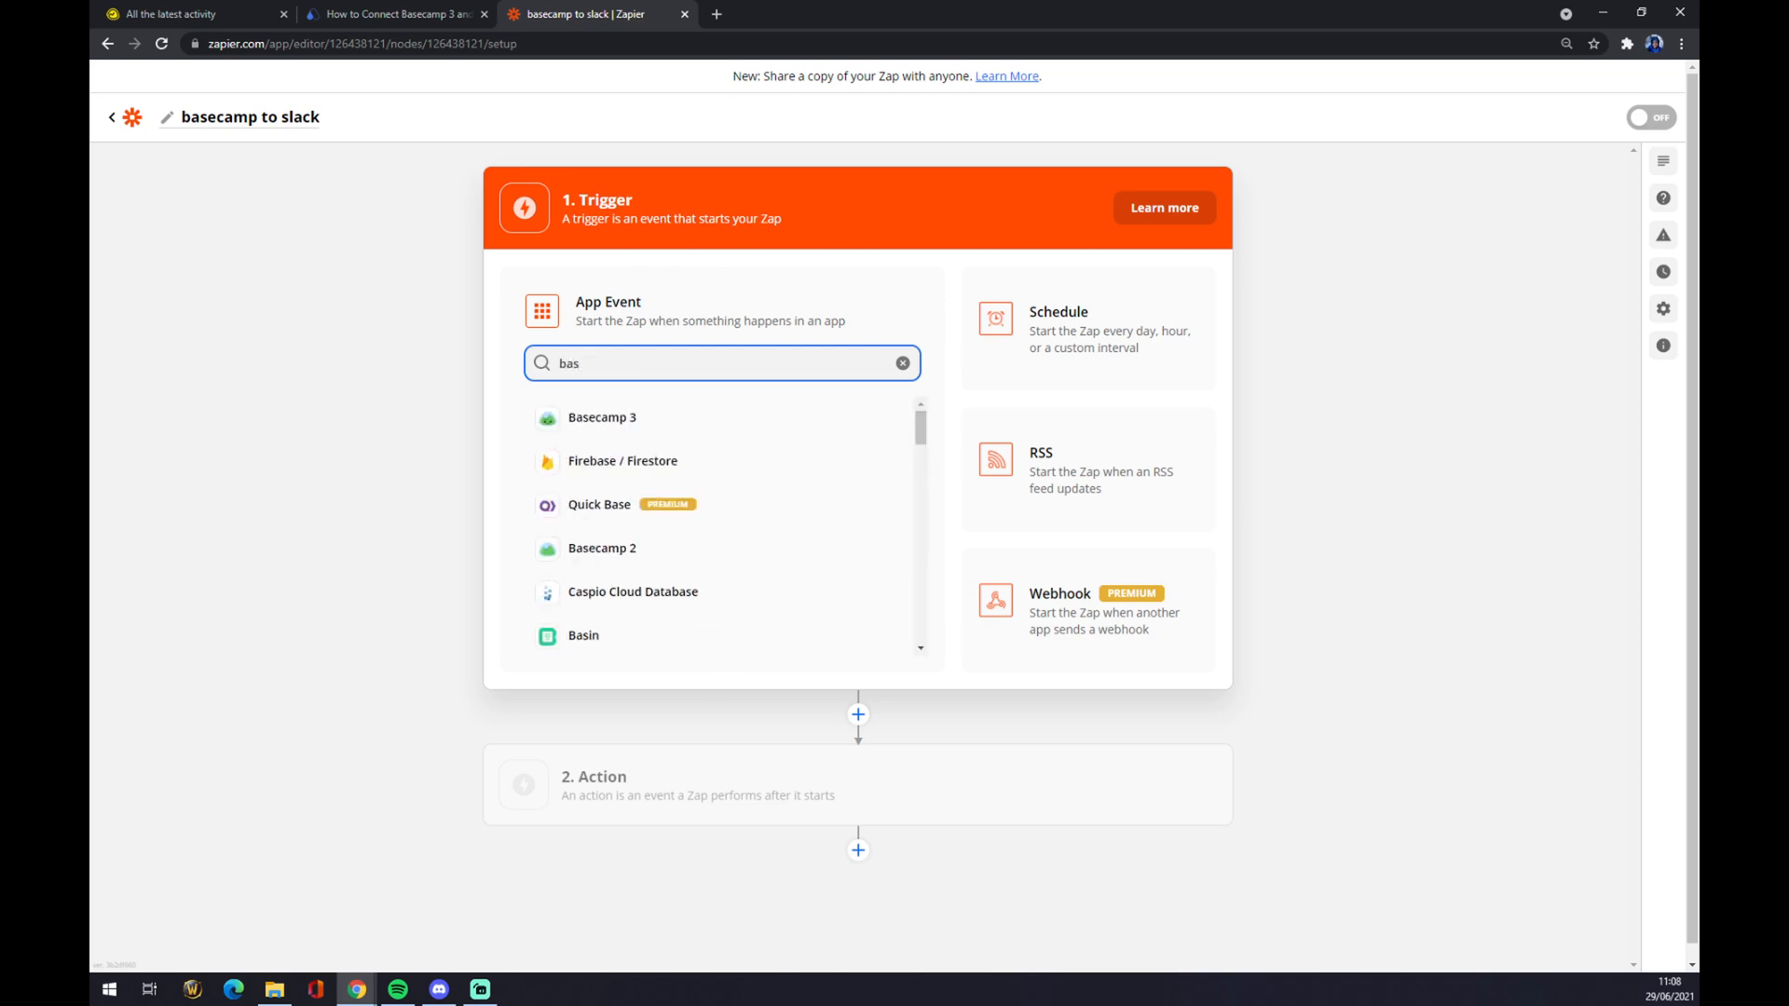
left_click(603, 416)
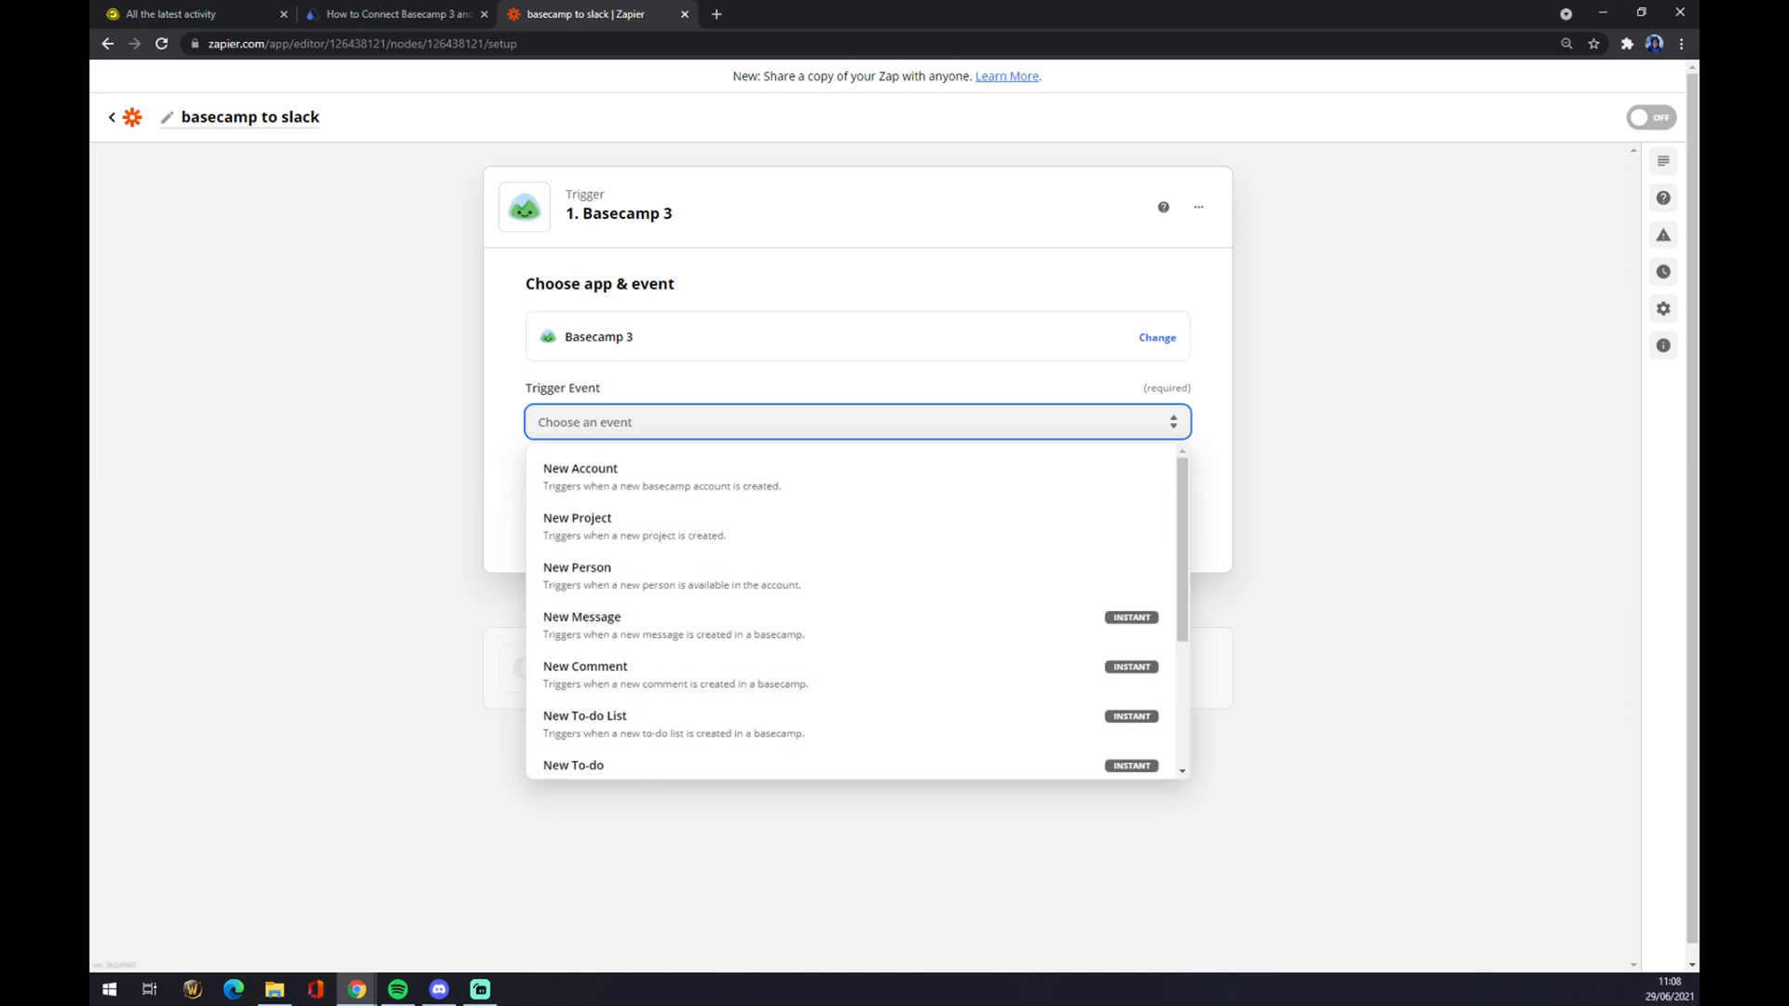
left_click(580, 468)
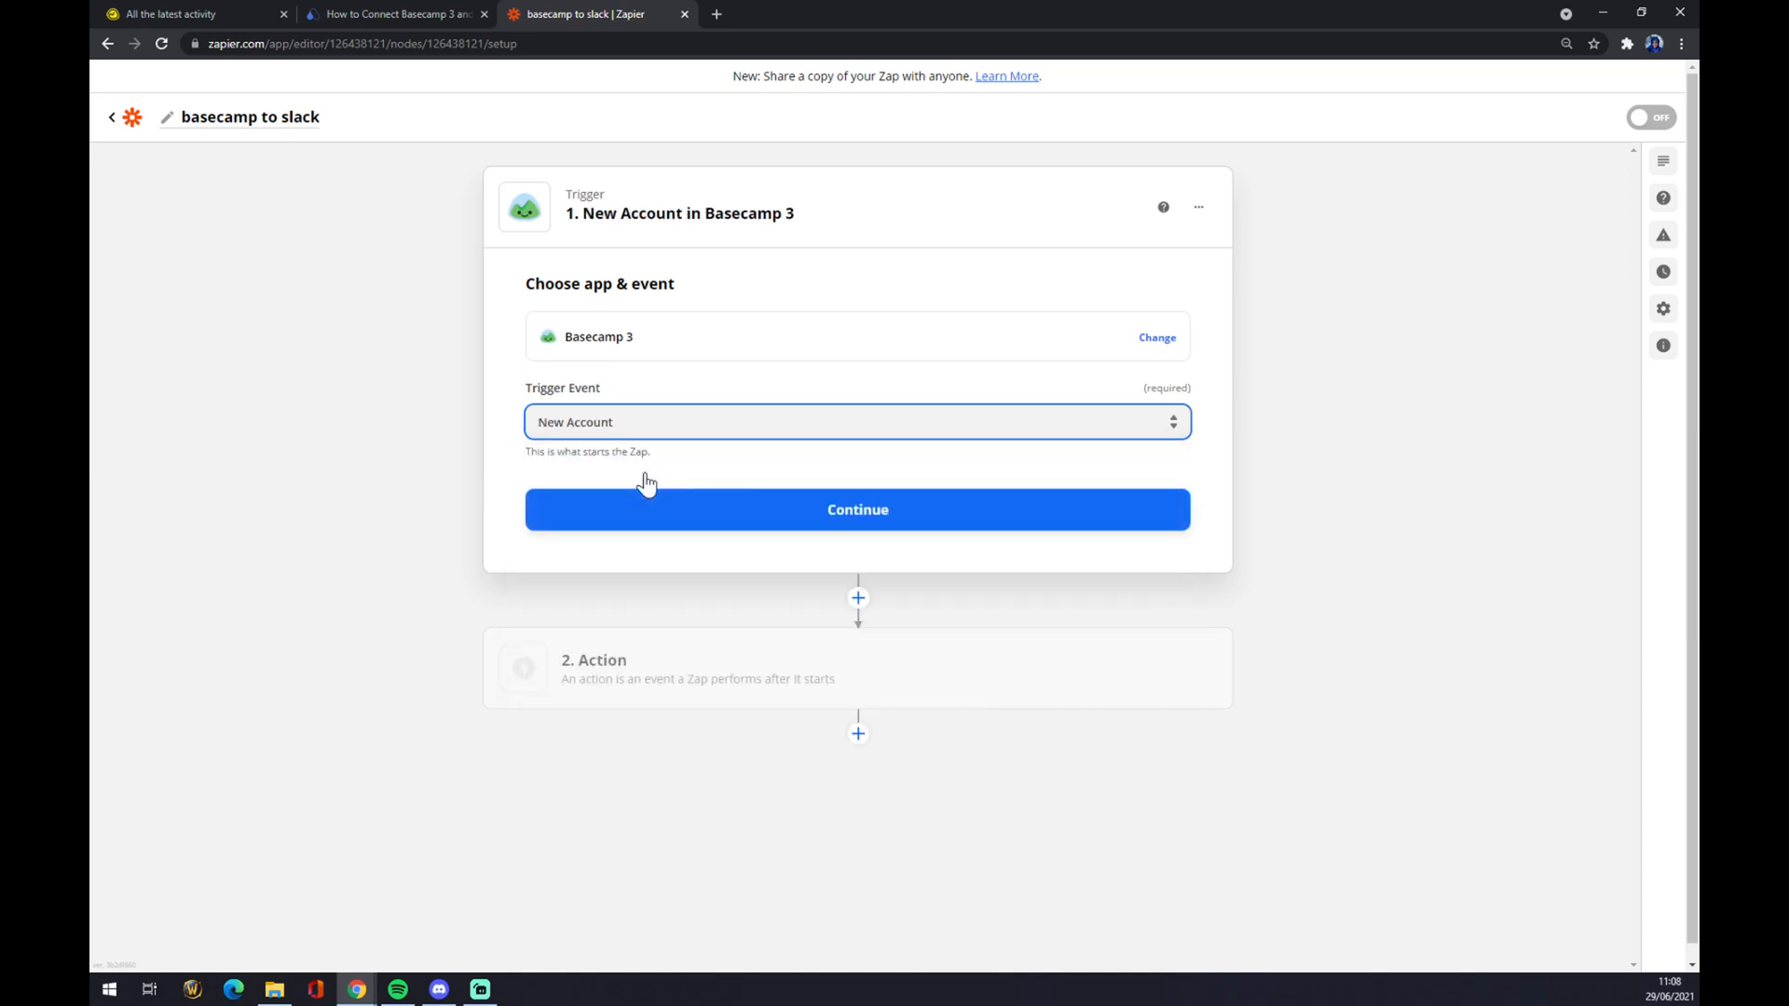
left_click(857, 509)
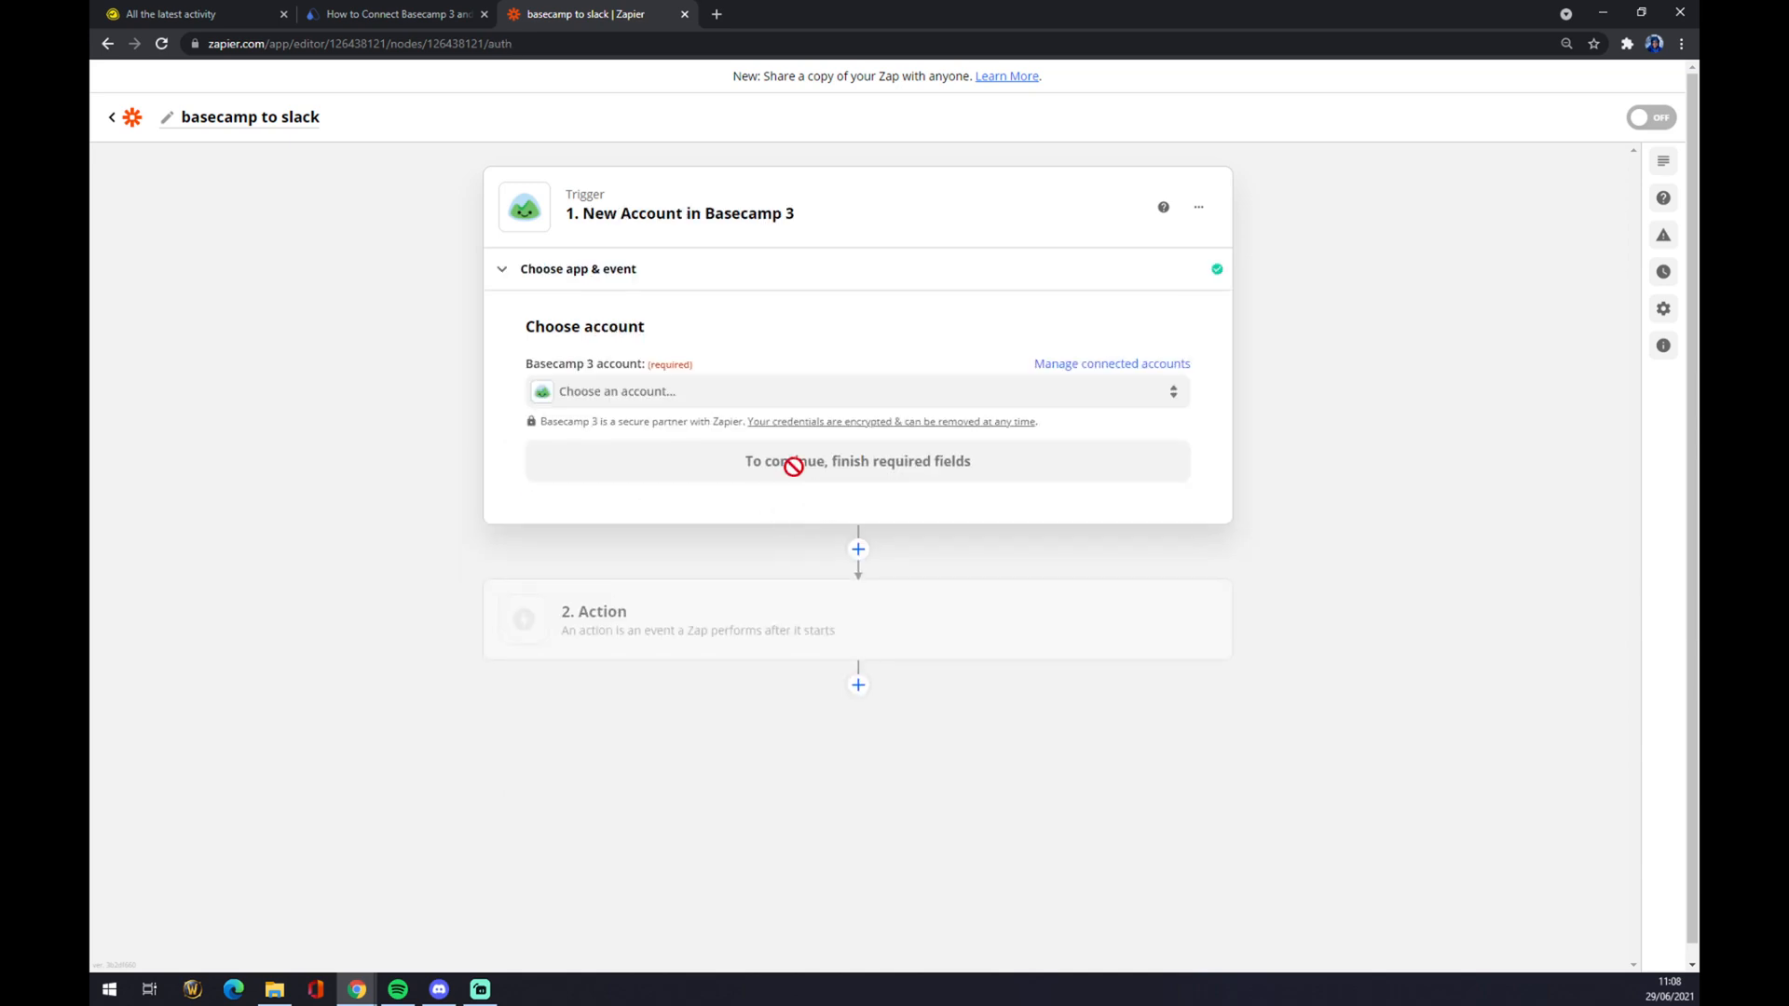
left_click(856, 390)
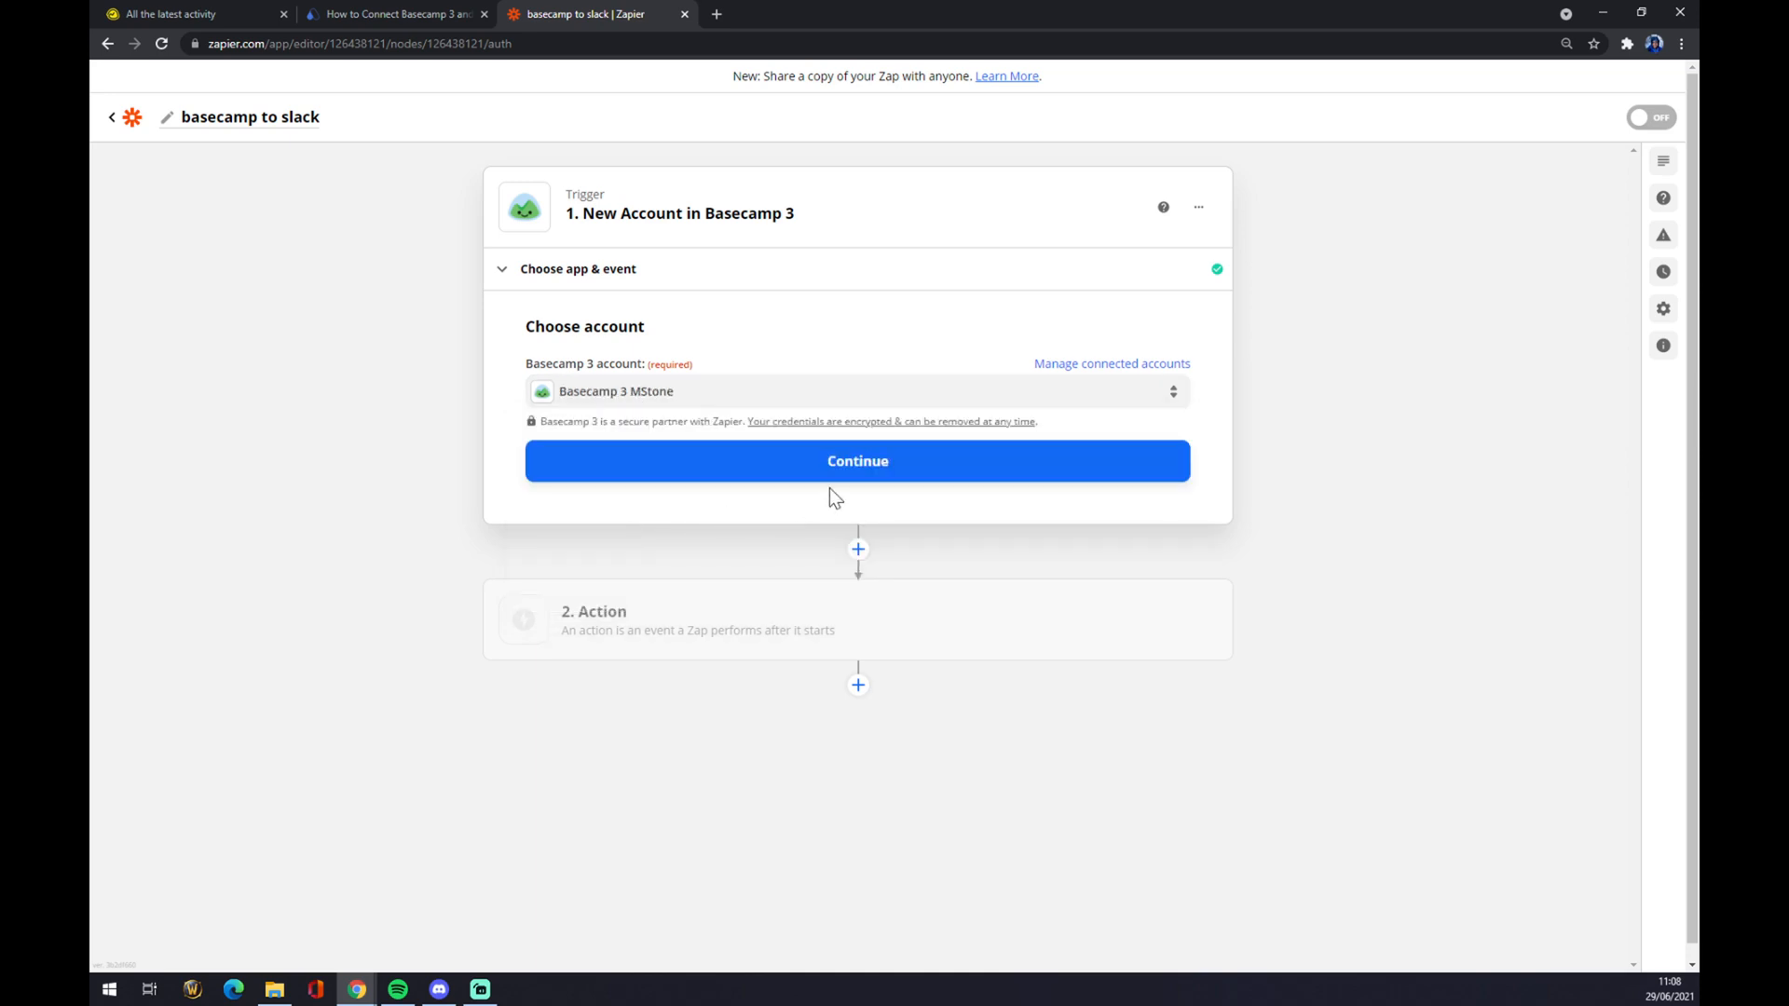
left_click(857, 461)
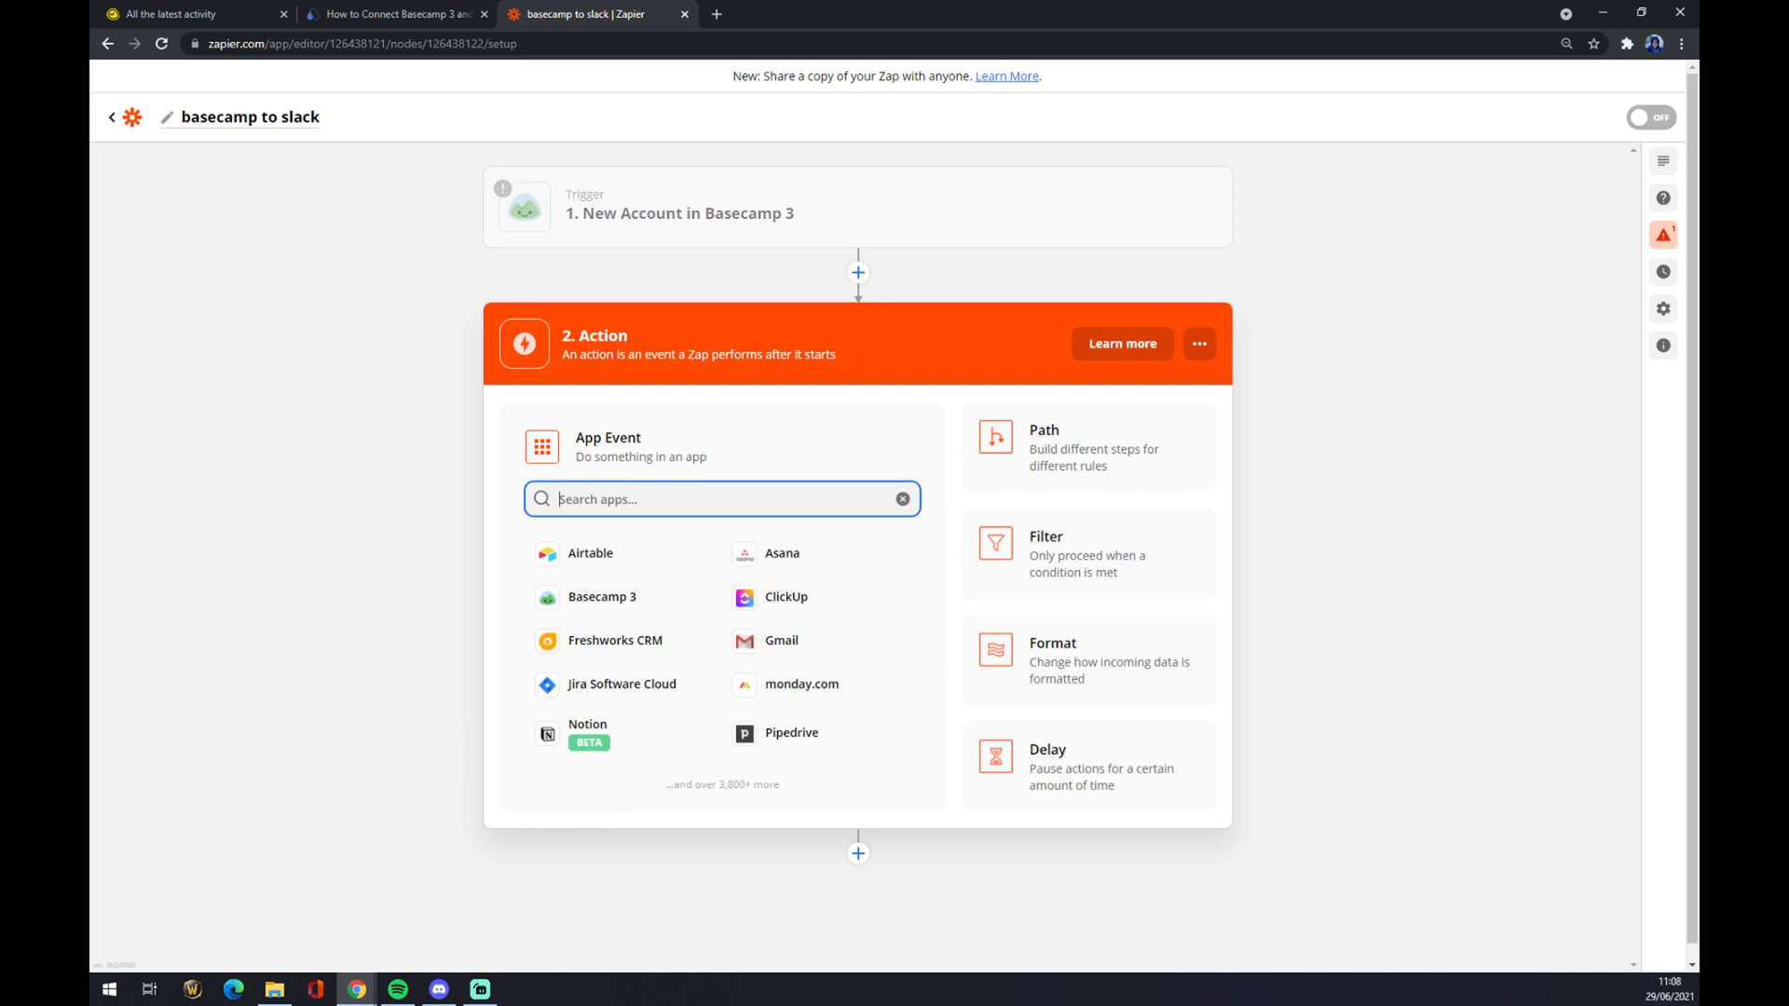
Step: Choose Slack as the action app with the Send Channel Message event
type("slack")
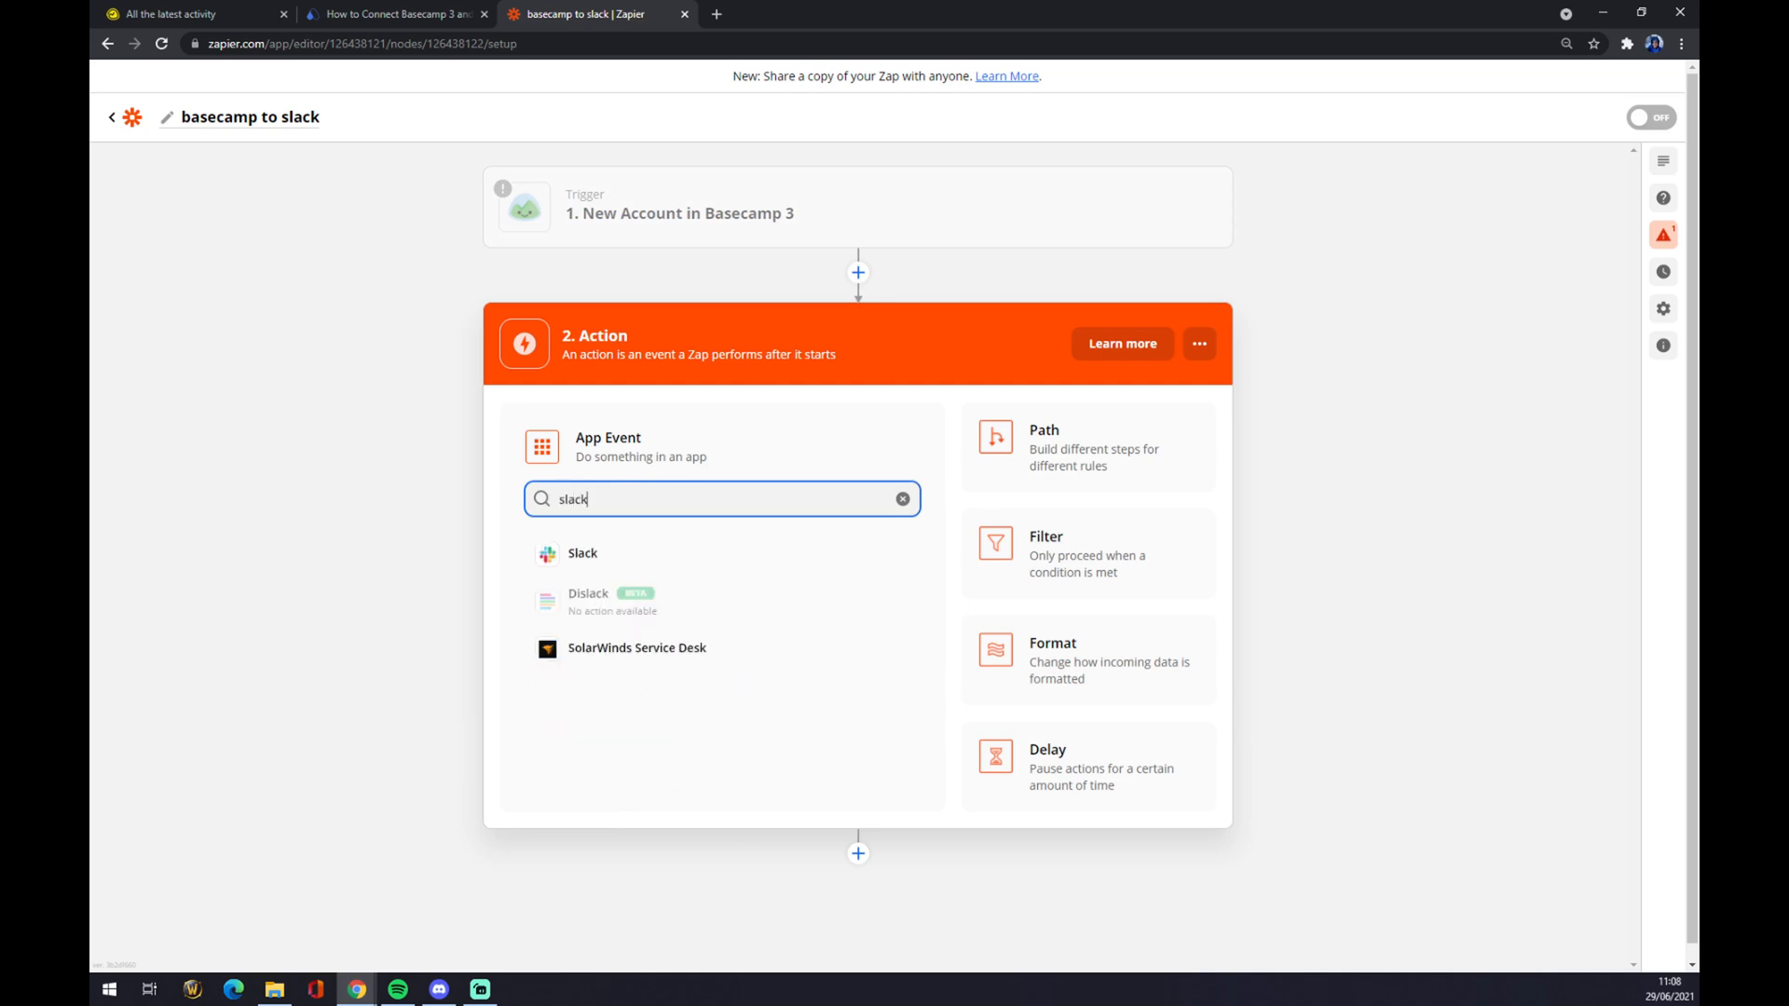
left_click(581, 554)
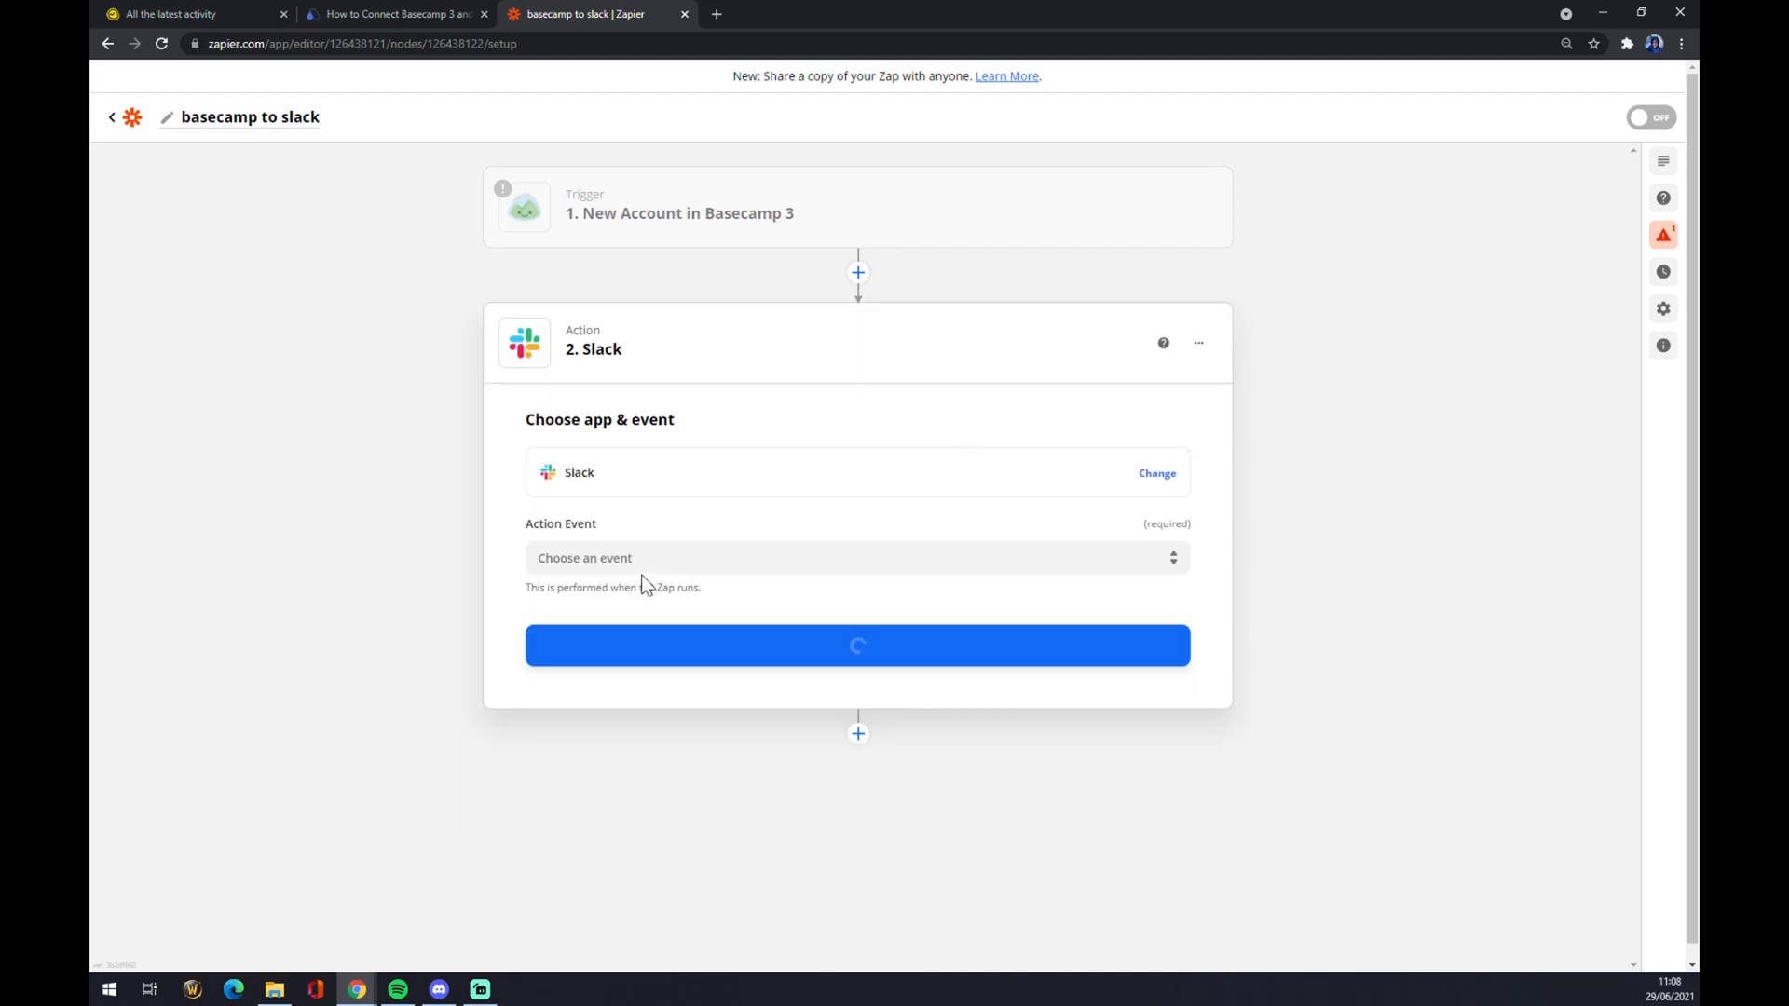
left_click(858, 558)
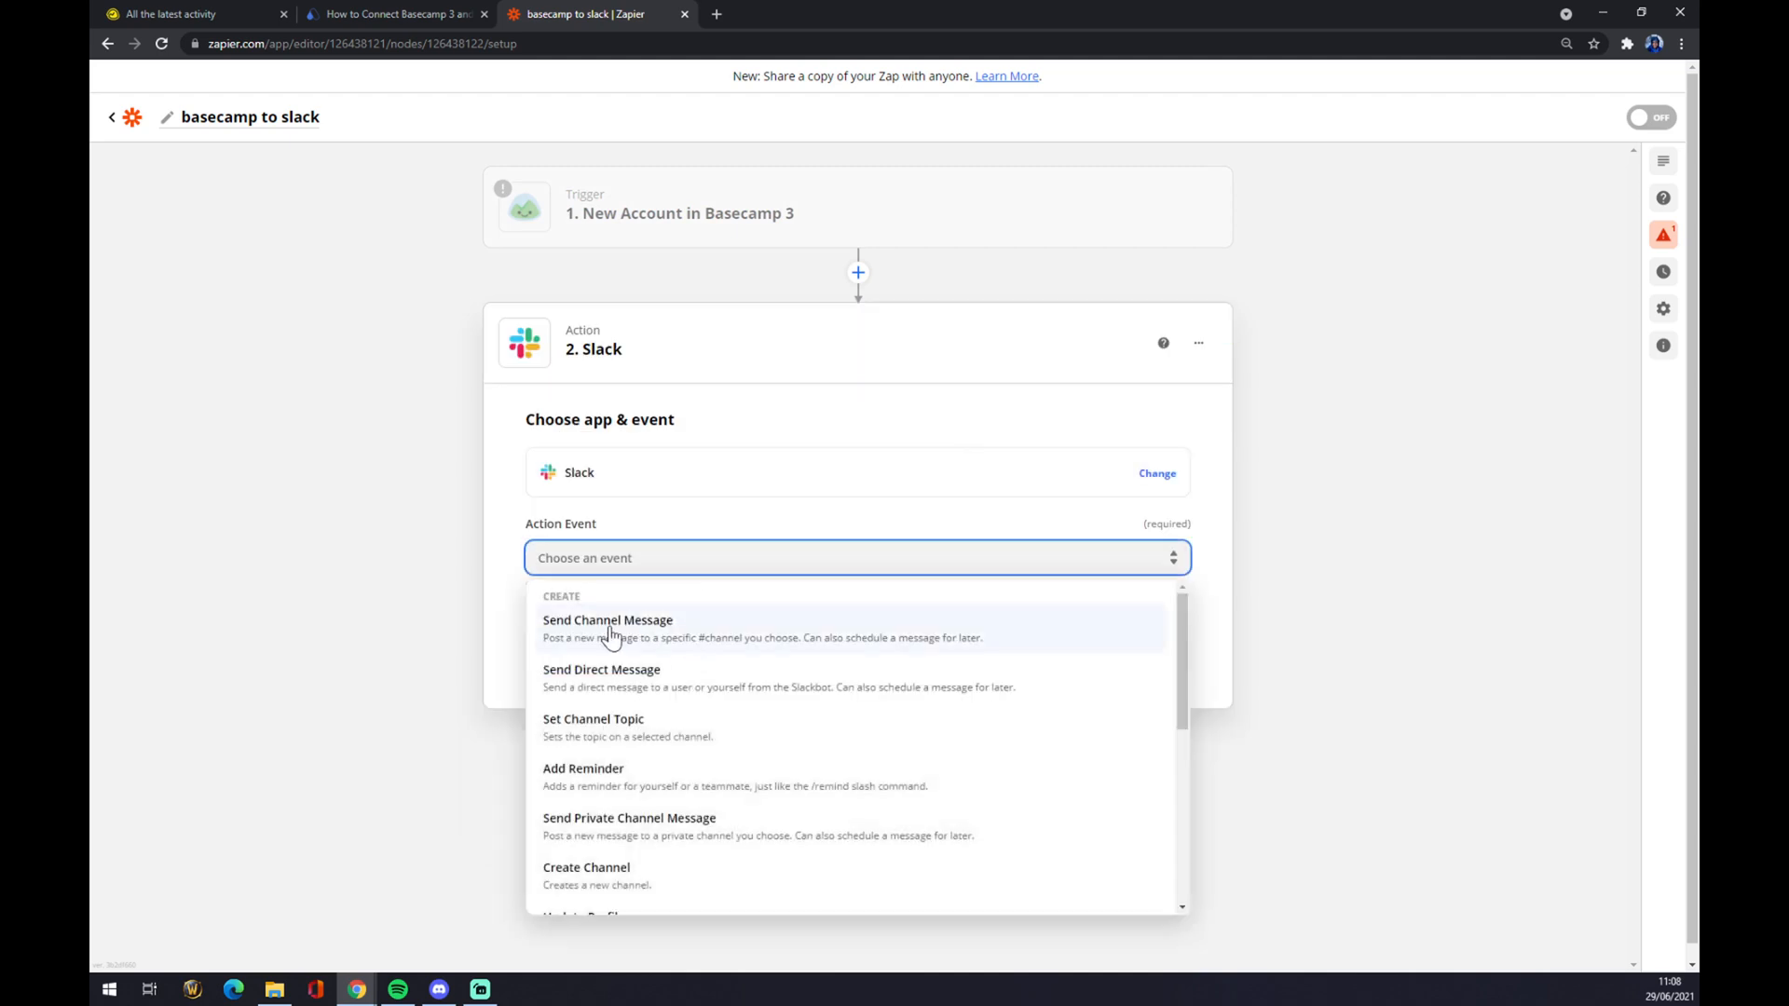
left_click(609, 620)
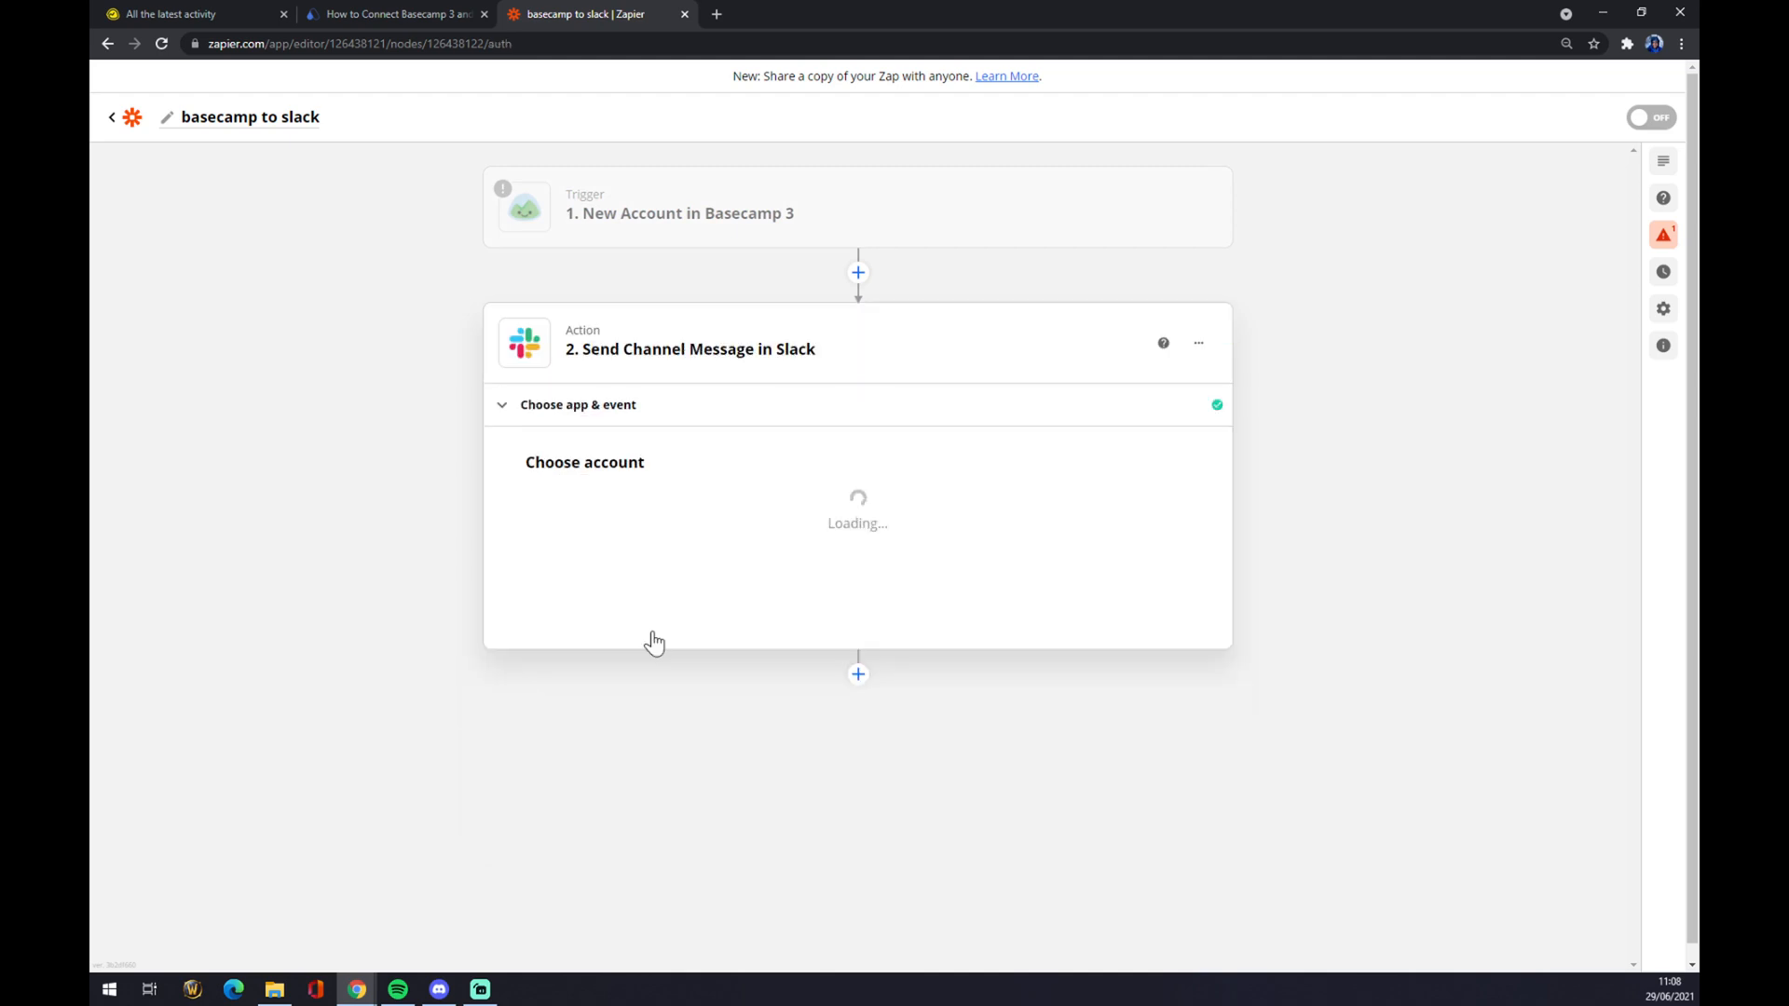